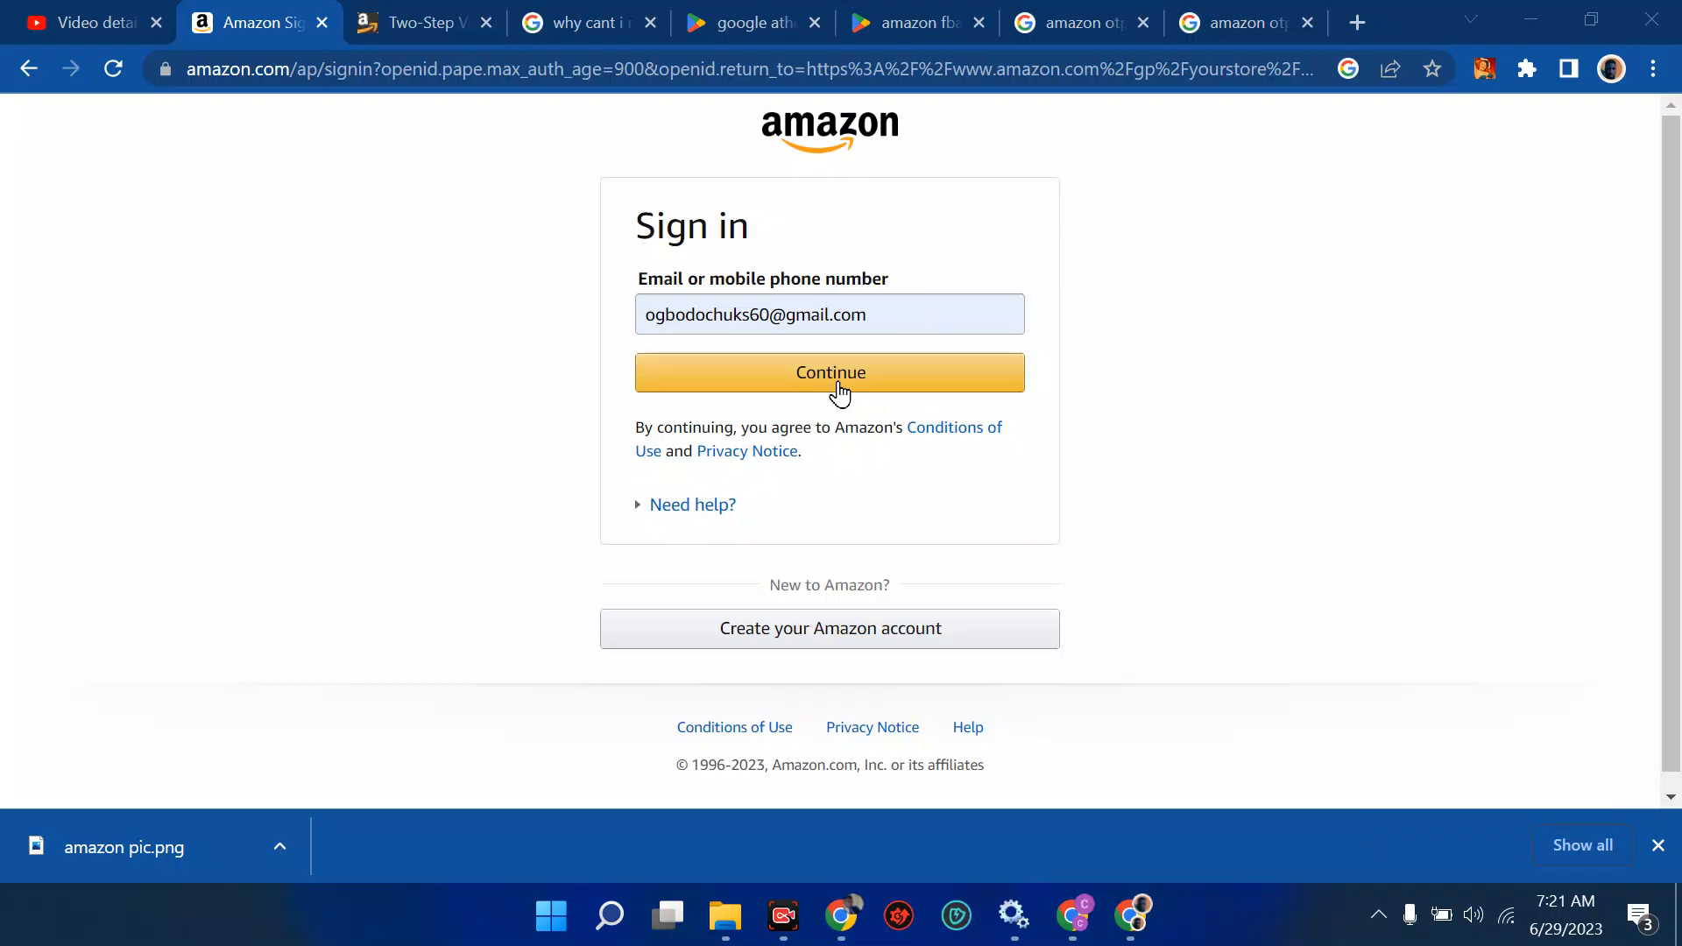
Step: Enter the account password and sign in to reach the verification code page
{"action": "left_click", "coordinate": [830, 372]}
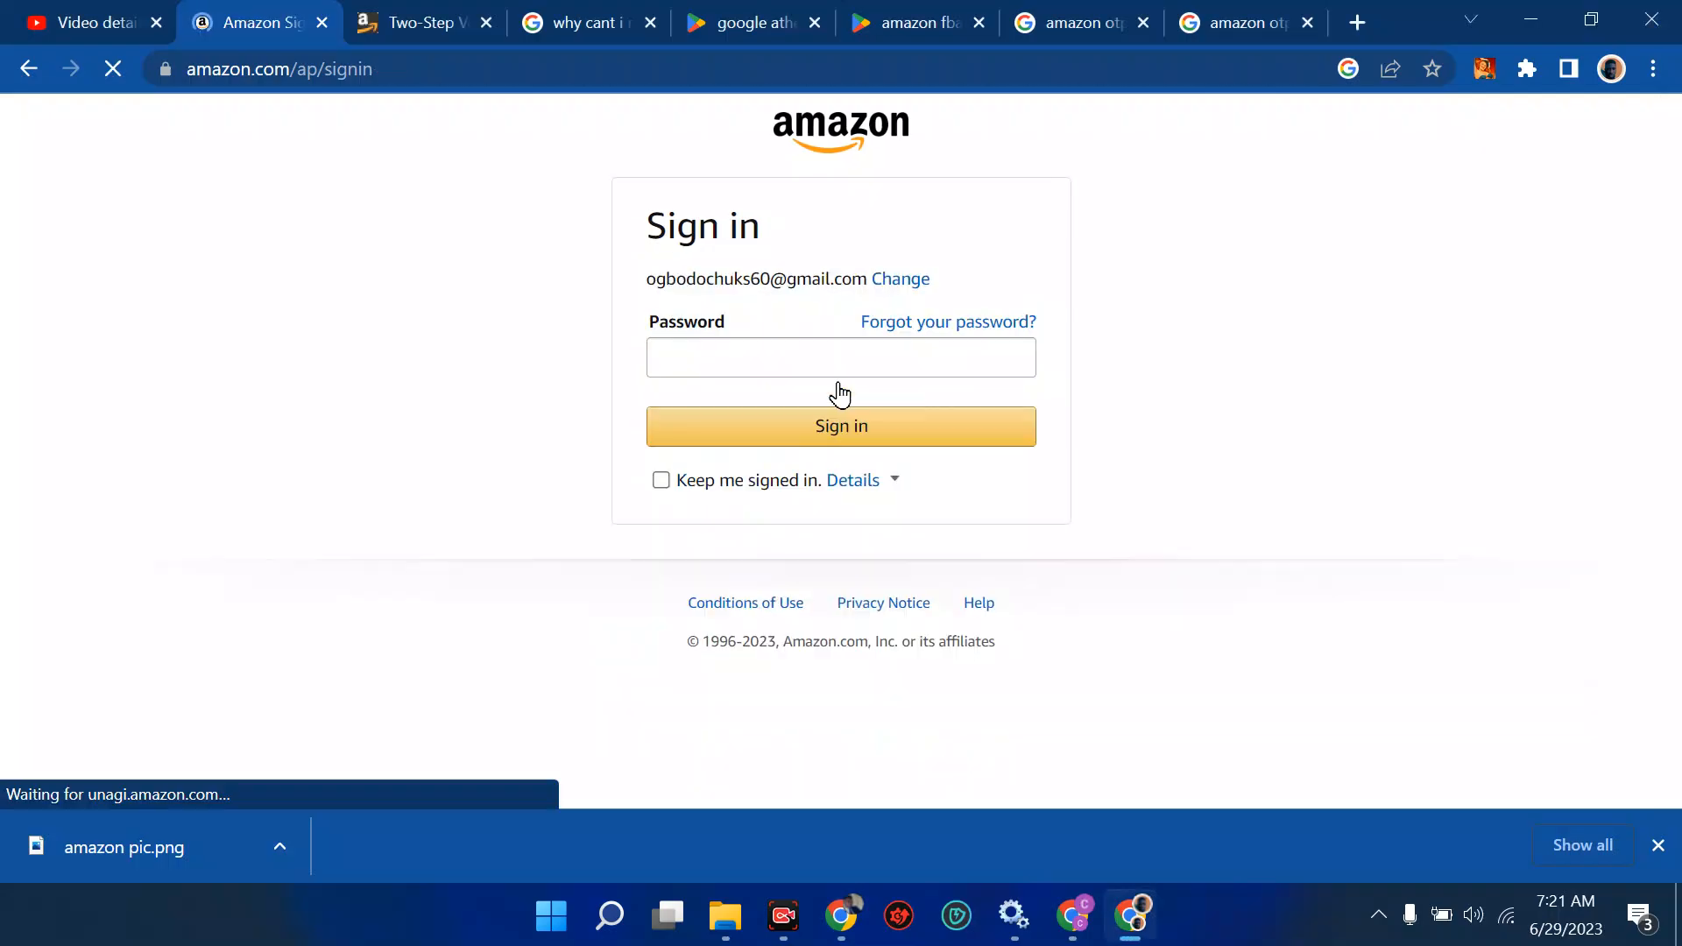
{"action": "left_click", "coordinate": [841, 358]}
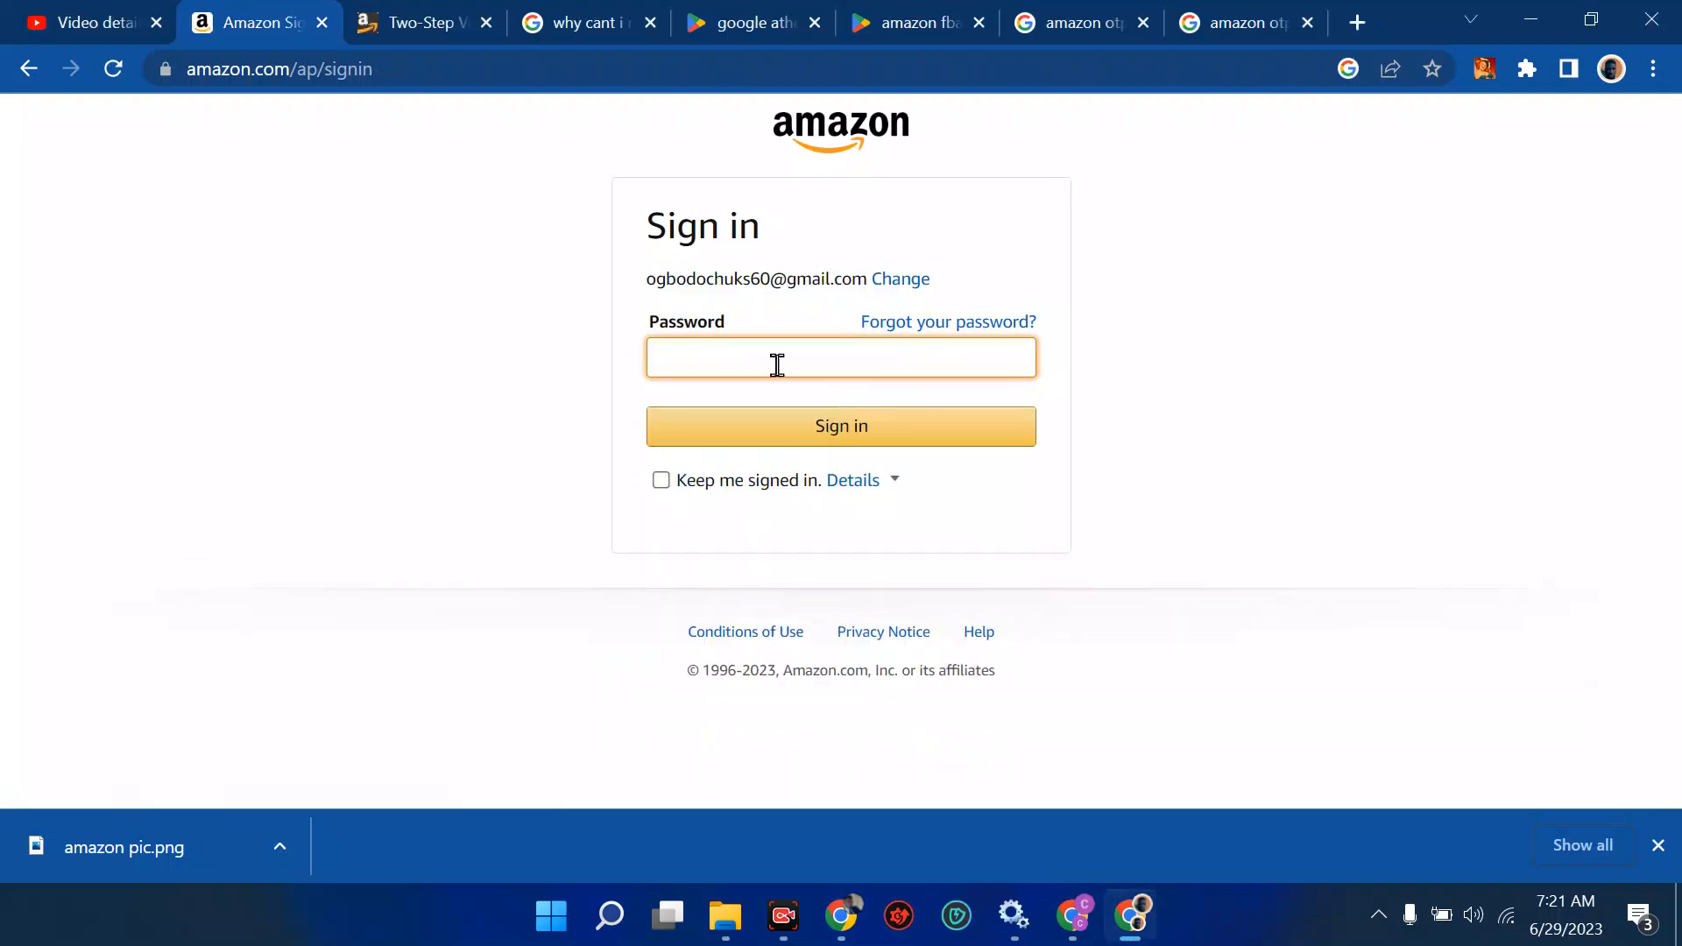
{"action": "type", "text": "password"}
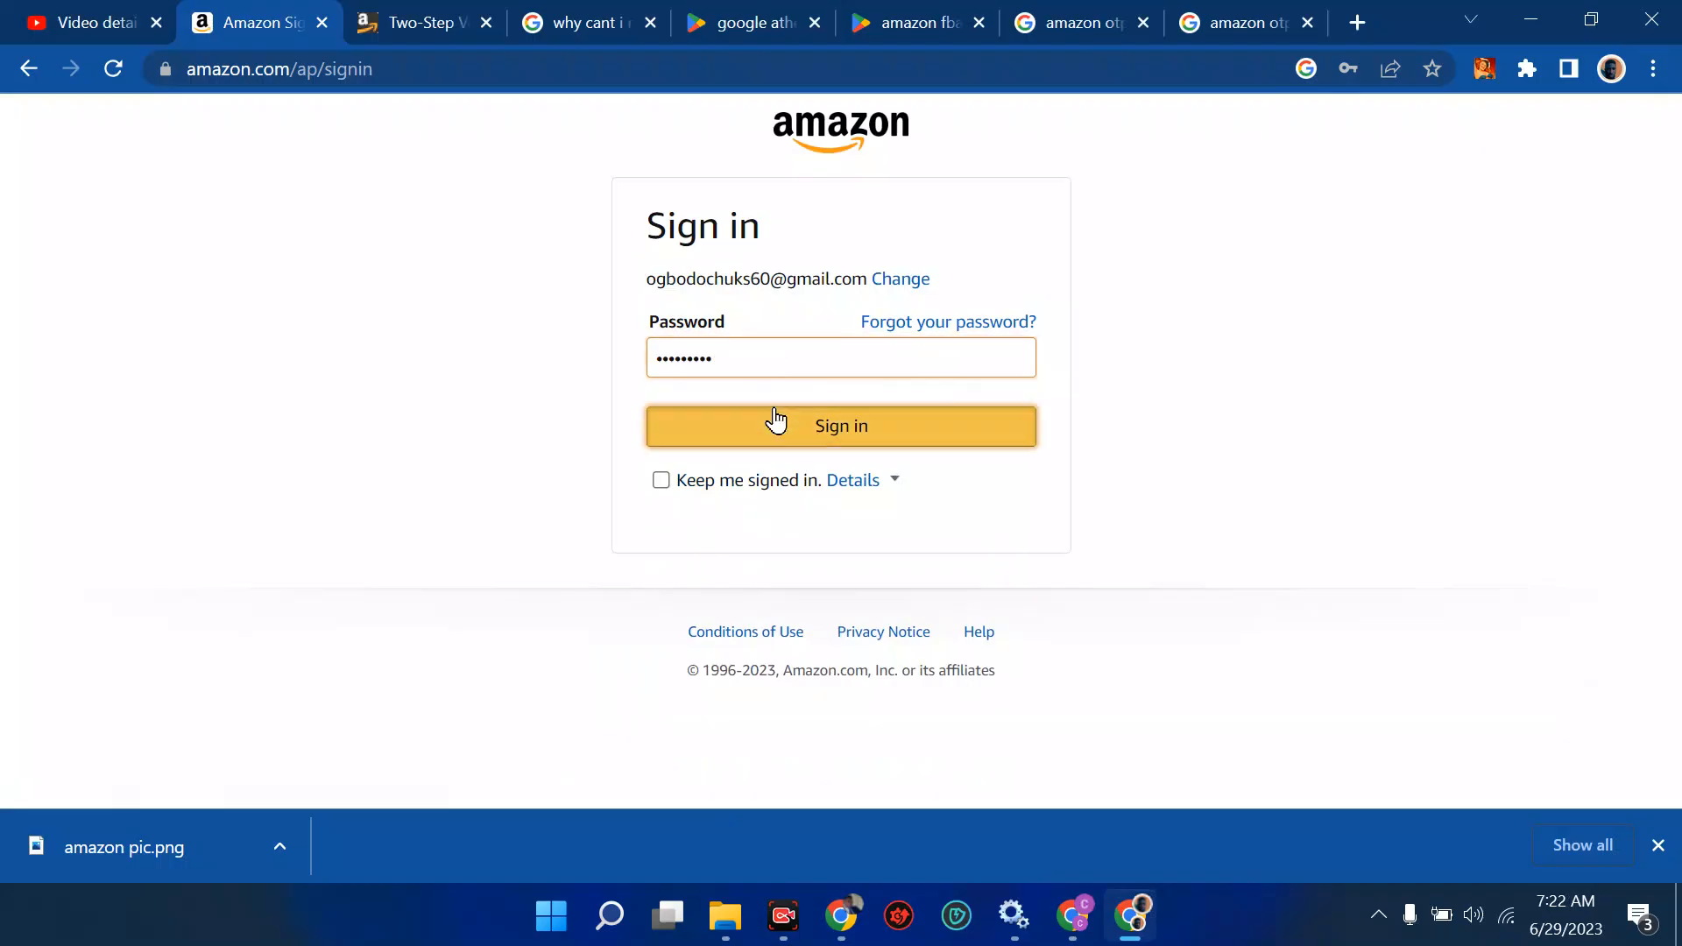
{"action": "left_click", "coordinate": [840, 426]}
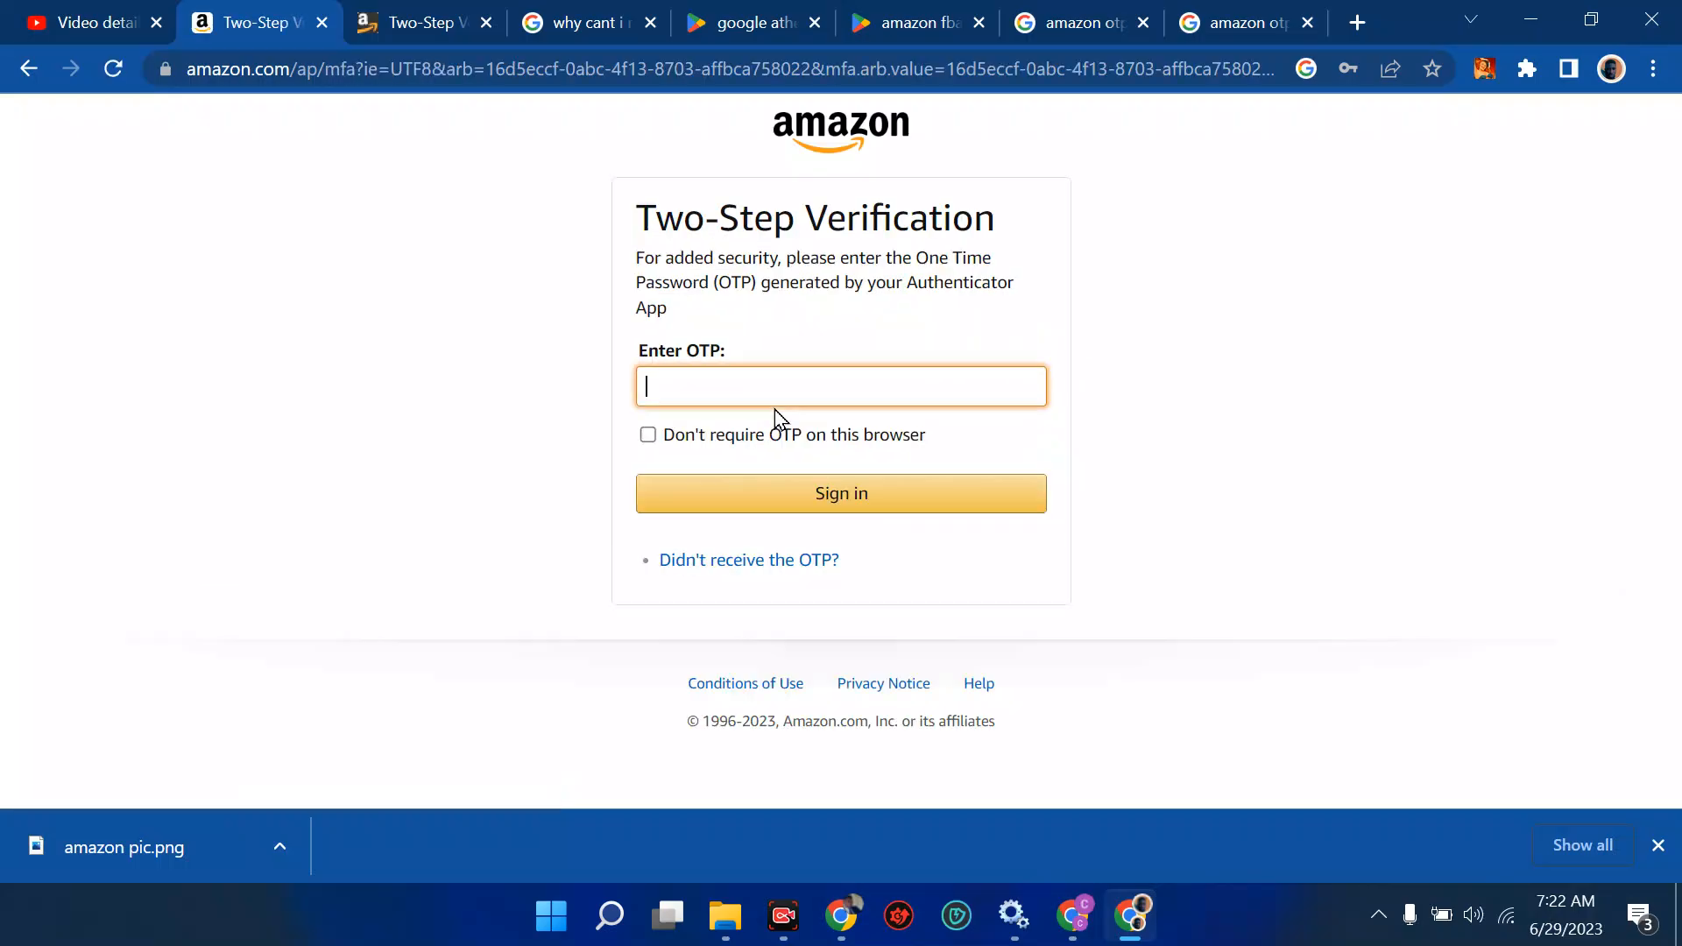
{"action": "mouse_move", "coordinate": [727, 395]}
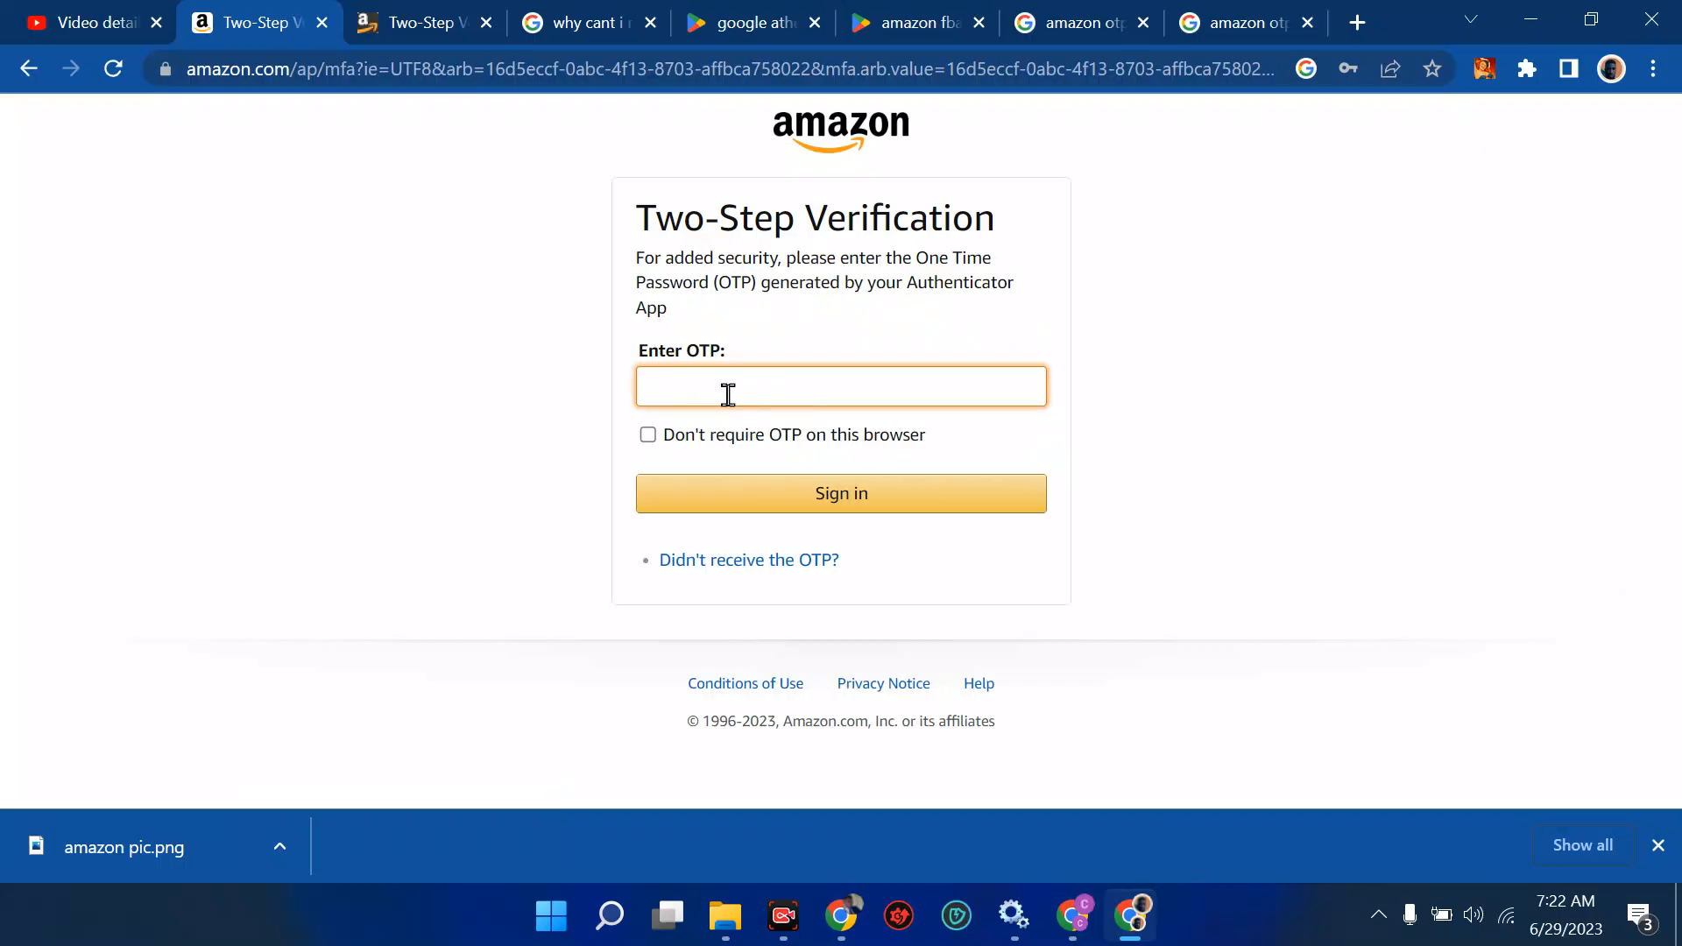
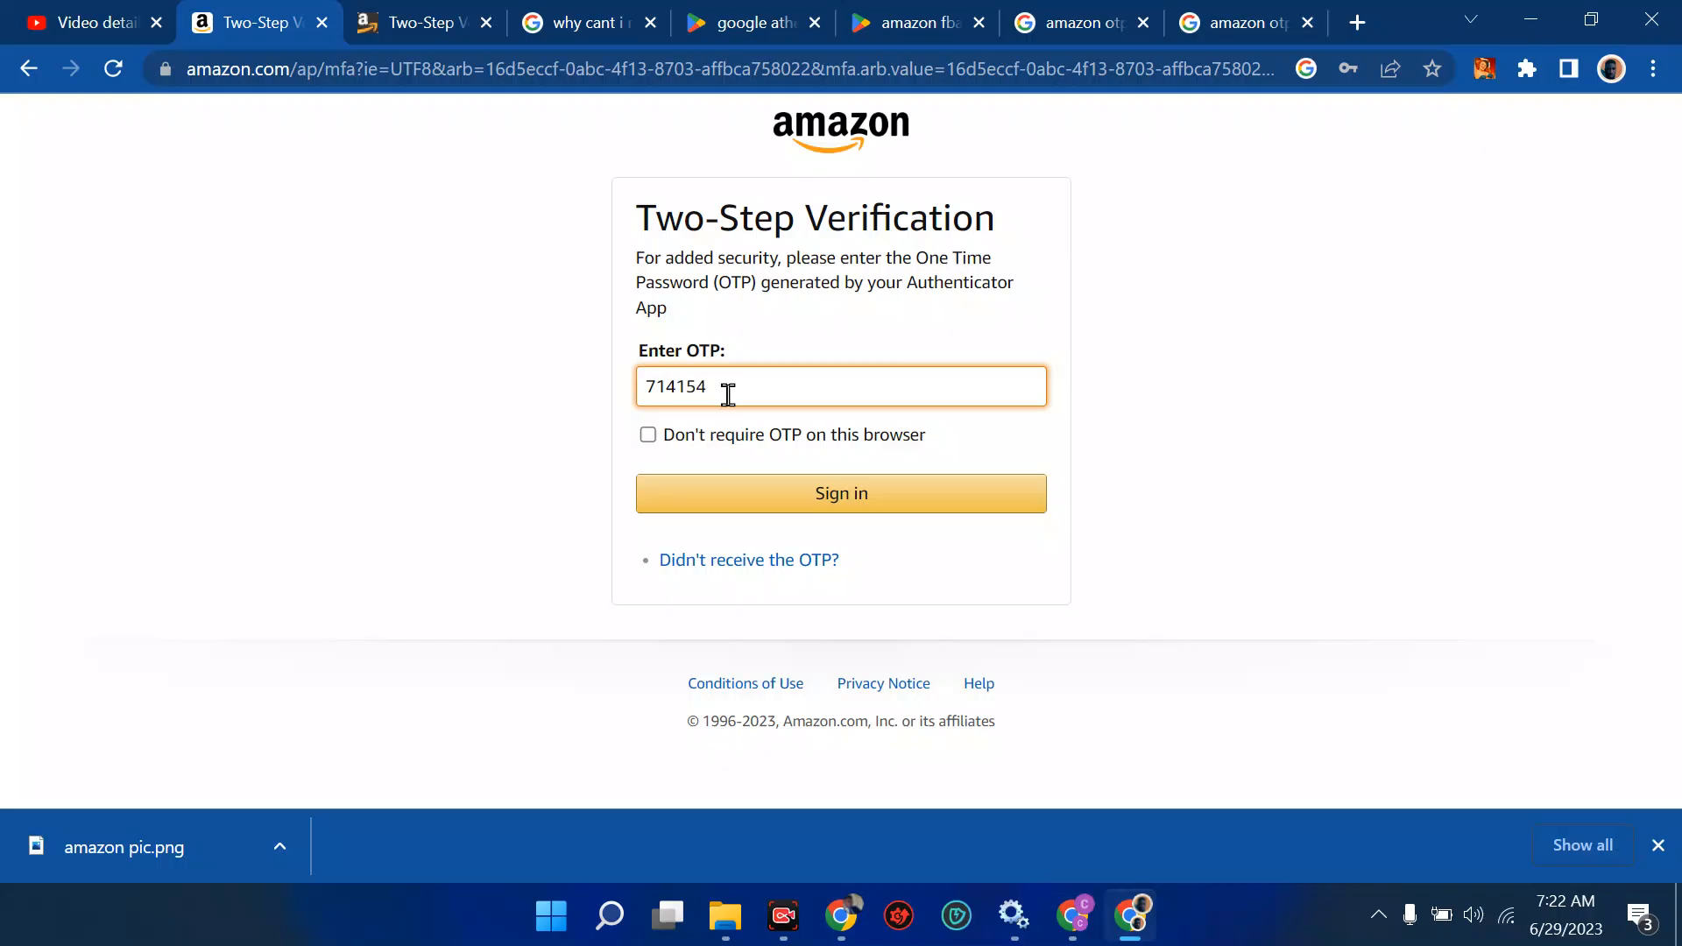
{"action": "left_click", "coordinate": [841, 494]}
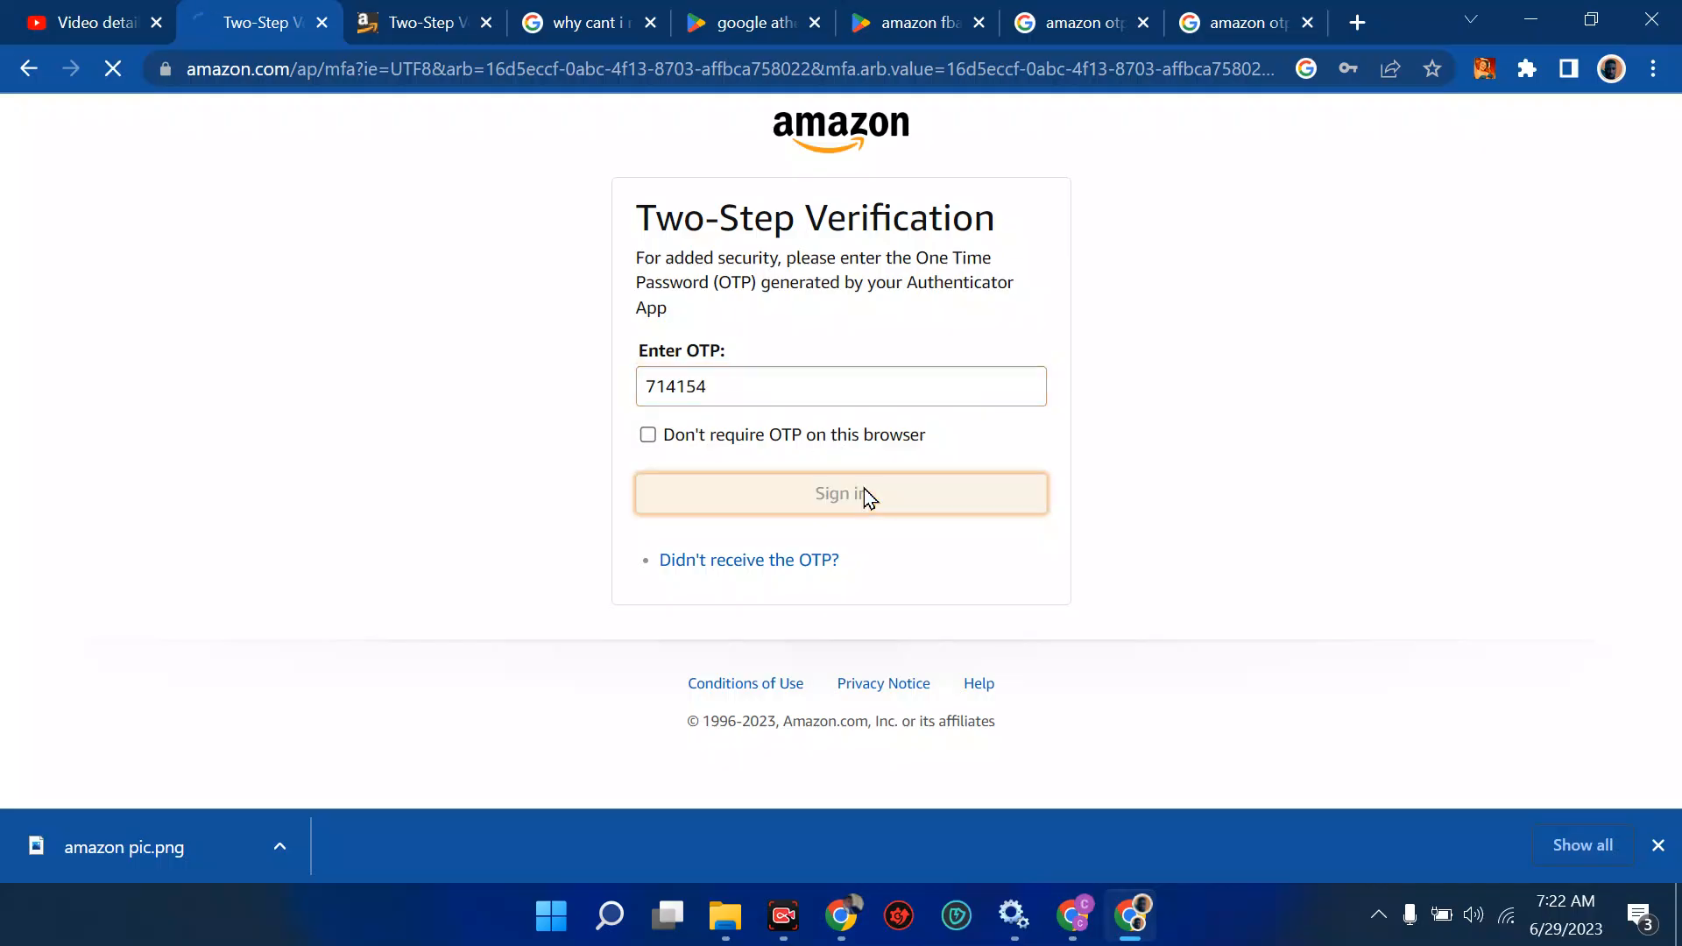
{"action": "left_click", "coordinate": [840, 493]}
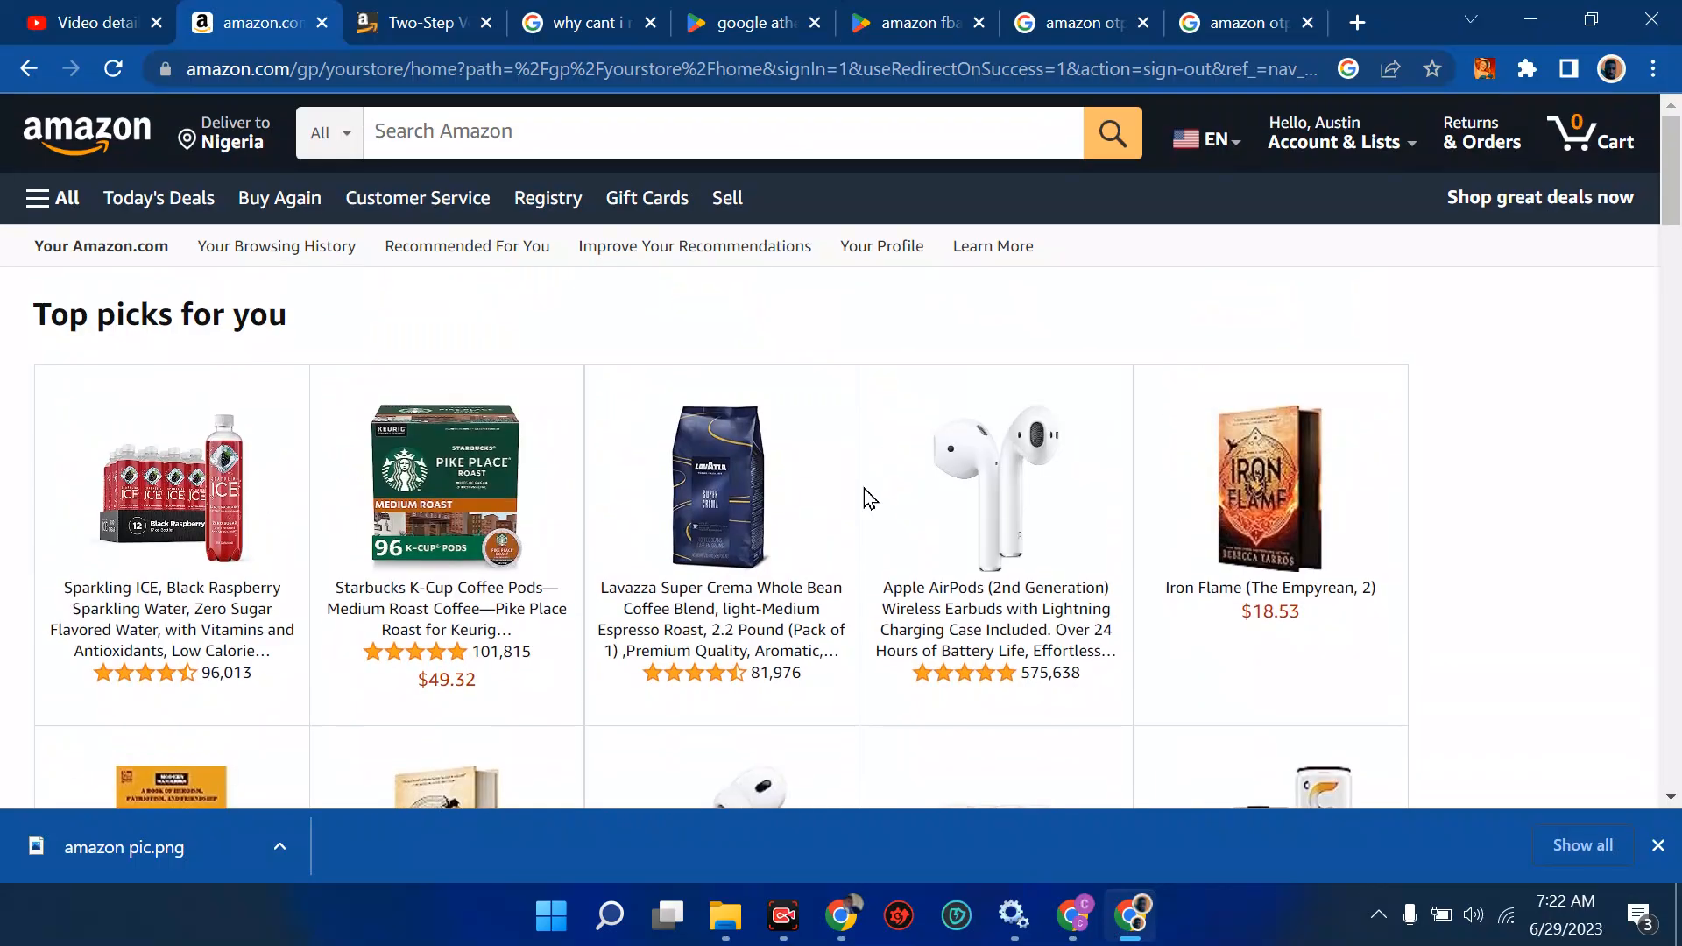
{"action": "mouse_move", "coordinate": [388, 383]}
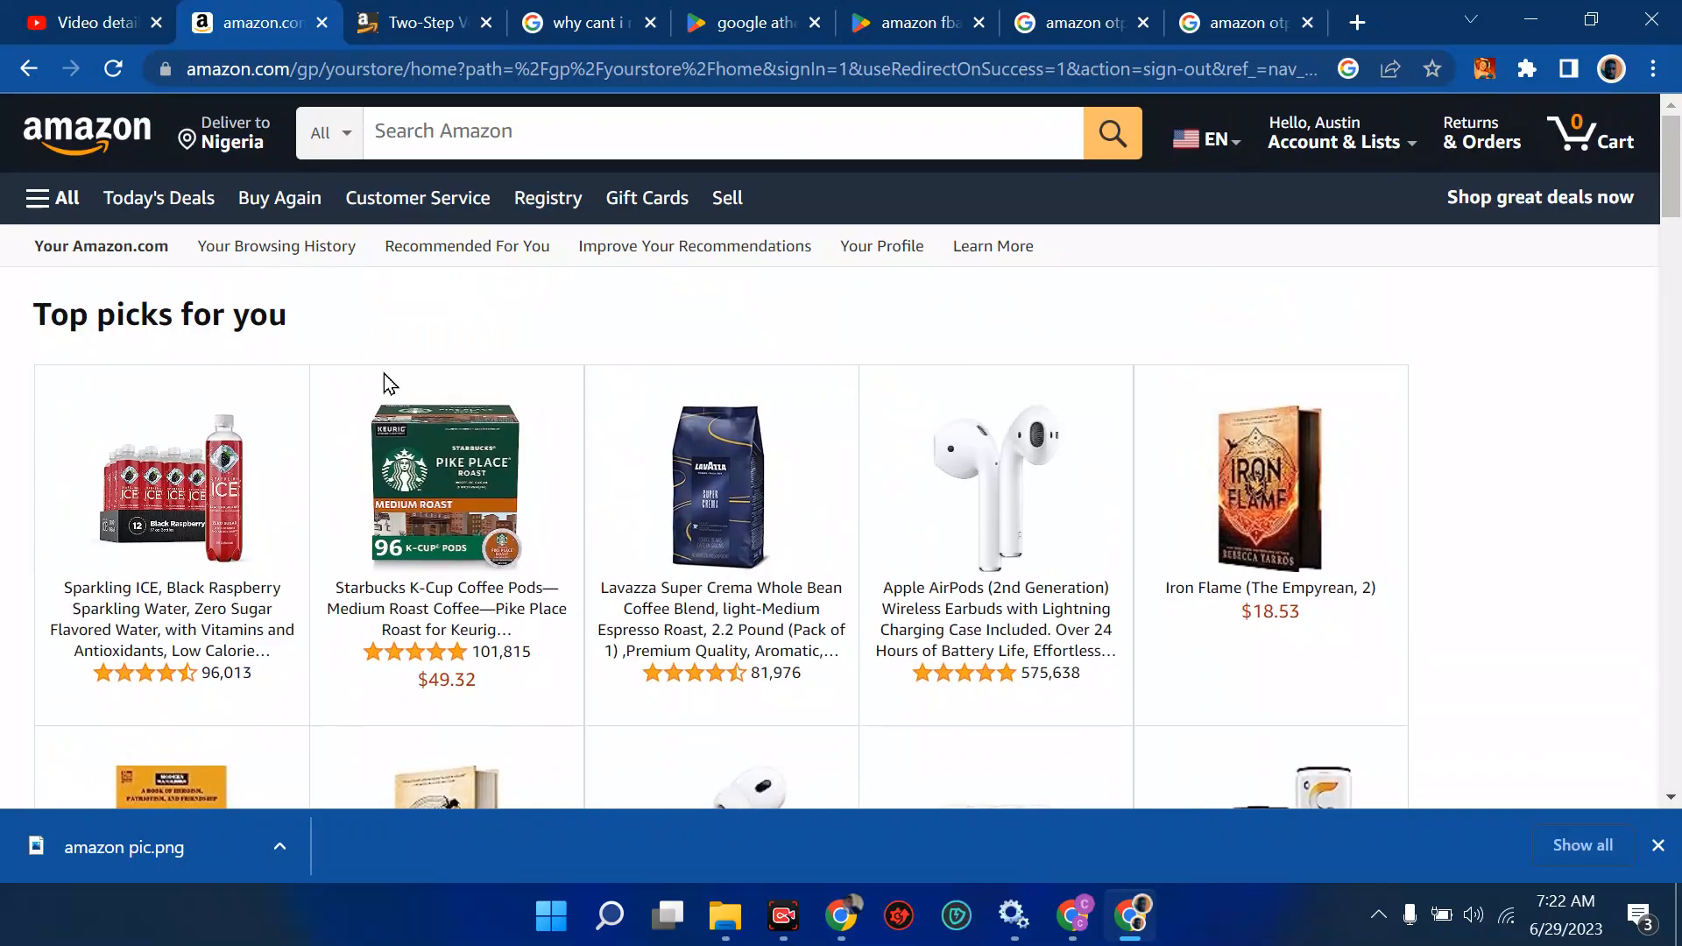
{"action": "mouse_move", "coordinate": [794, 202]}
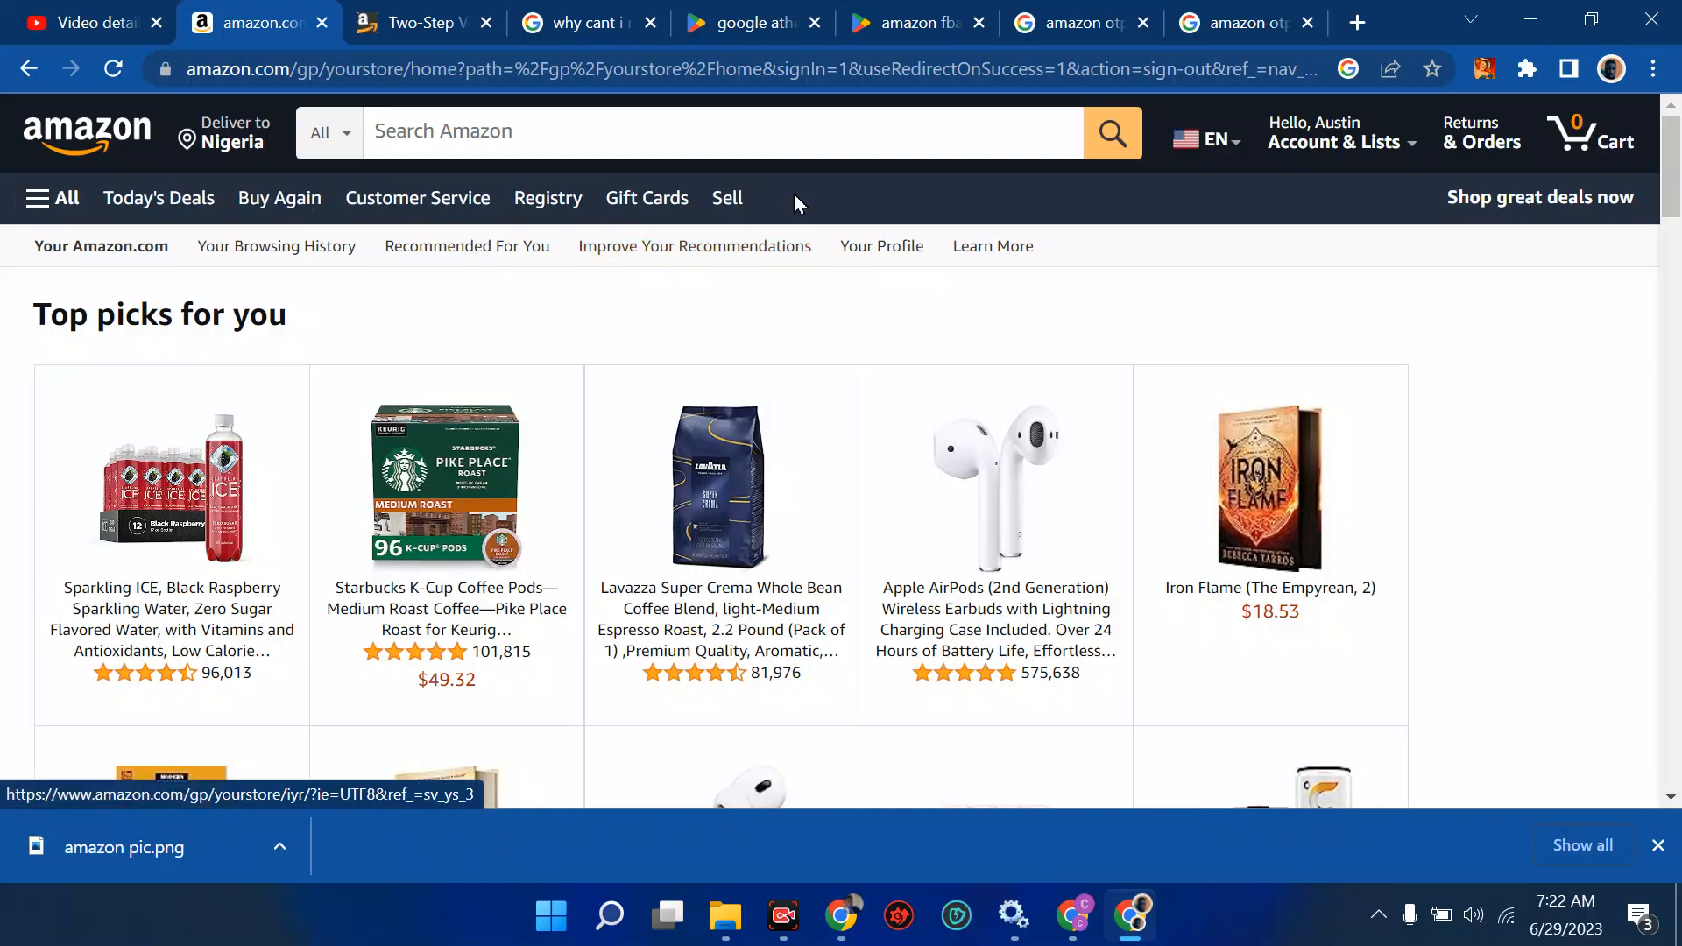
Step: Go to Your Account through the Account & Lists menu
{"action": "left_click", "coordinate": [1337, 132]}
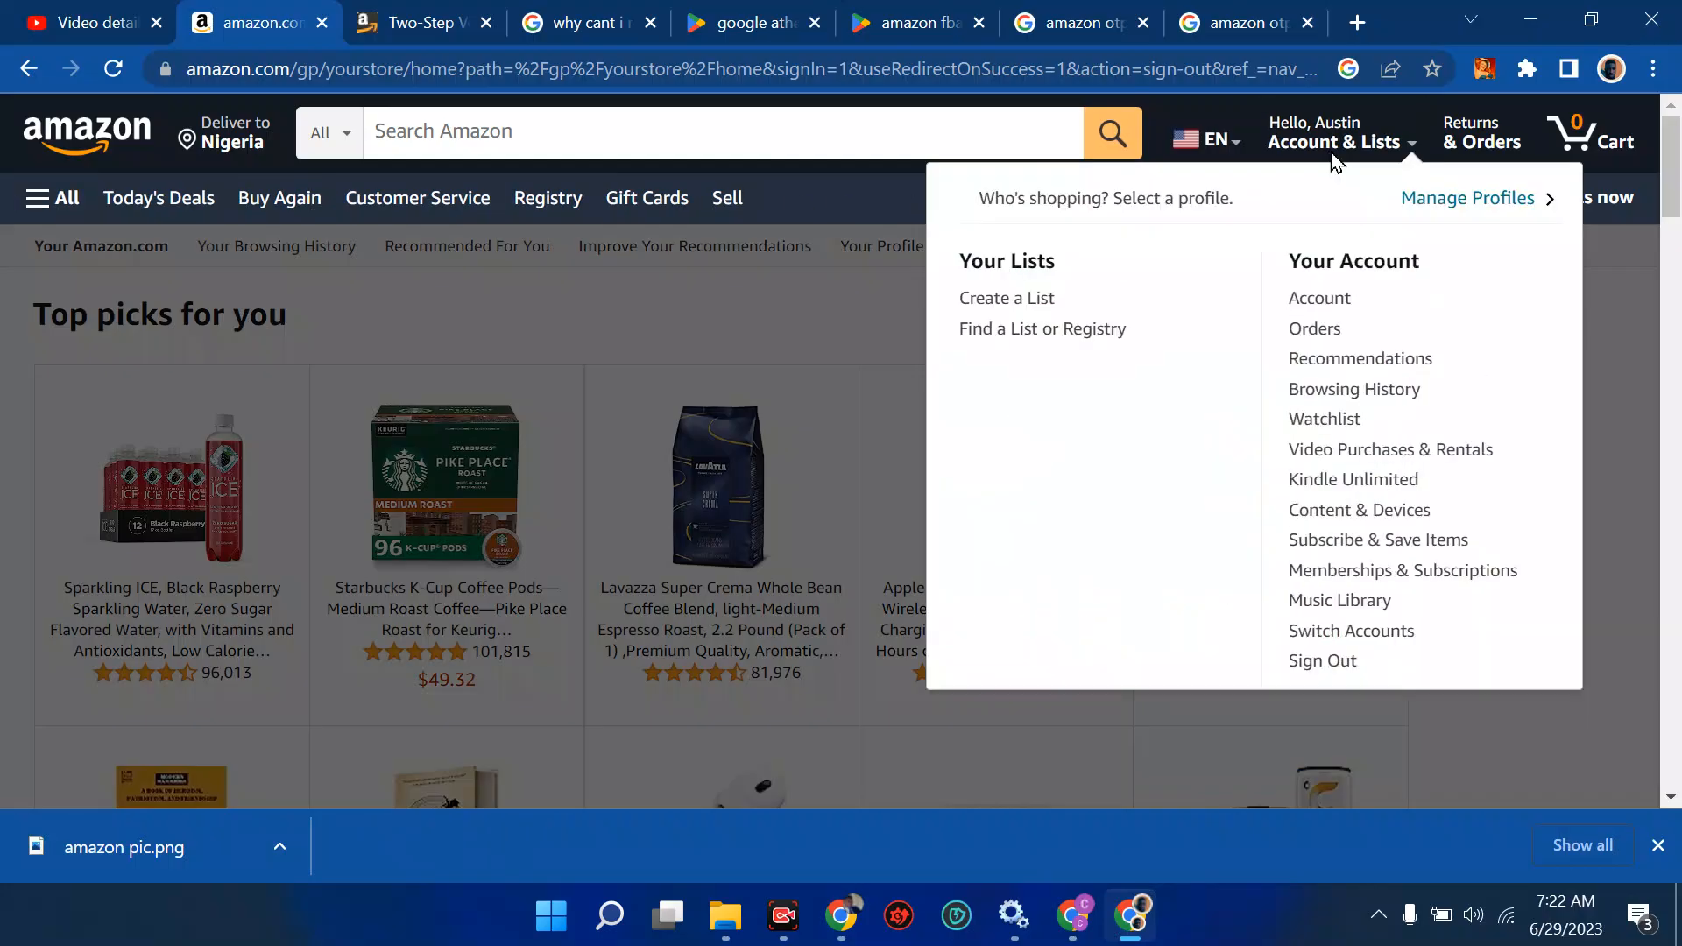
{"action": "mouse_move", "coordinate": [1333, 140]}
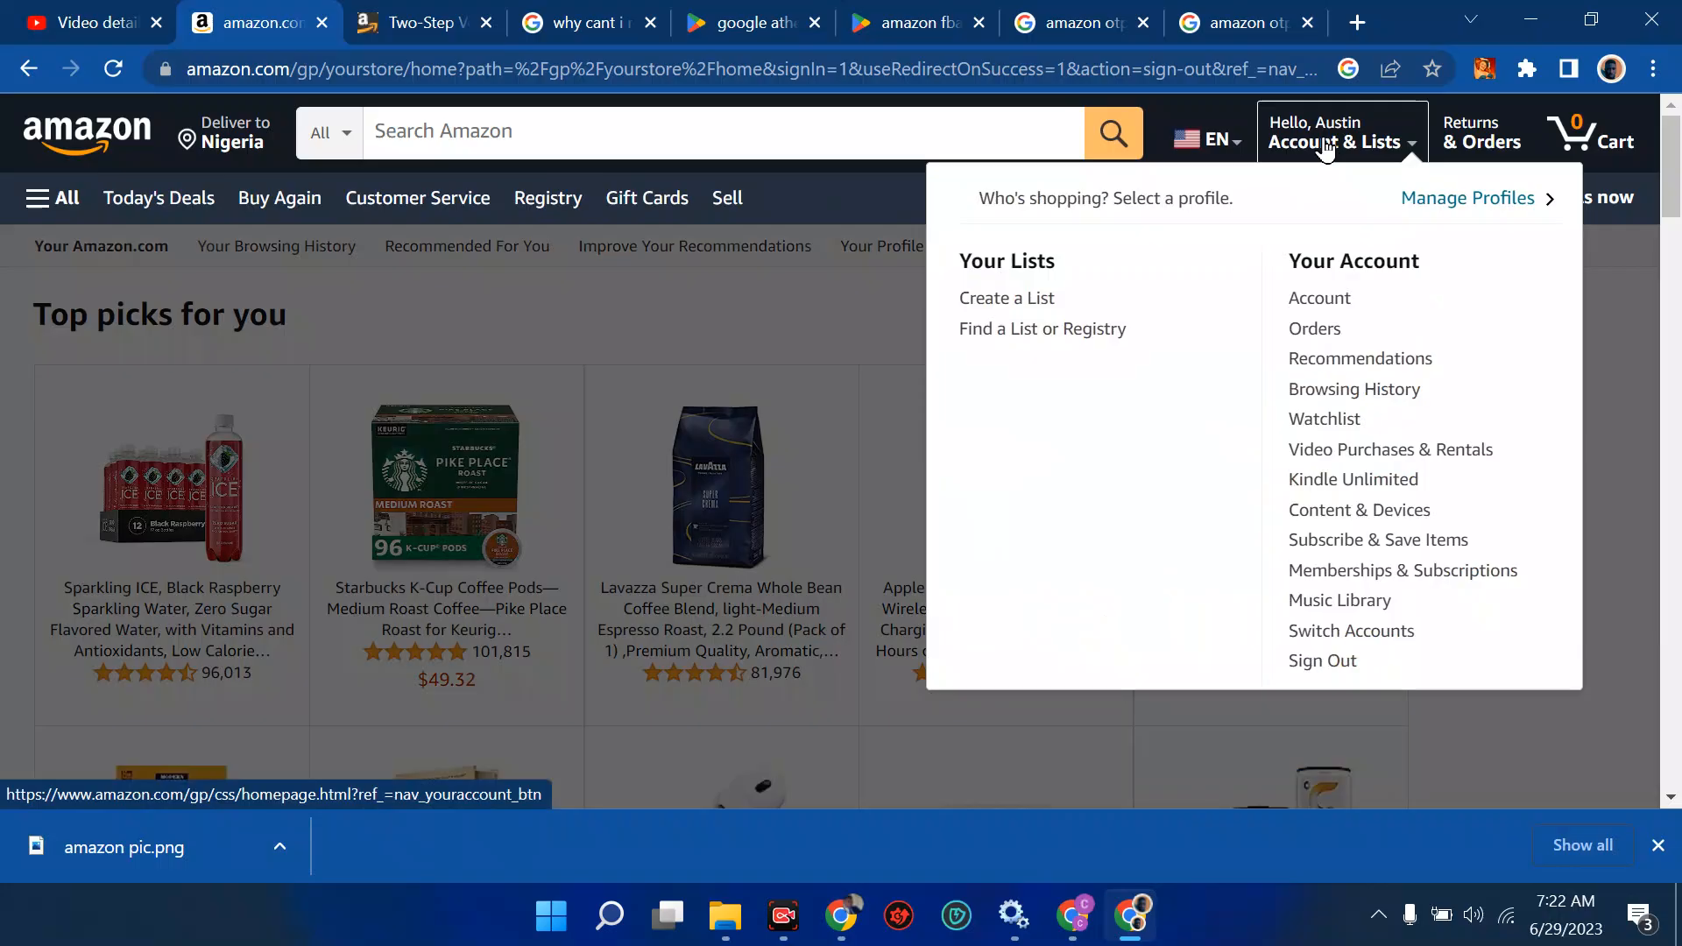
{"action": "mouse_move", "coordinate": [1318, 298]}
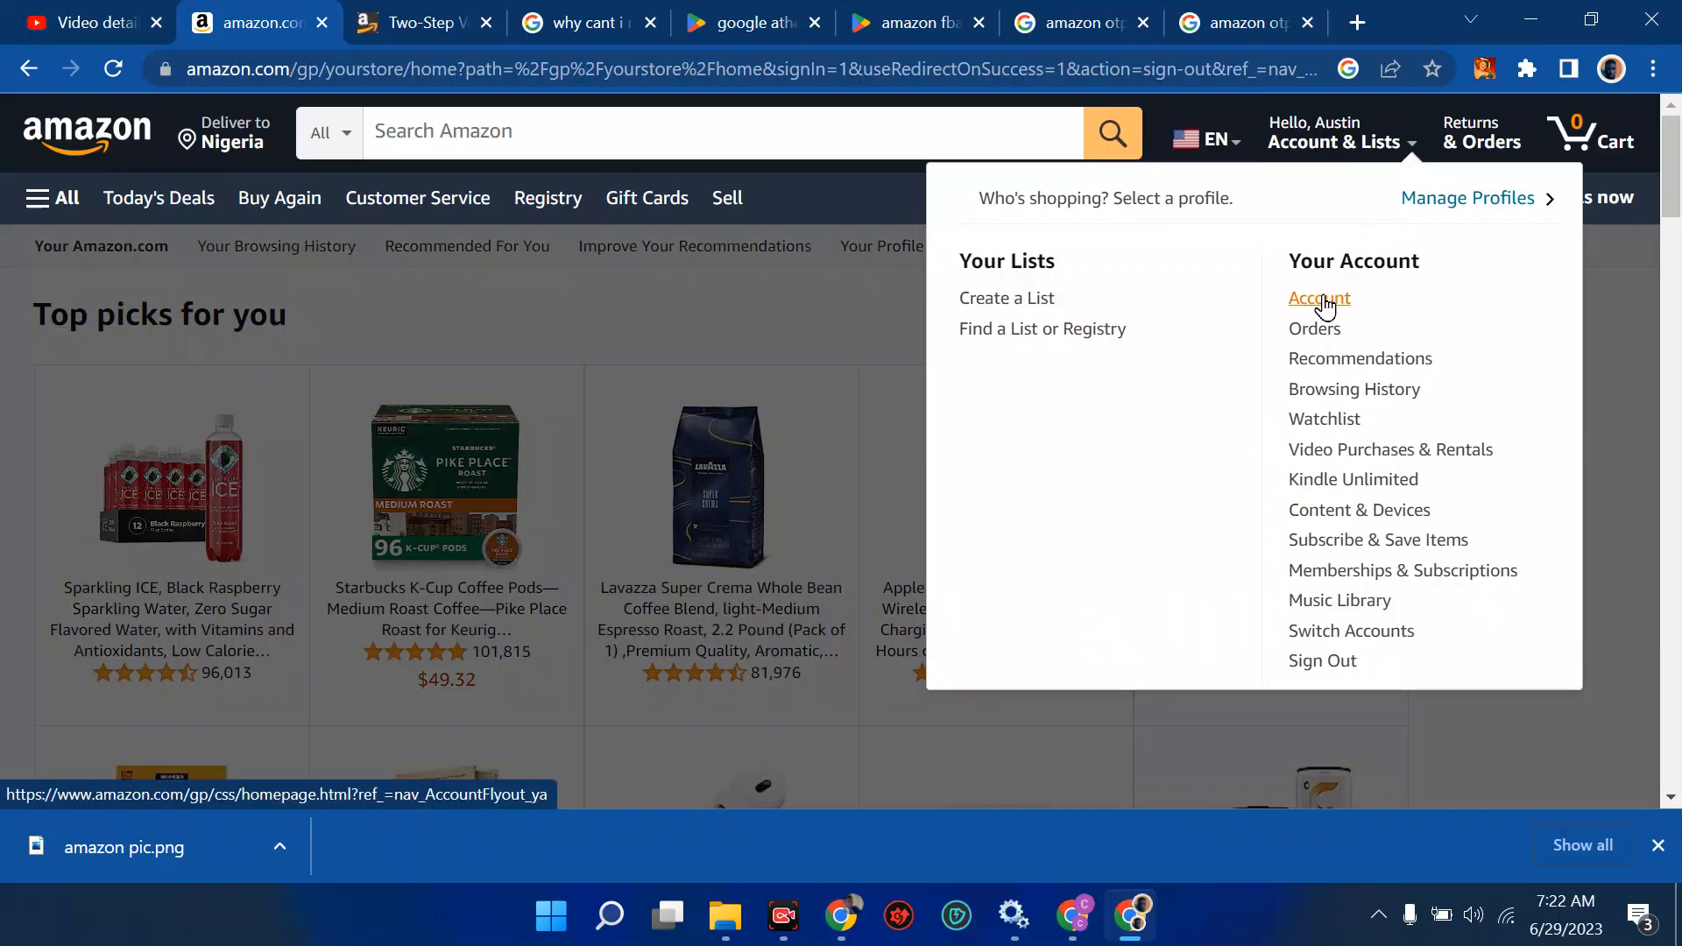
{"action": "left_click", "coordinate": [1319, 297]}
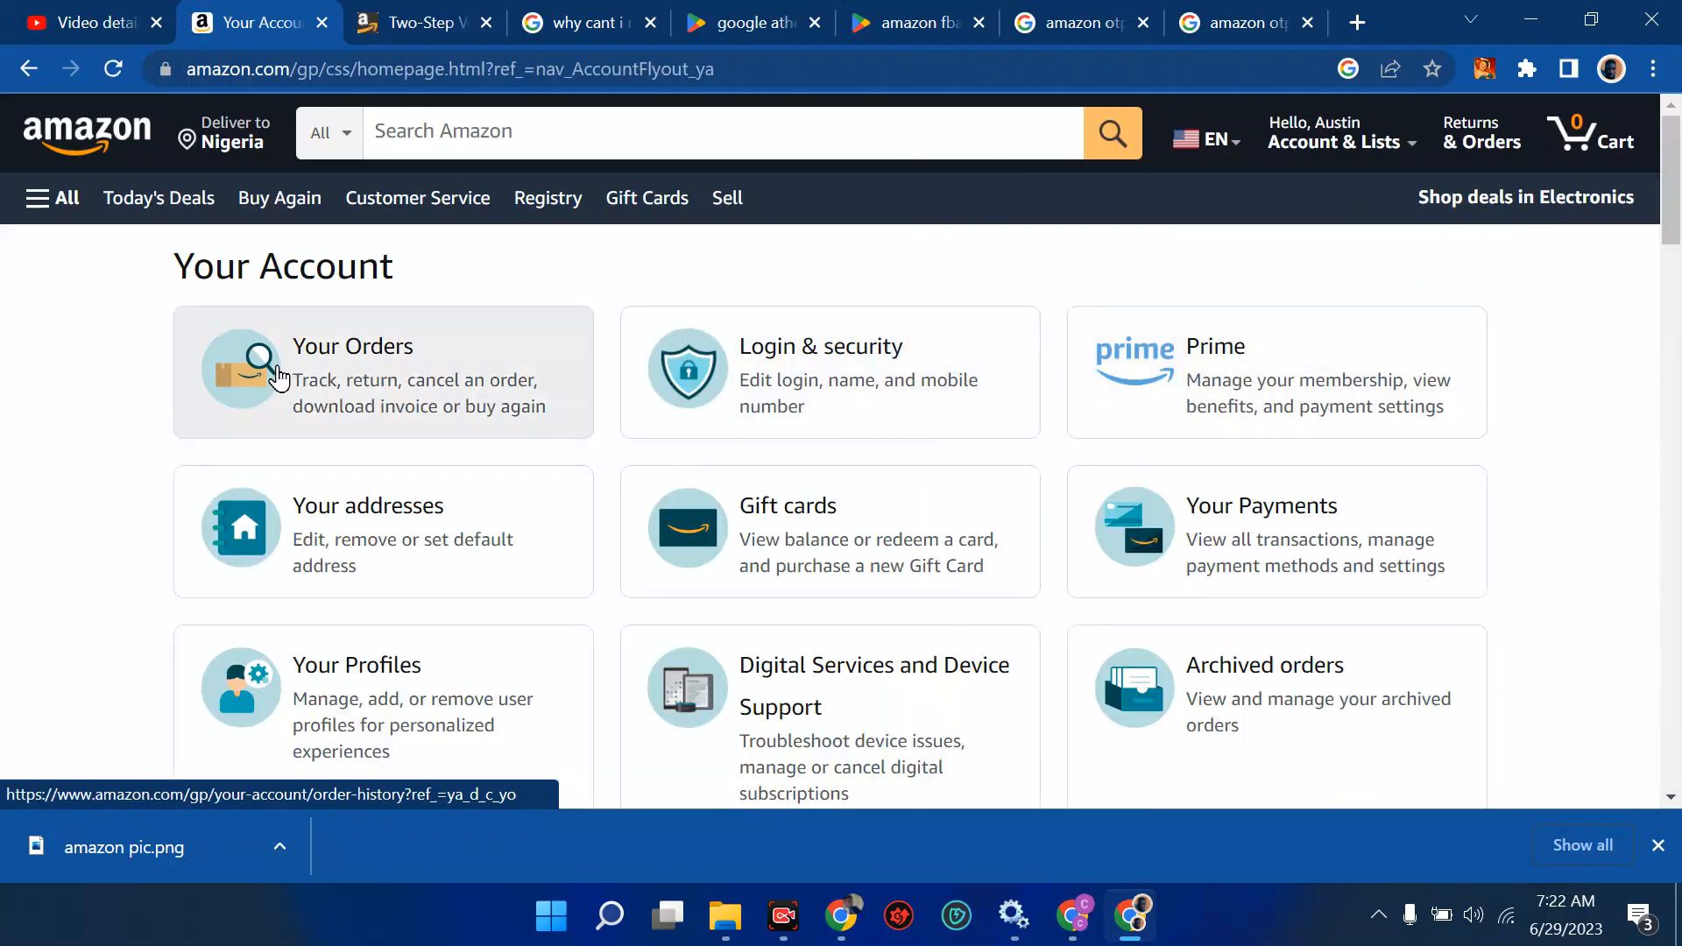
{"action": "mouse_move", "coordinate": [1217, 494]}
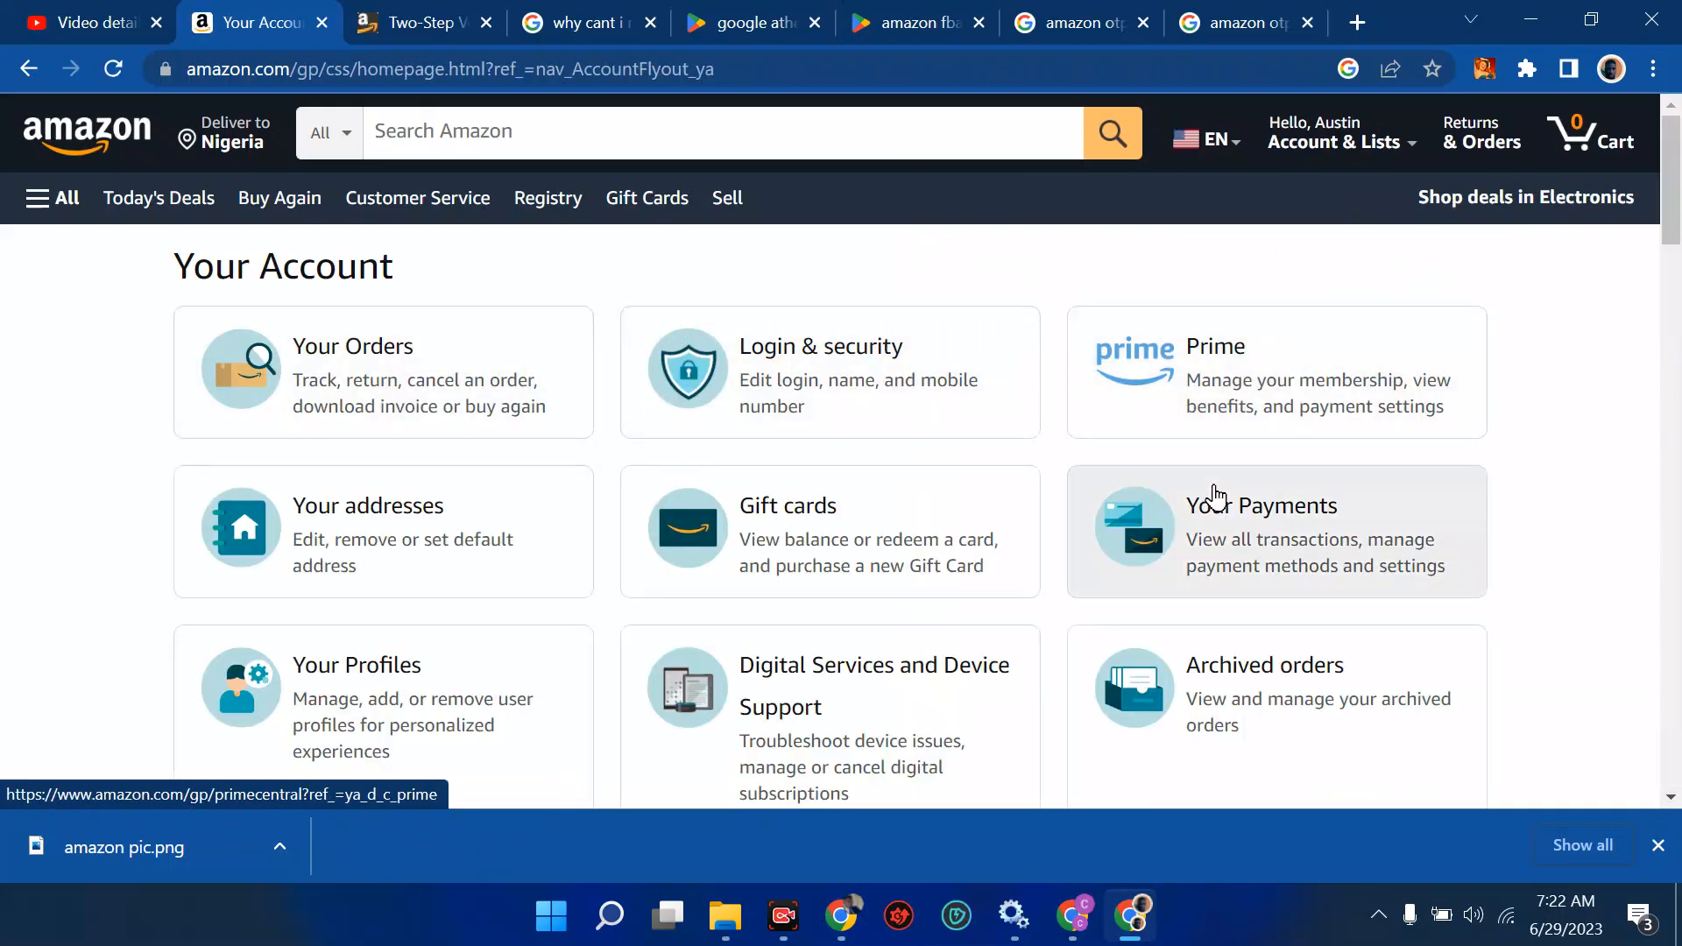
Step: Browse the Your Account sections, then open the Login & security card
{"action": "scroll", "scroll_direction": "down", "scroll_amount": 3}
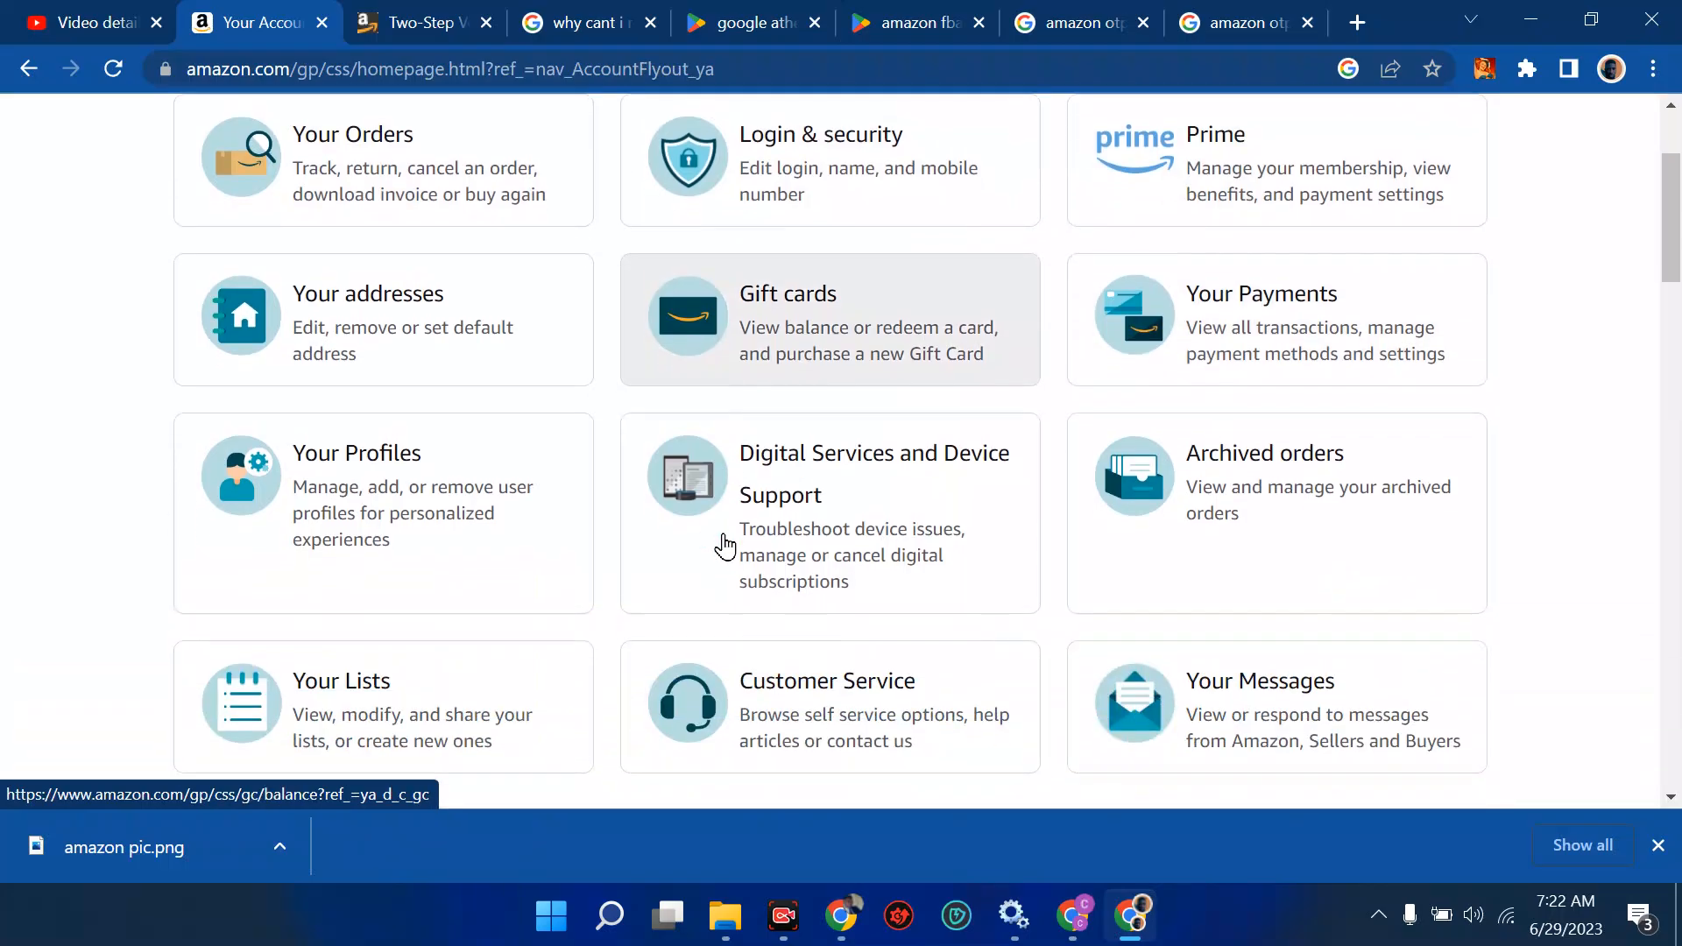
{"action": "scroll", "scroll_direction": "down", "scroll_amount": 3}
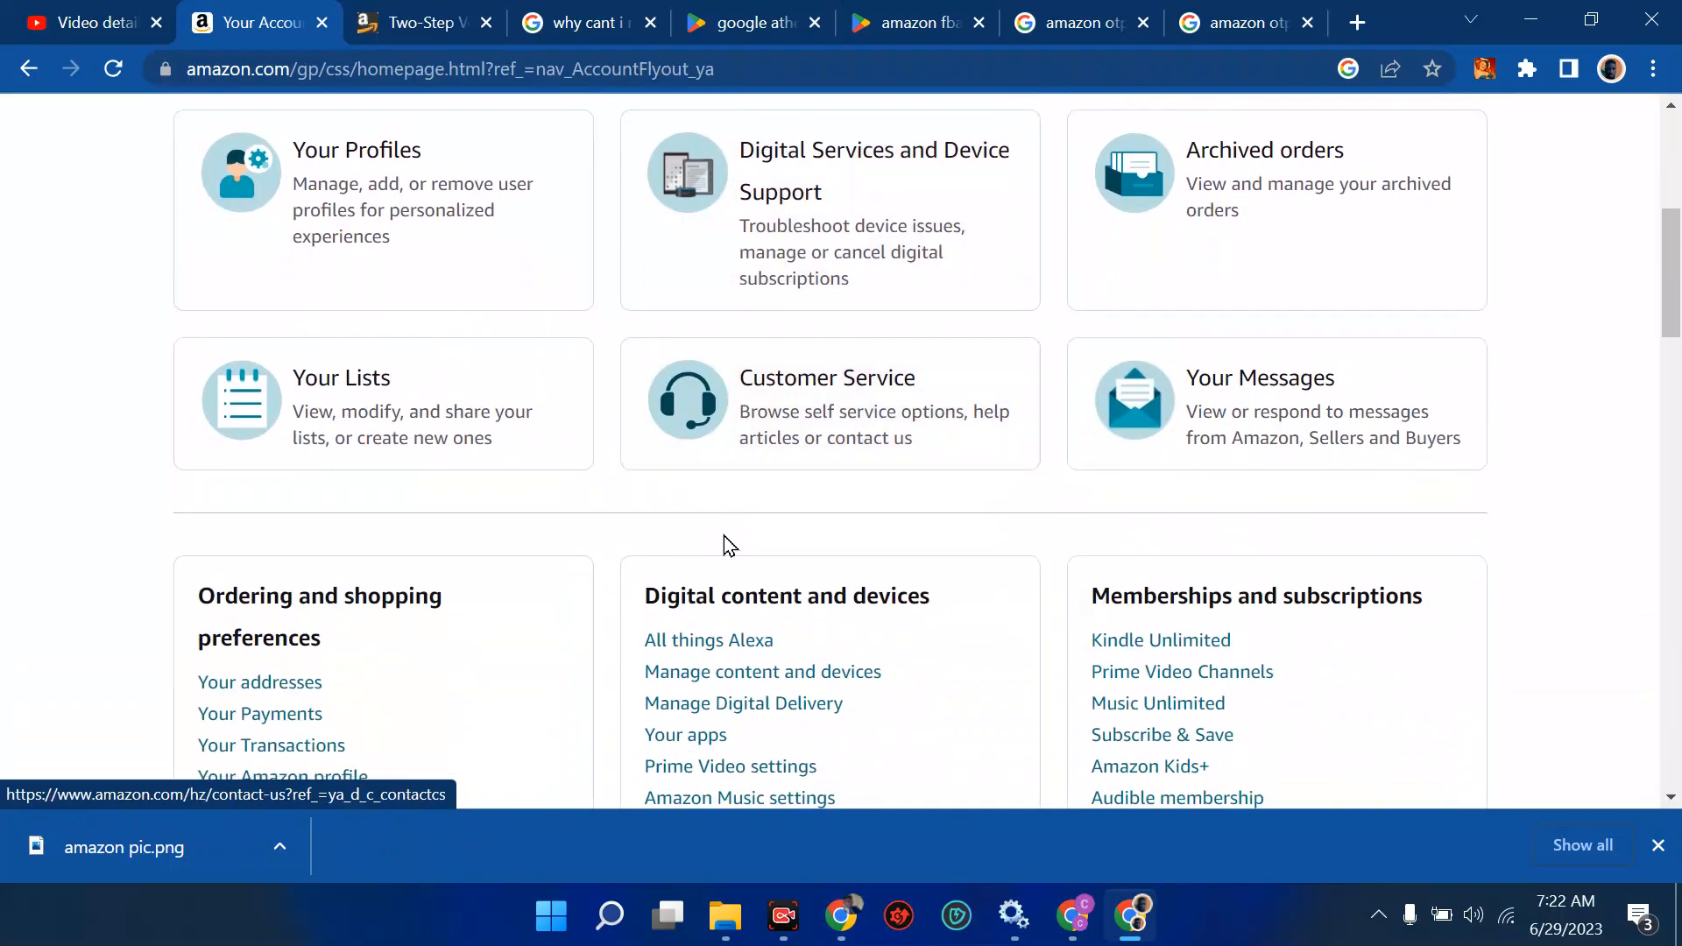
{"action": "scroll", "scroll_direction": "down", "scroll_amount": 3}
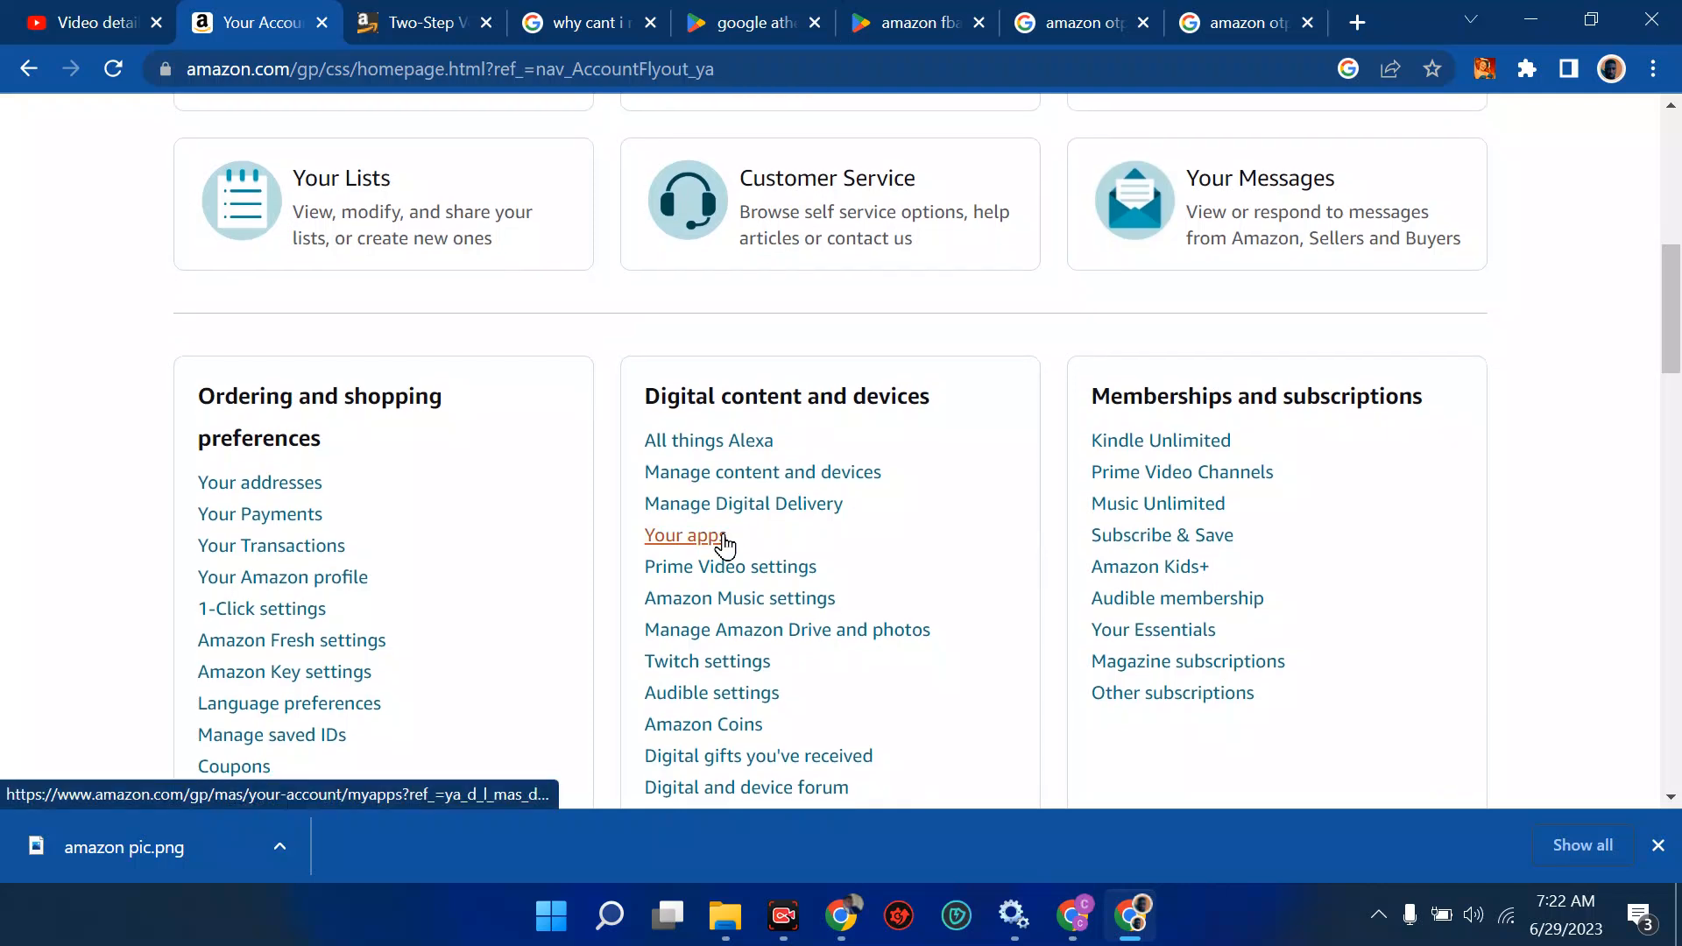
{"action": "scroll", "scroll_direction": "up", "scroll_amount": 3}
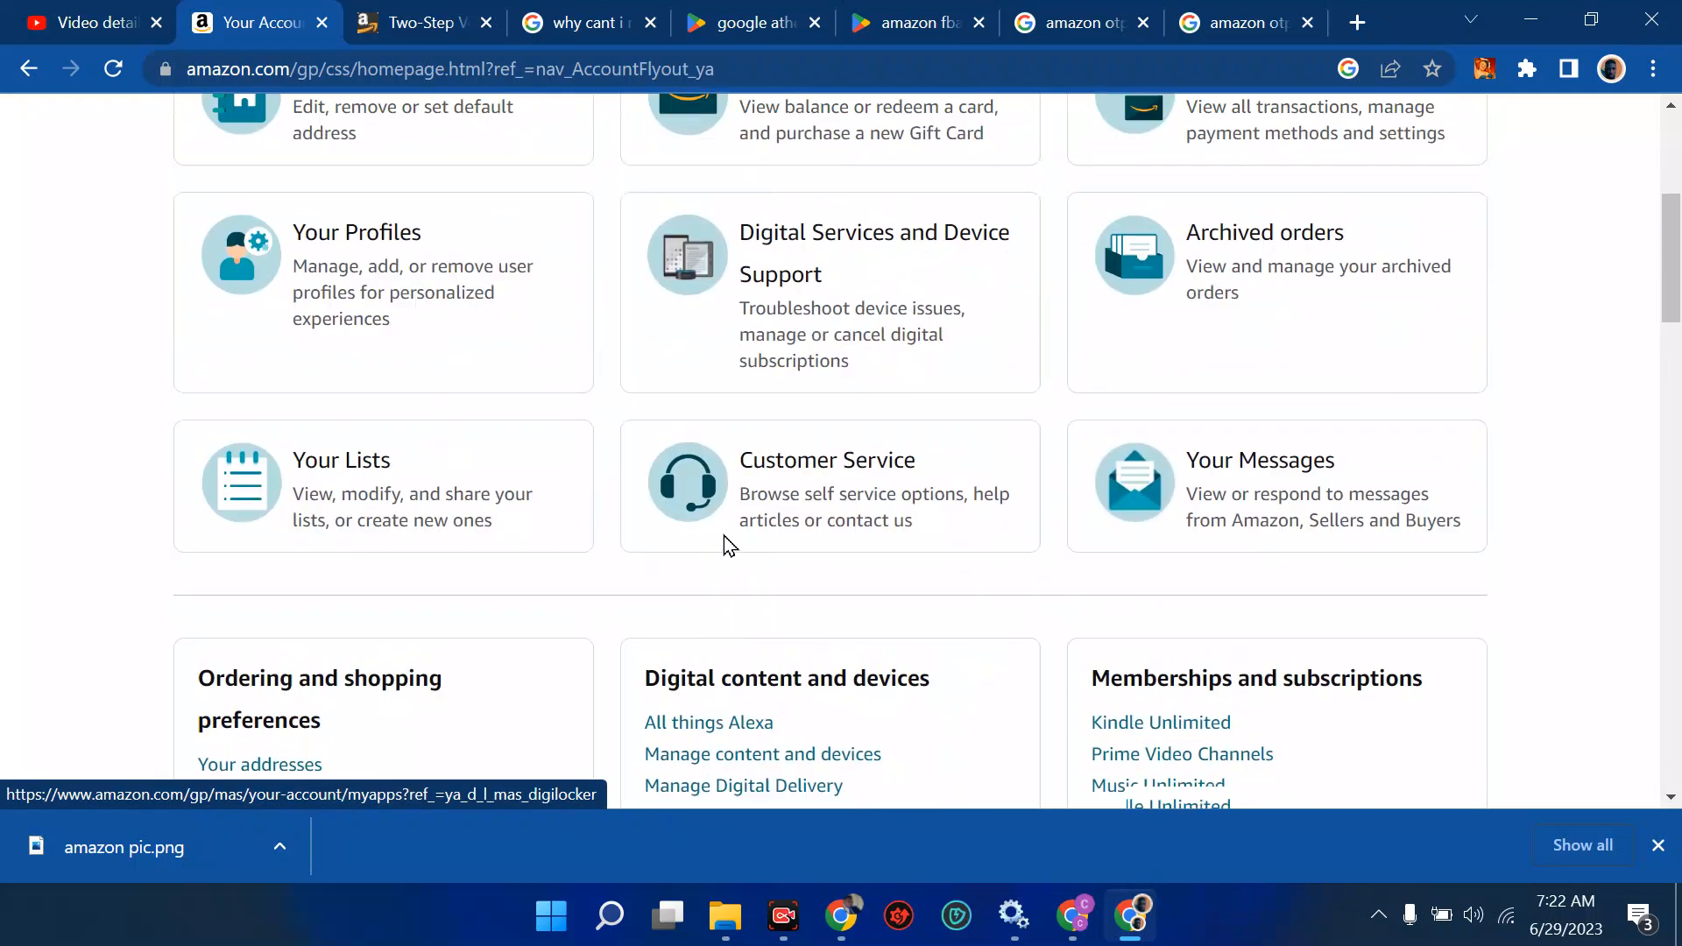
{"action": "scroll", "scroll_direction": "up", "scroll_amount": 3}
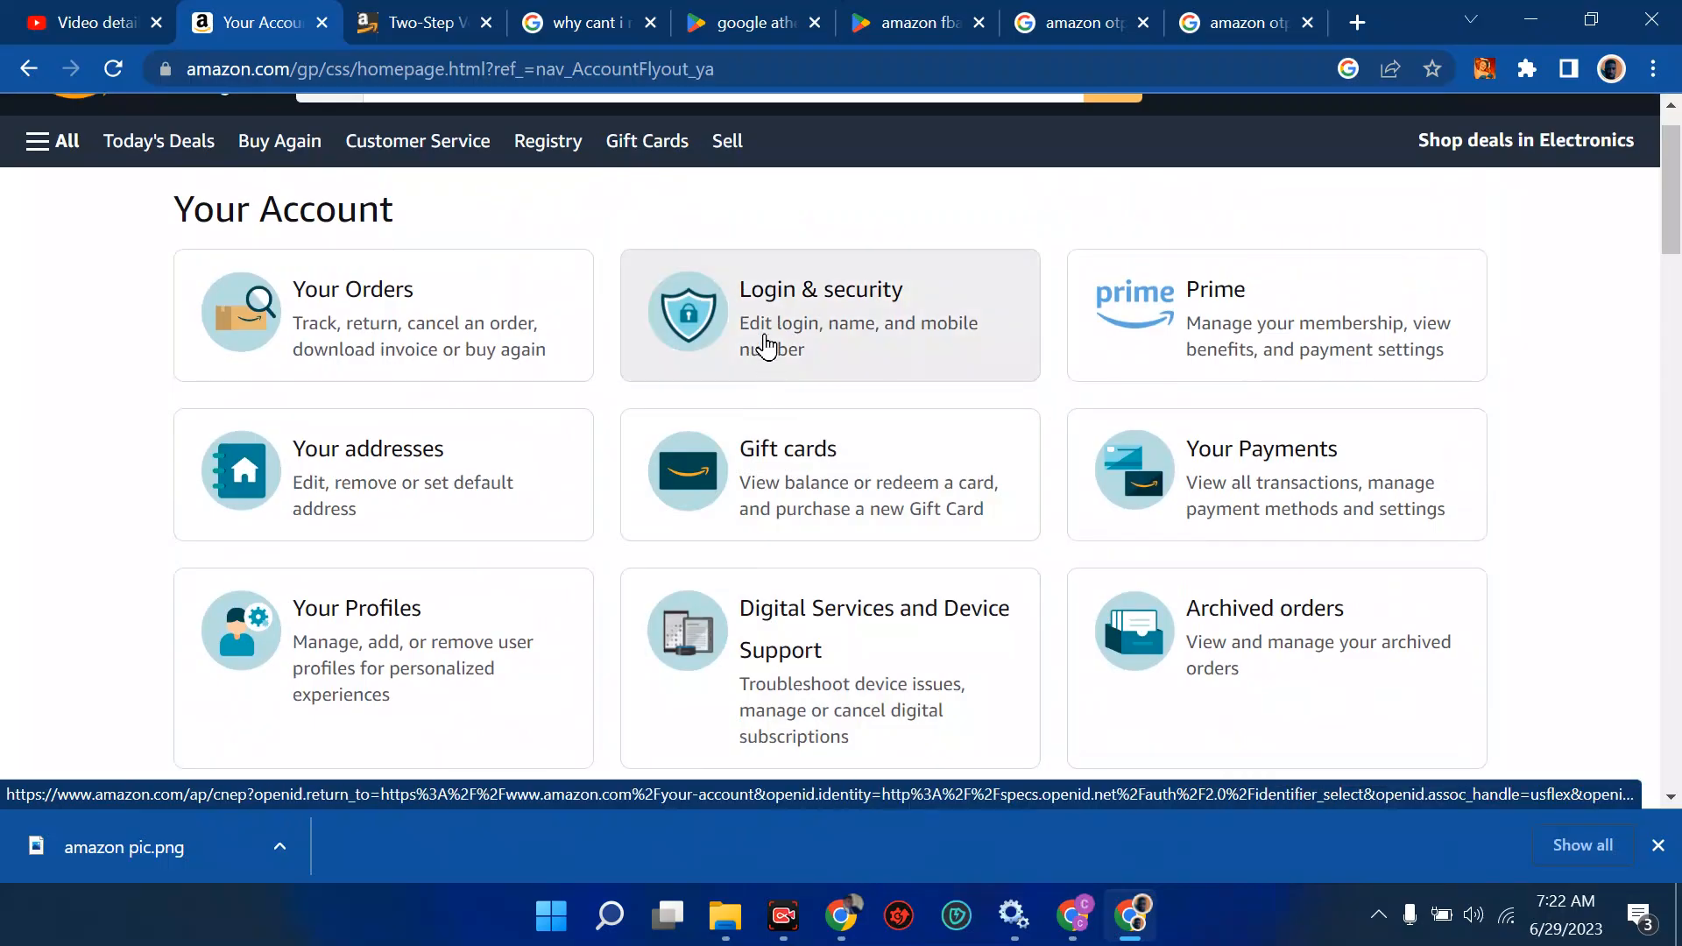
{"action": "left_click", "coordinate": [828, 314]}
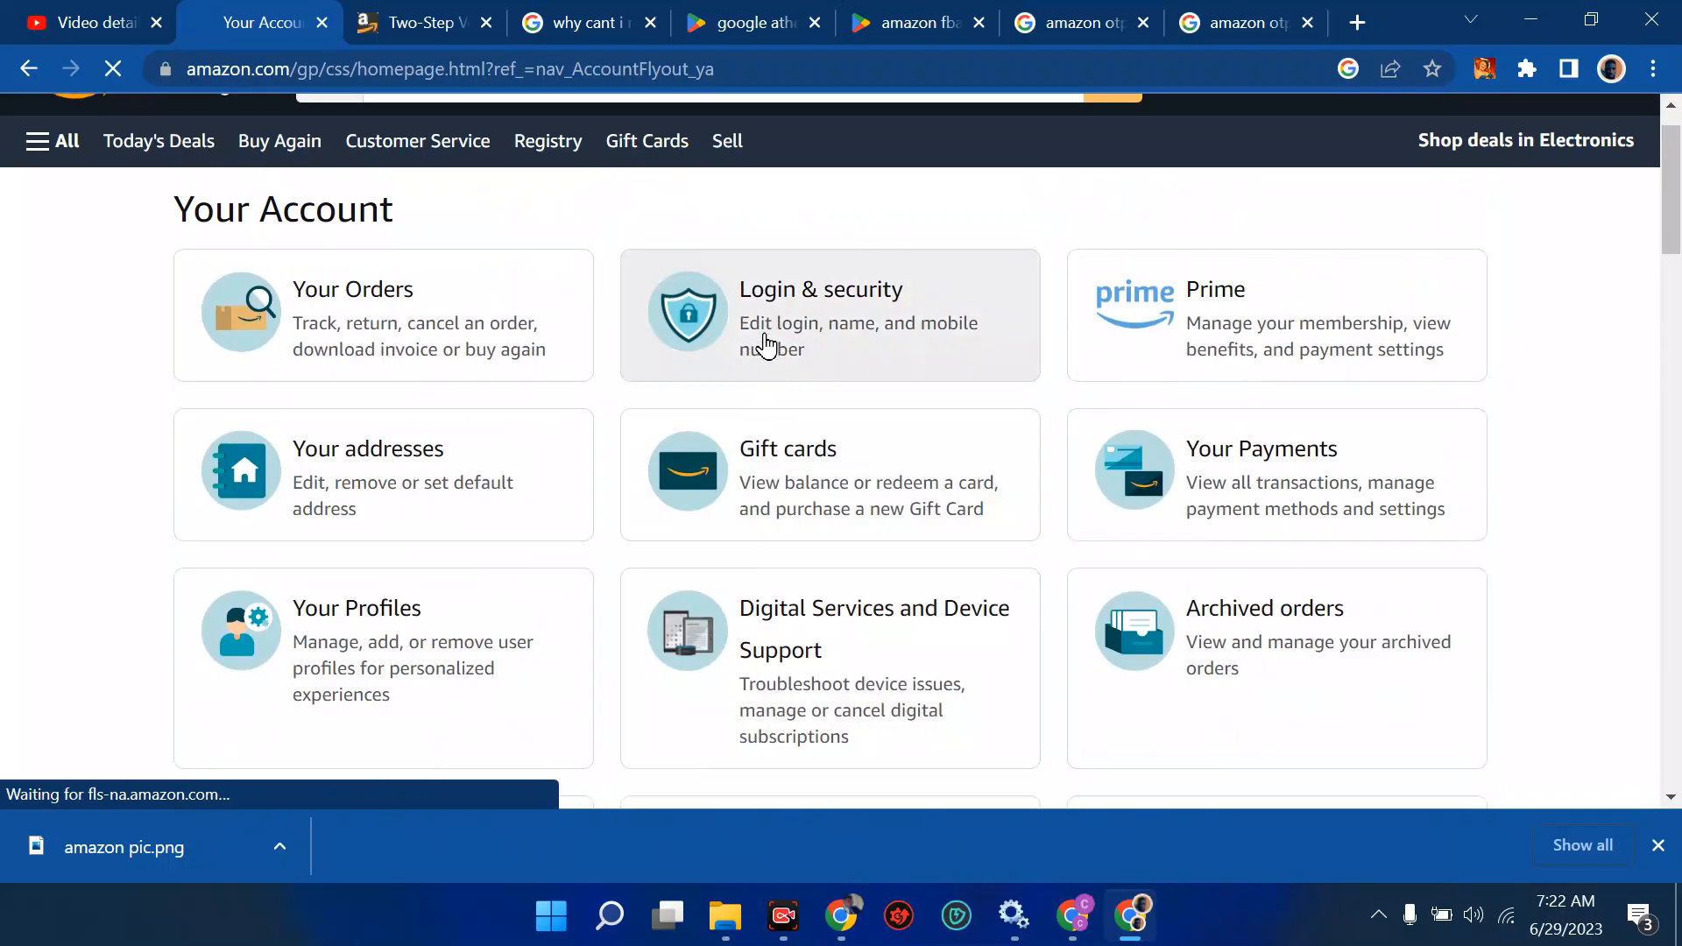
{"action": "left_click", "coordinate": [830, 314]}
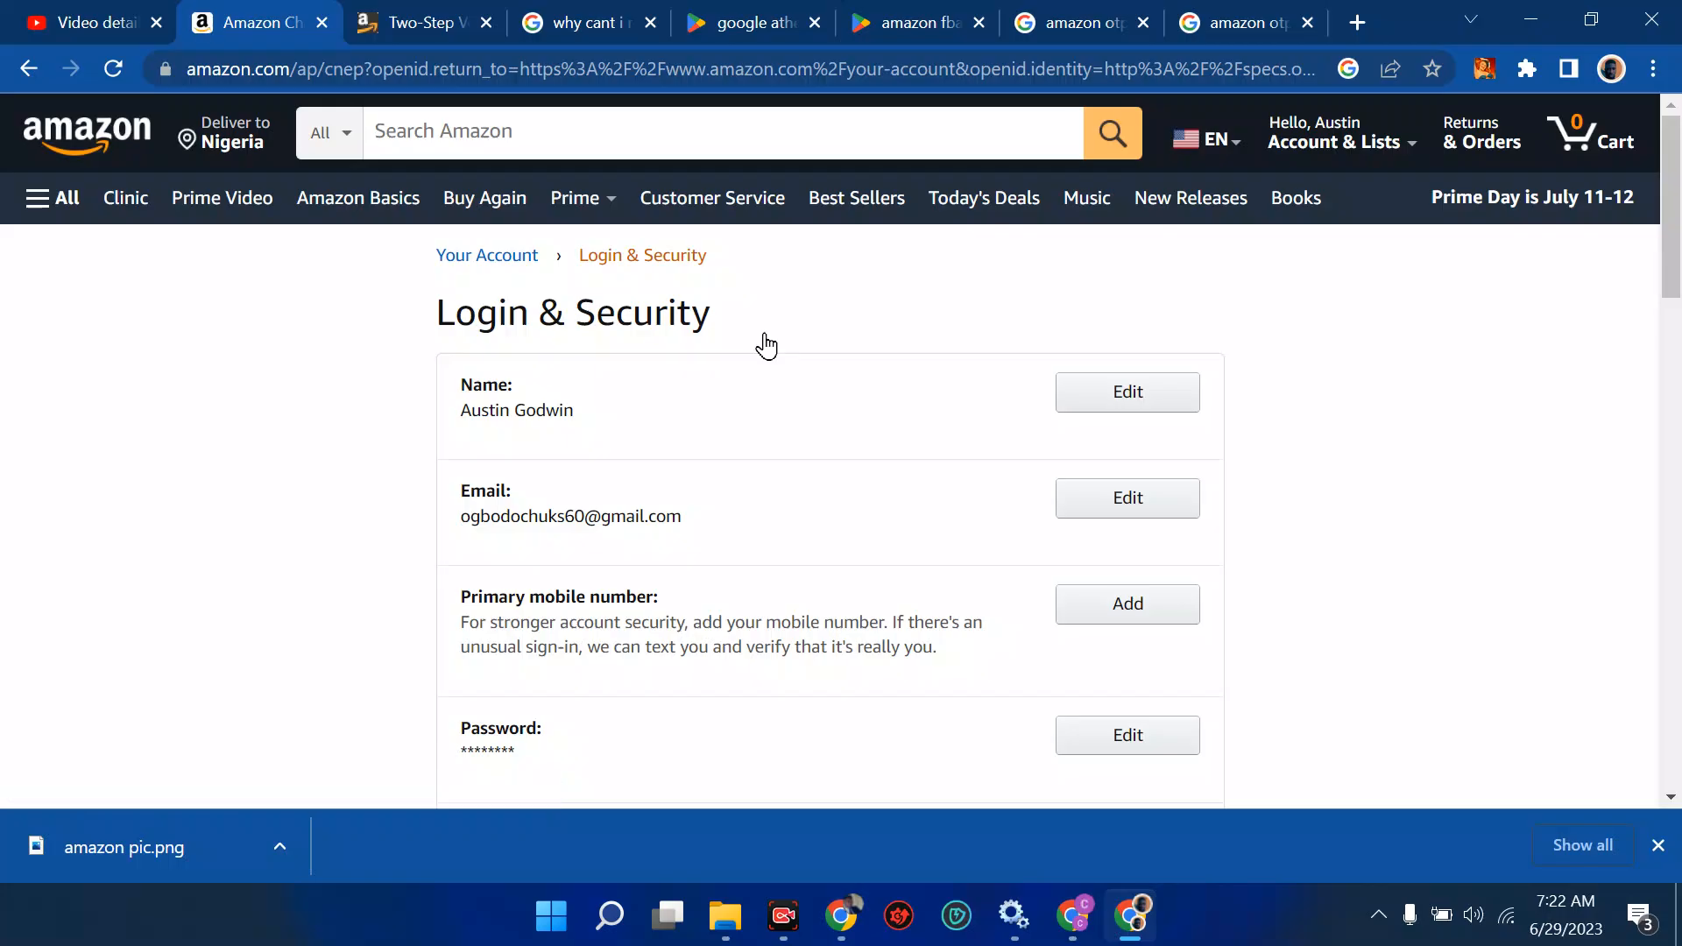
{"action": "mouse_move", "coordinate": [715, 370]}
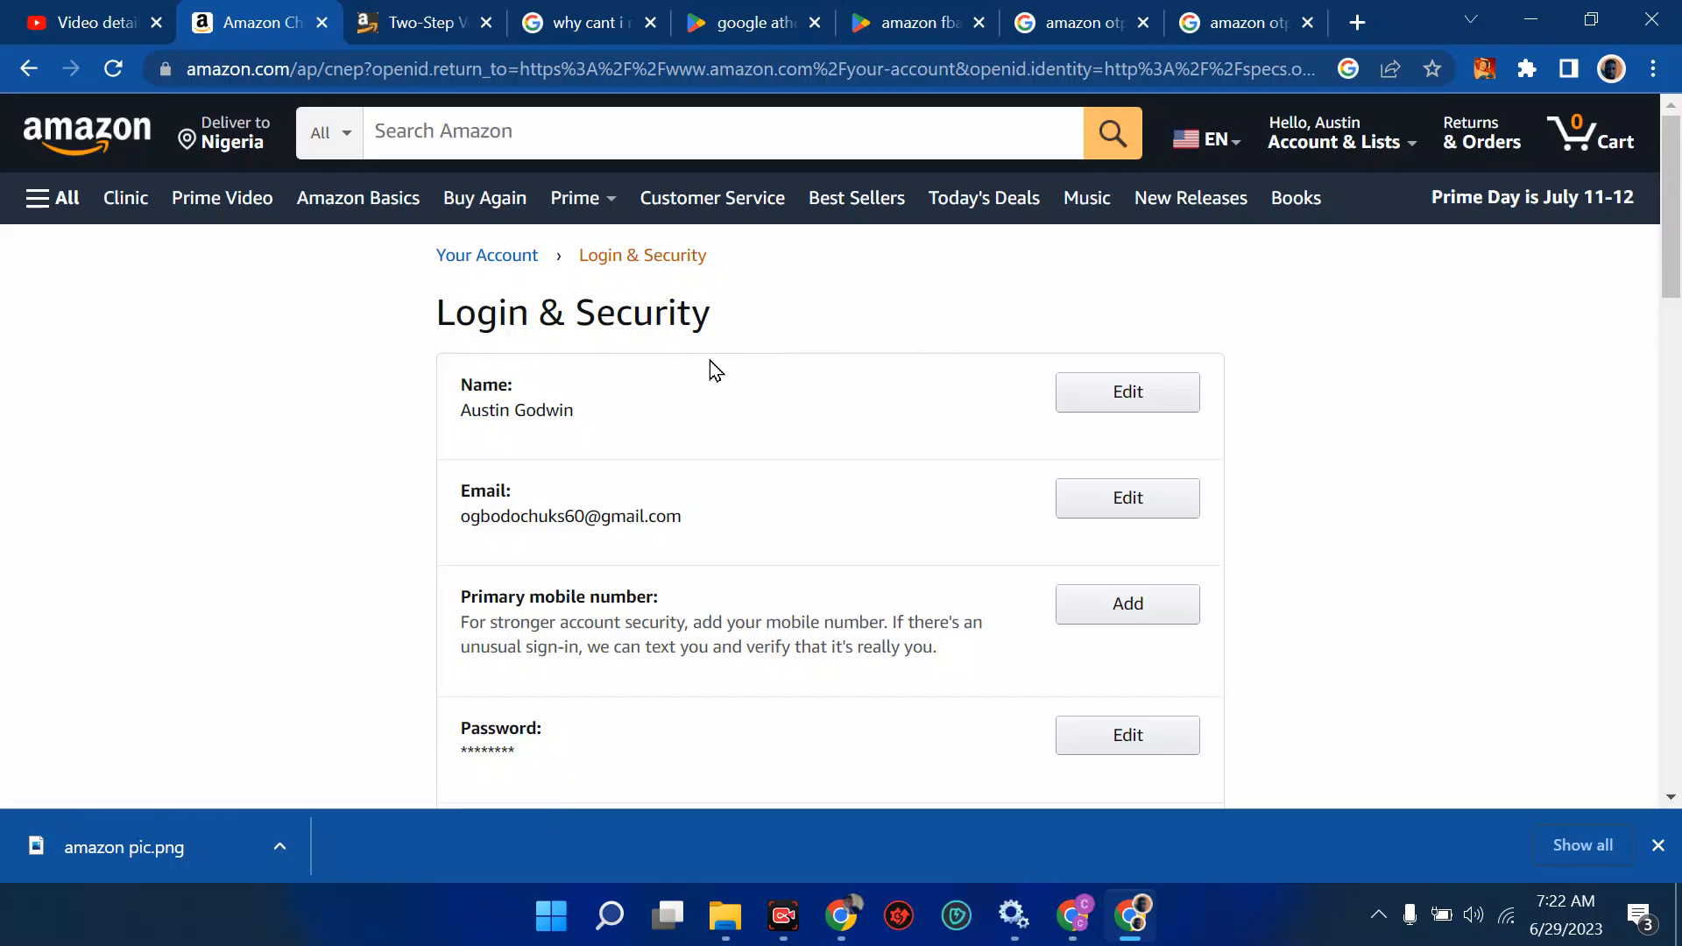
{"action": "scroll", "scroll_direction": "down", "scroll_amount": 3}
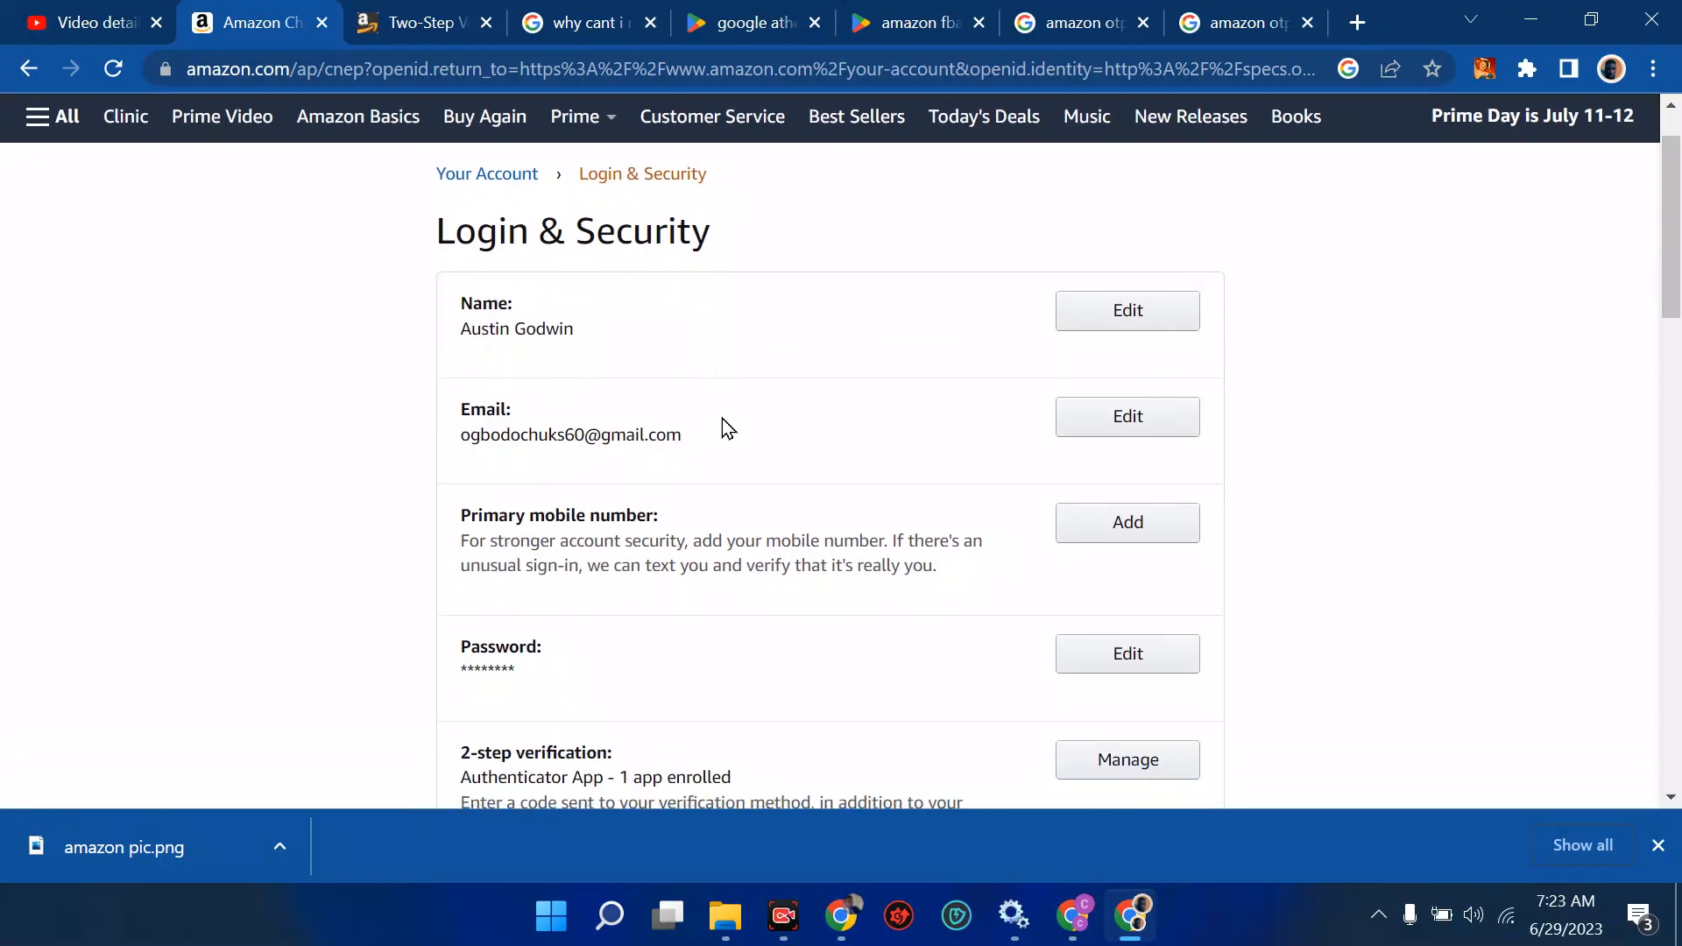
{"action": "scroll", "scroll_direction": "down", "scroll_amount": 3}
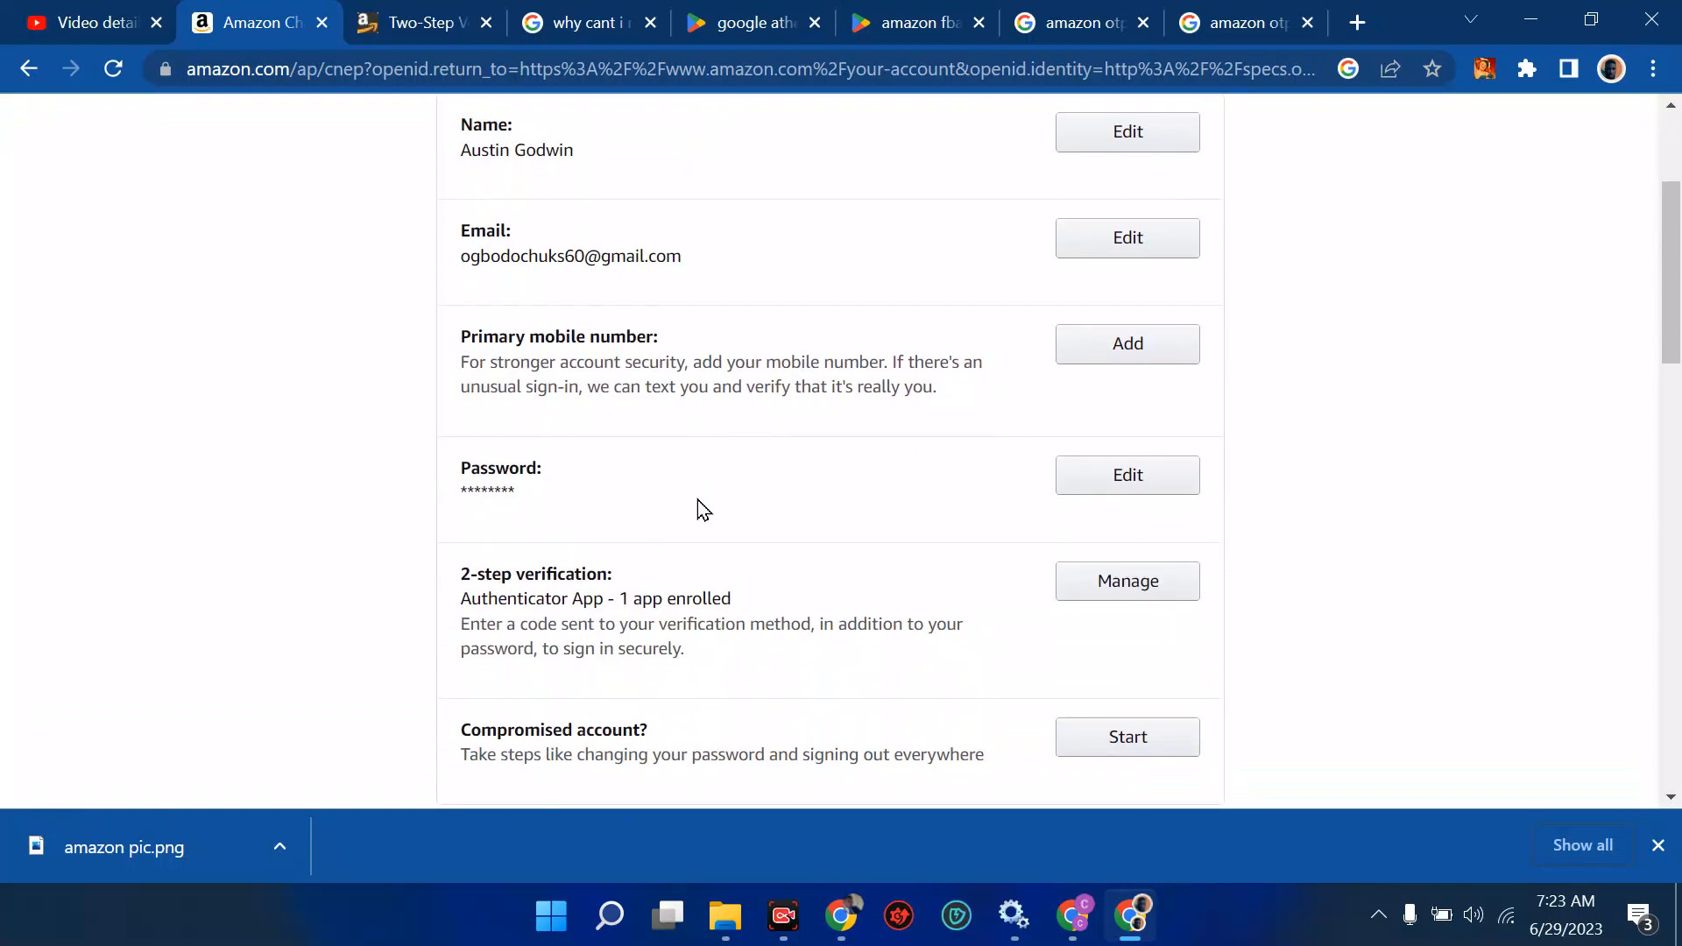
{"action": "mouse_move", "coordinate": [744, 511]}
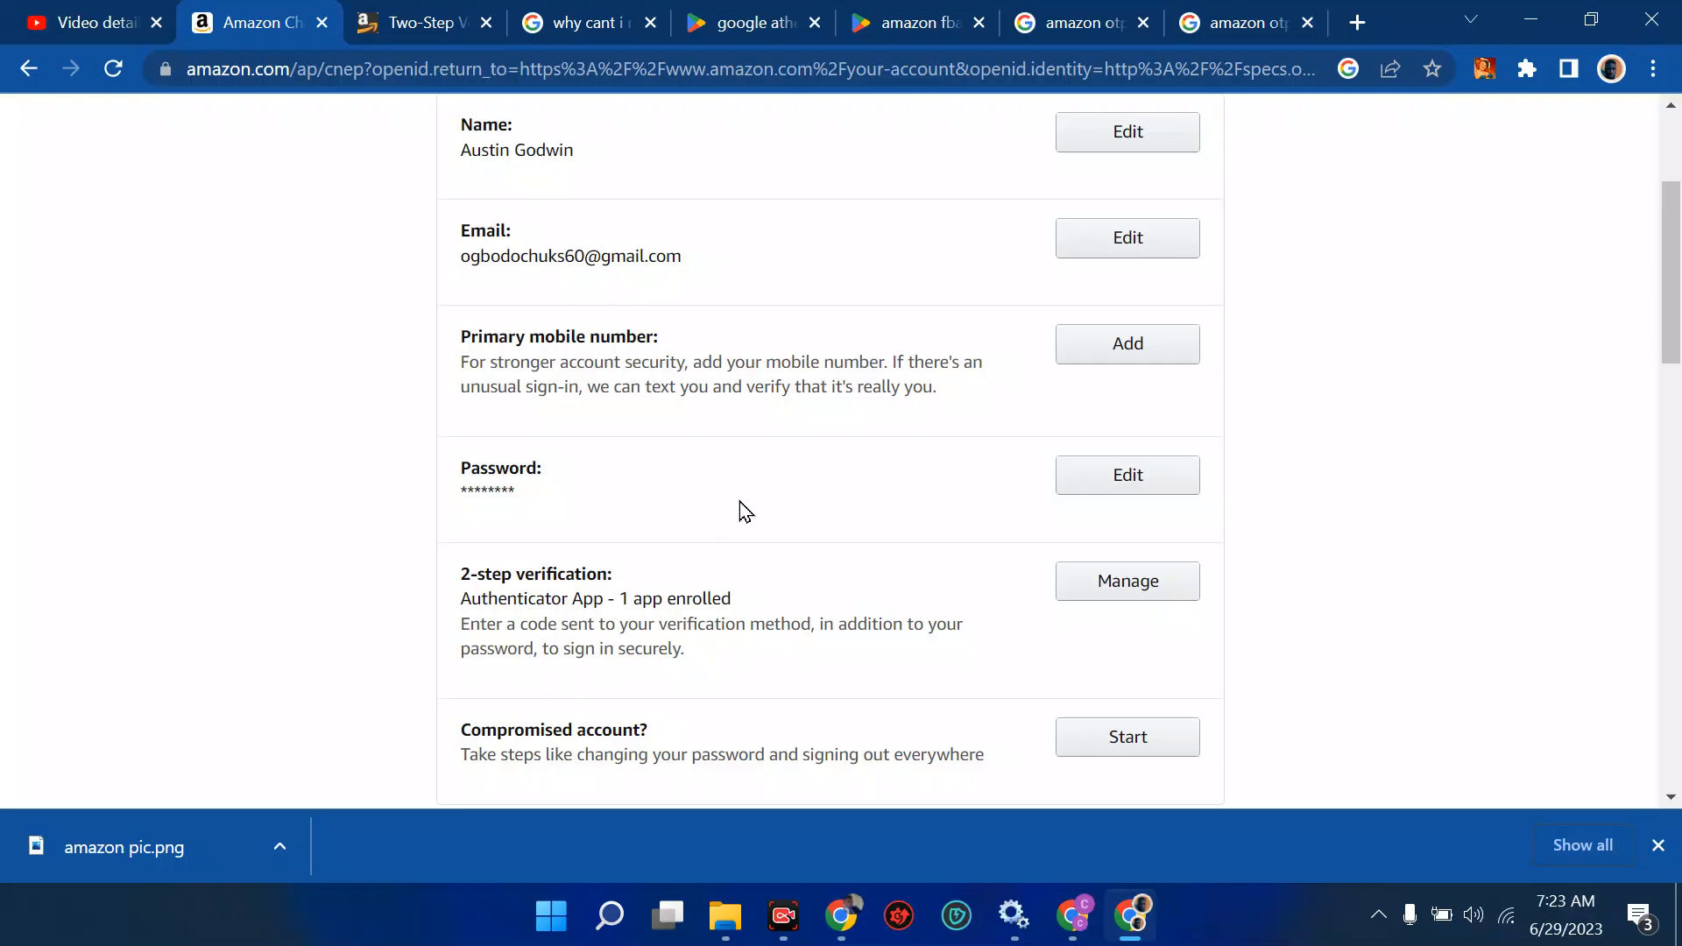
{"action": "scroll", "scroll_direction": "up", "scroll_amount": 3}
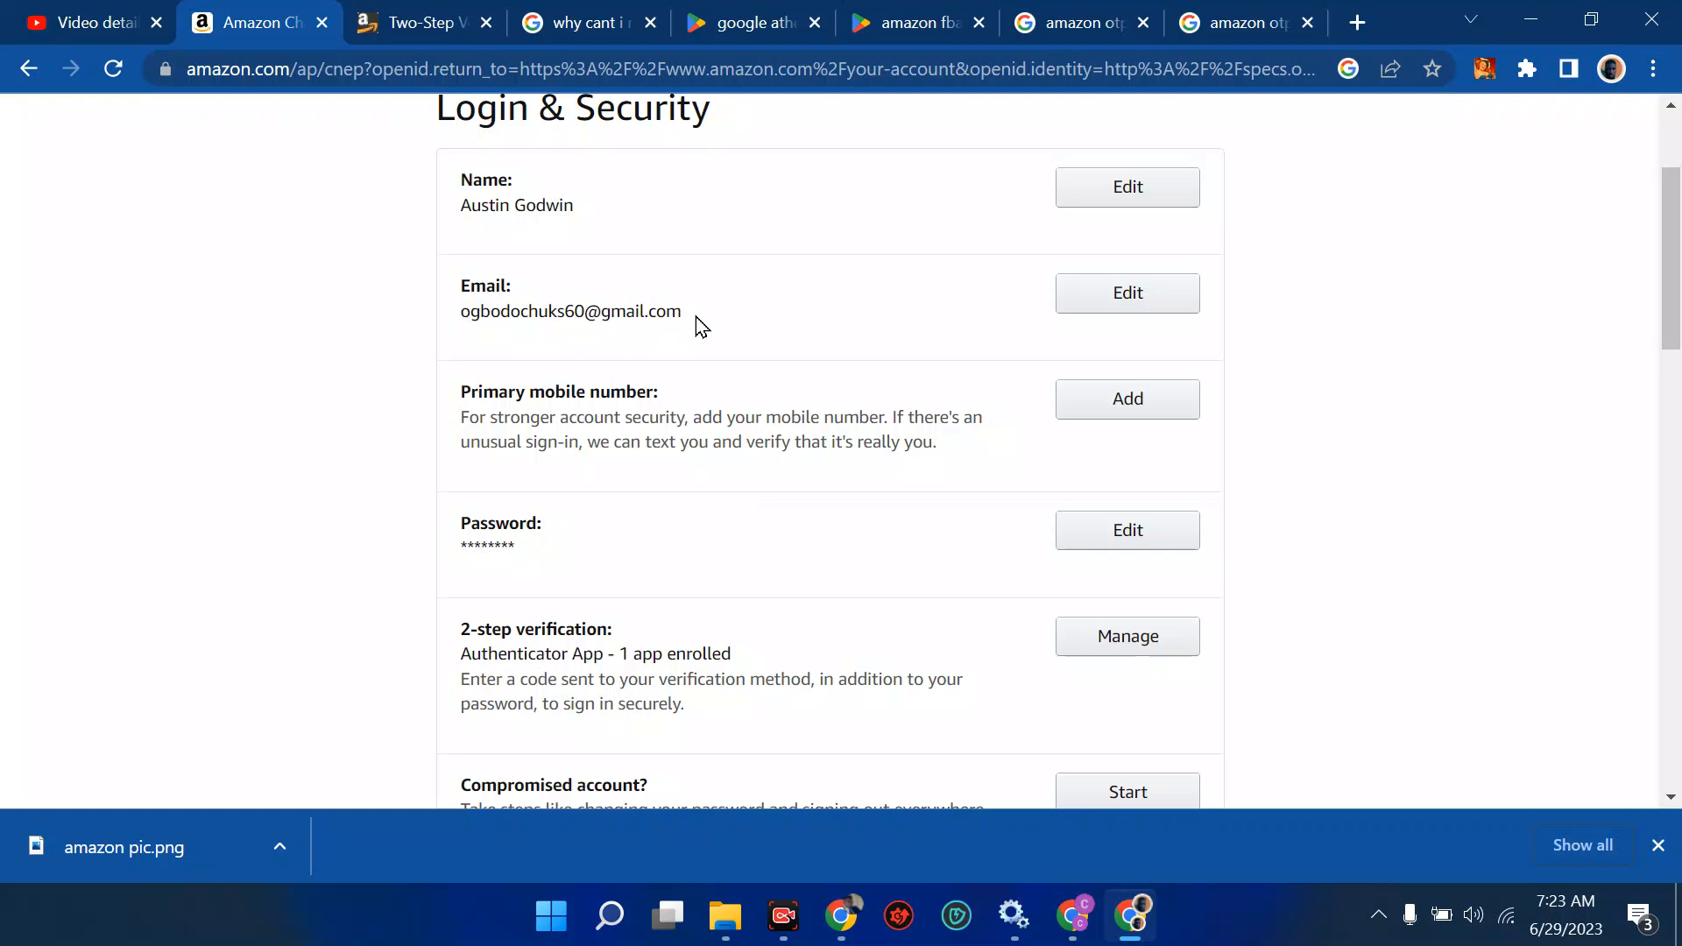
{"action": "scroll", "scroll_direction": "down", "scroll_amount": 3}
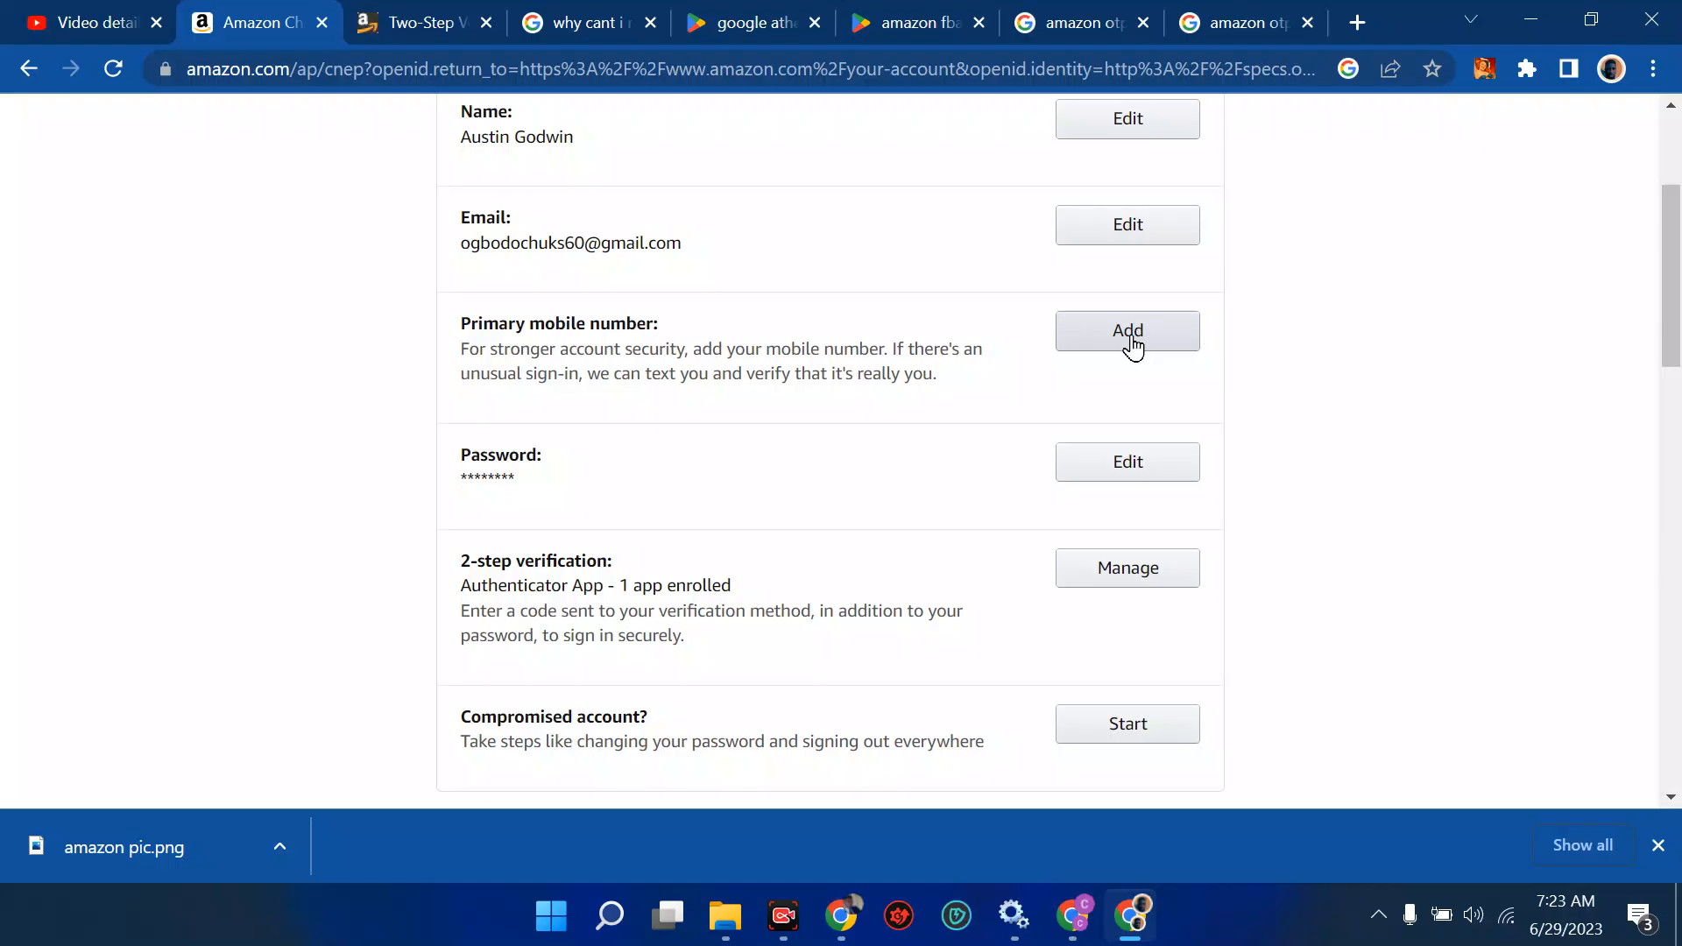
{"action": "mouse_move", "coordinate": [1071, 357]}
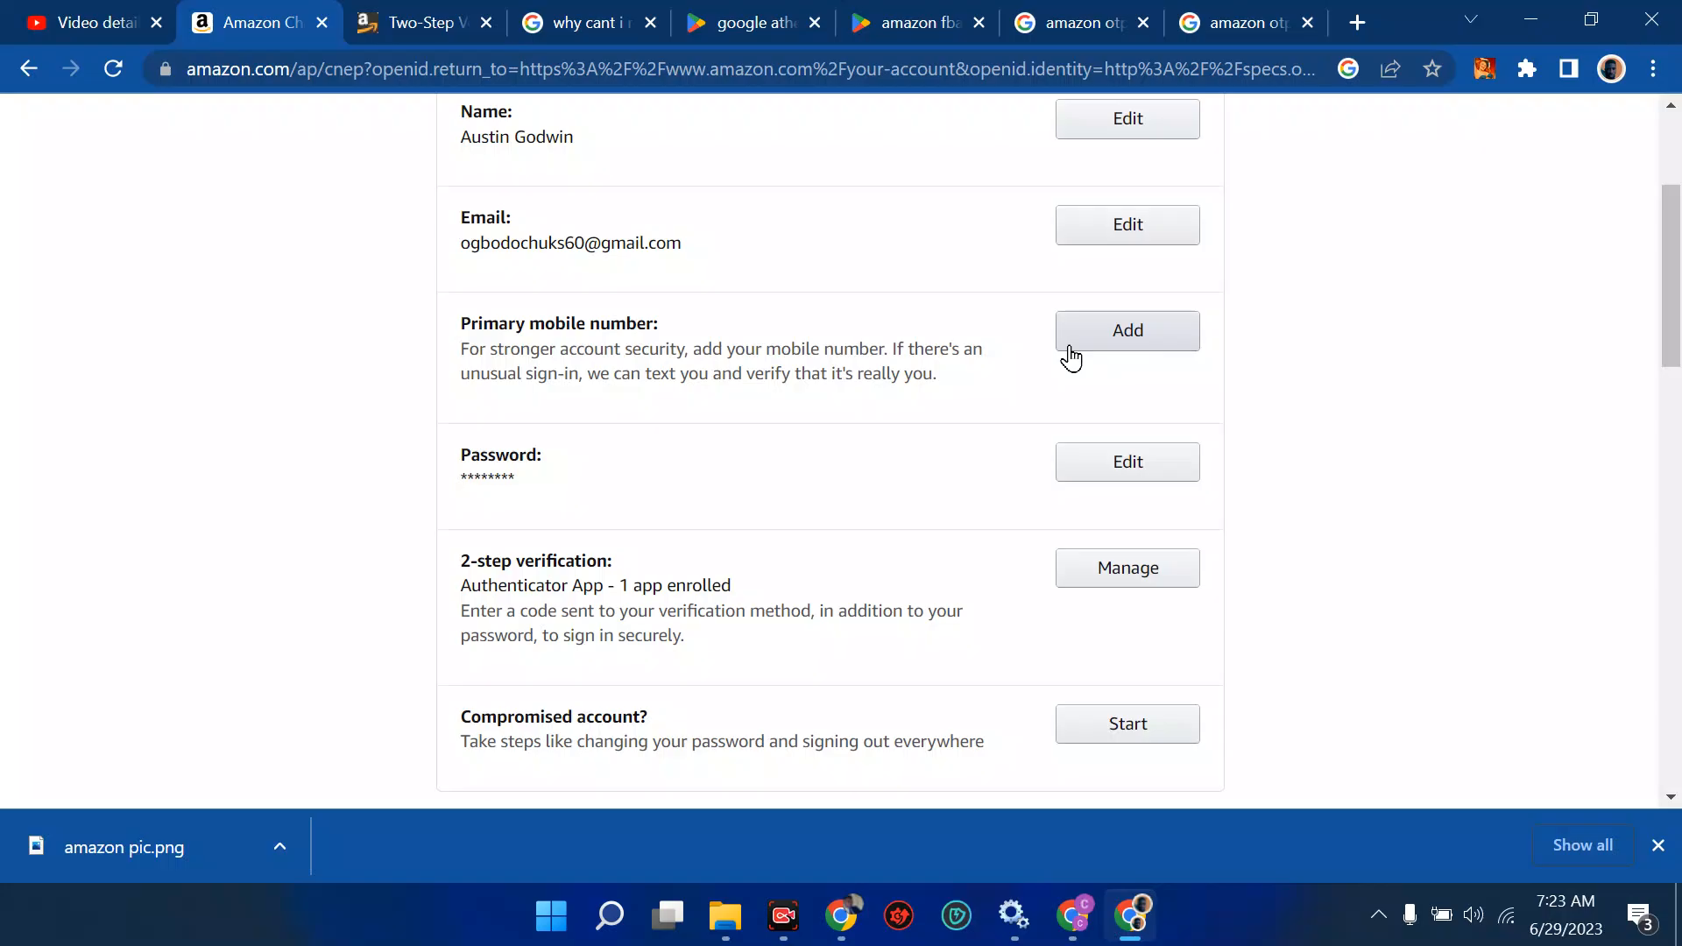
{"action": "mouse_move", "coordinate": [902, 470]}
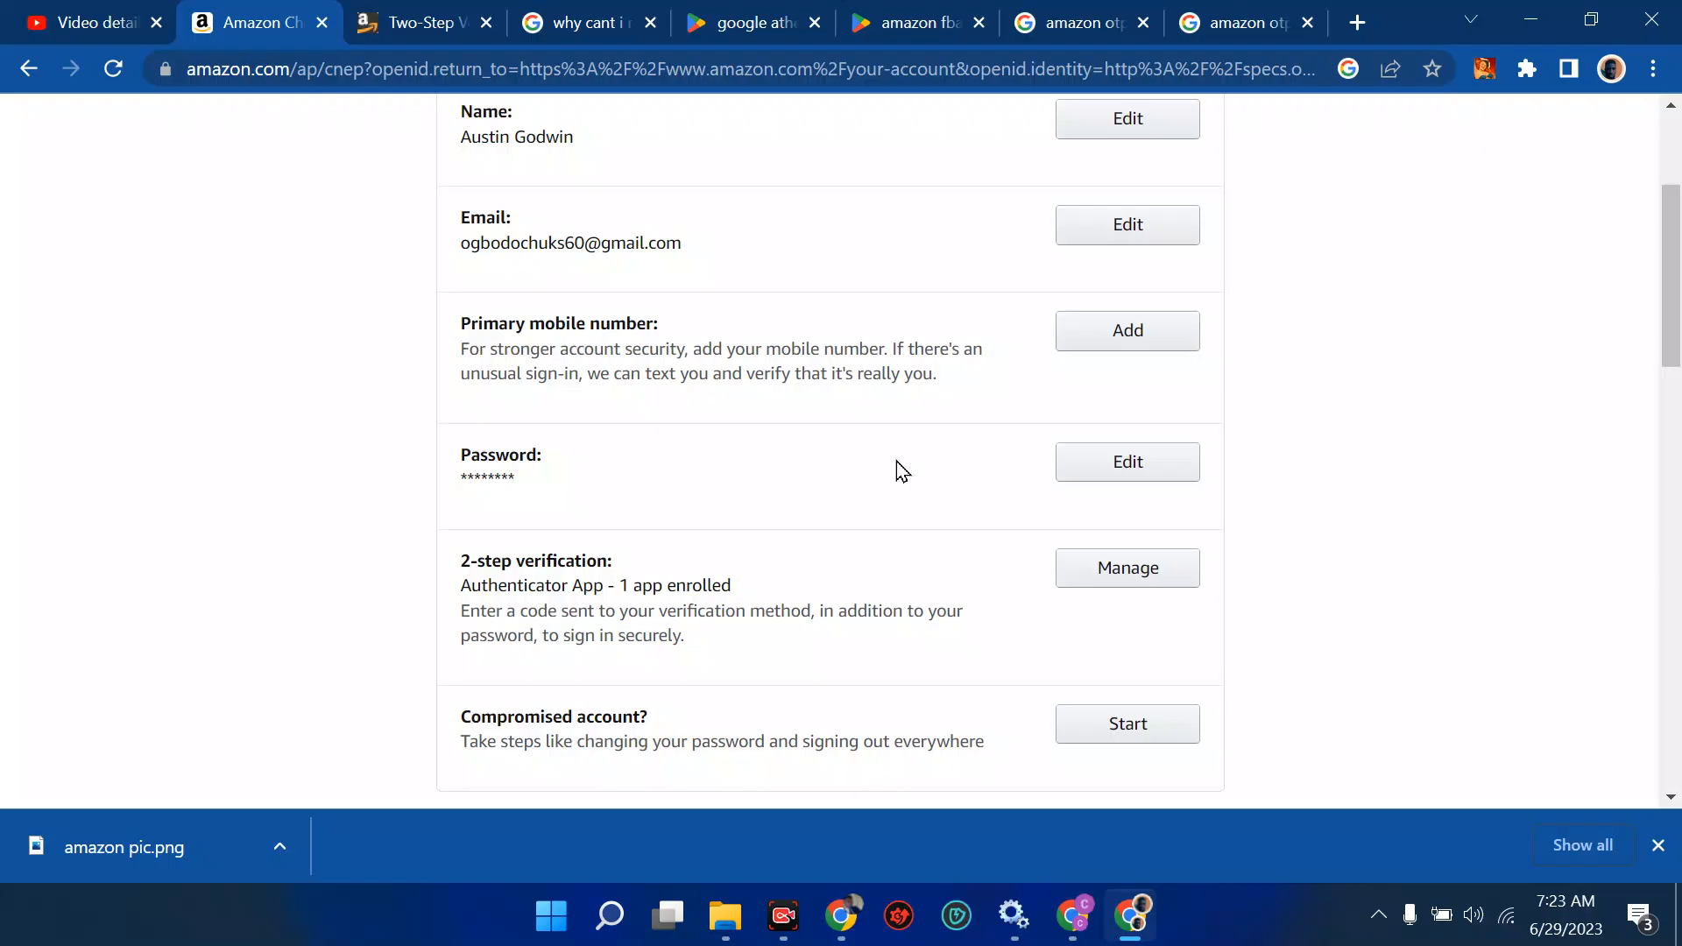
{"action": "scroll", "scroll_direction": "down", "scroll_amount": 3}
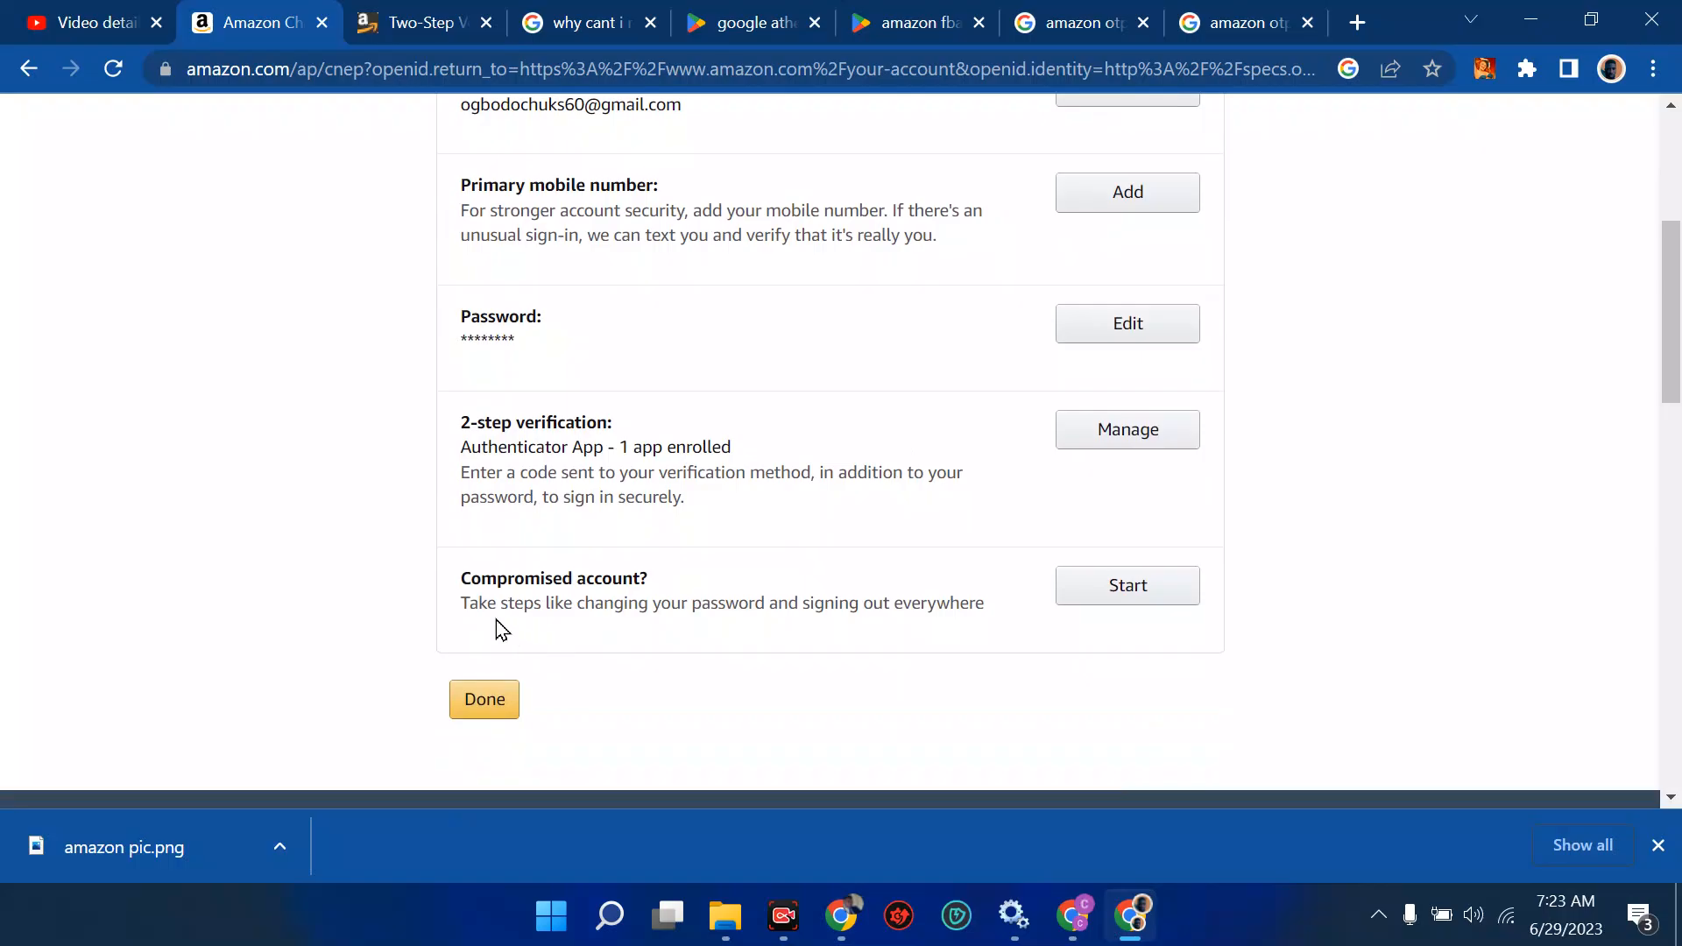
{"action": "mouse_move", "coordinate": [780, 601]}
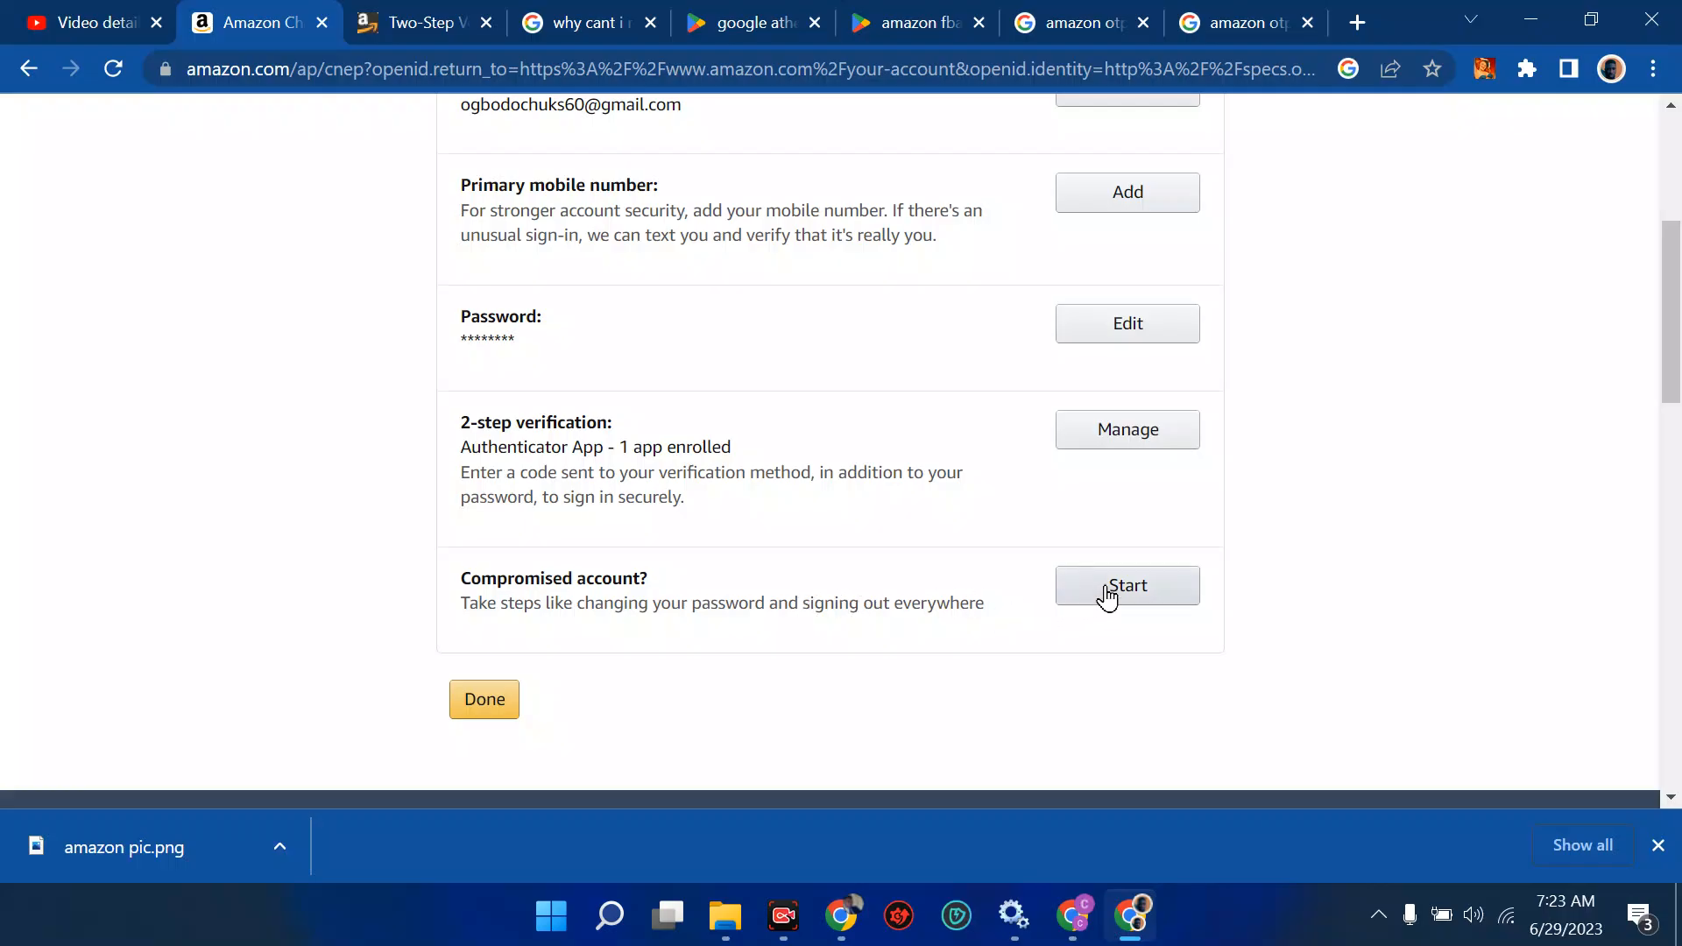
{"action": "mouse_move", "coordinate": [964, 608]}
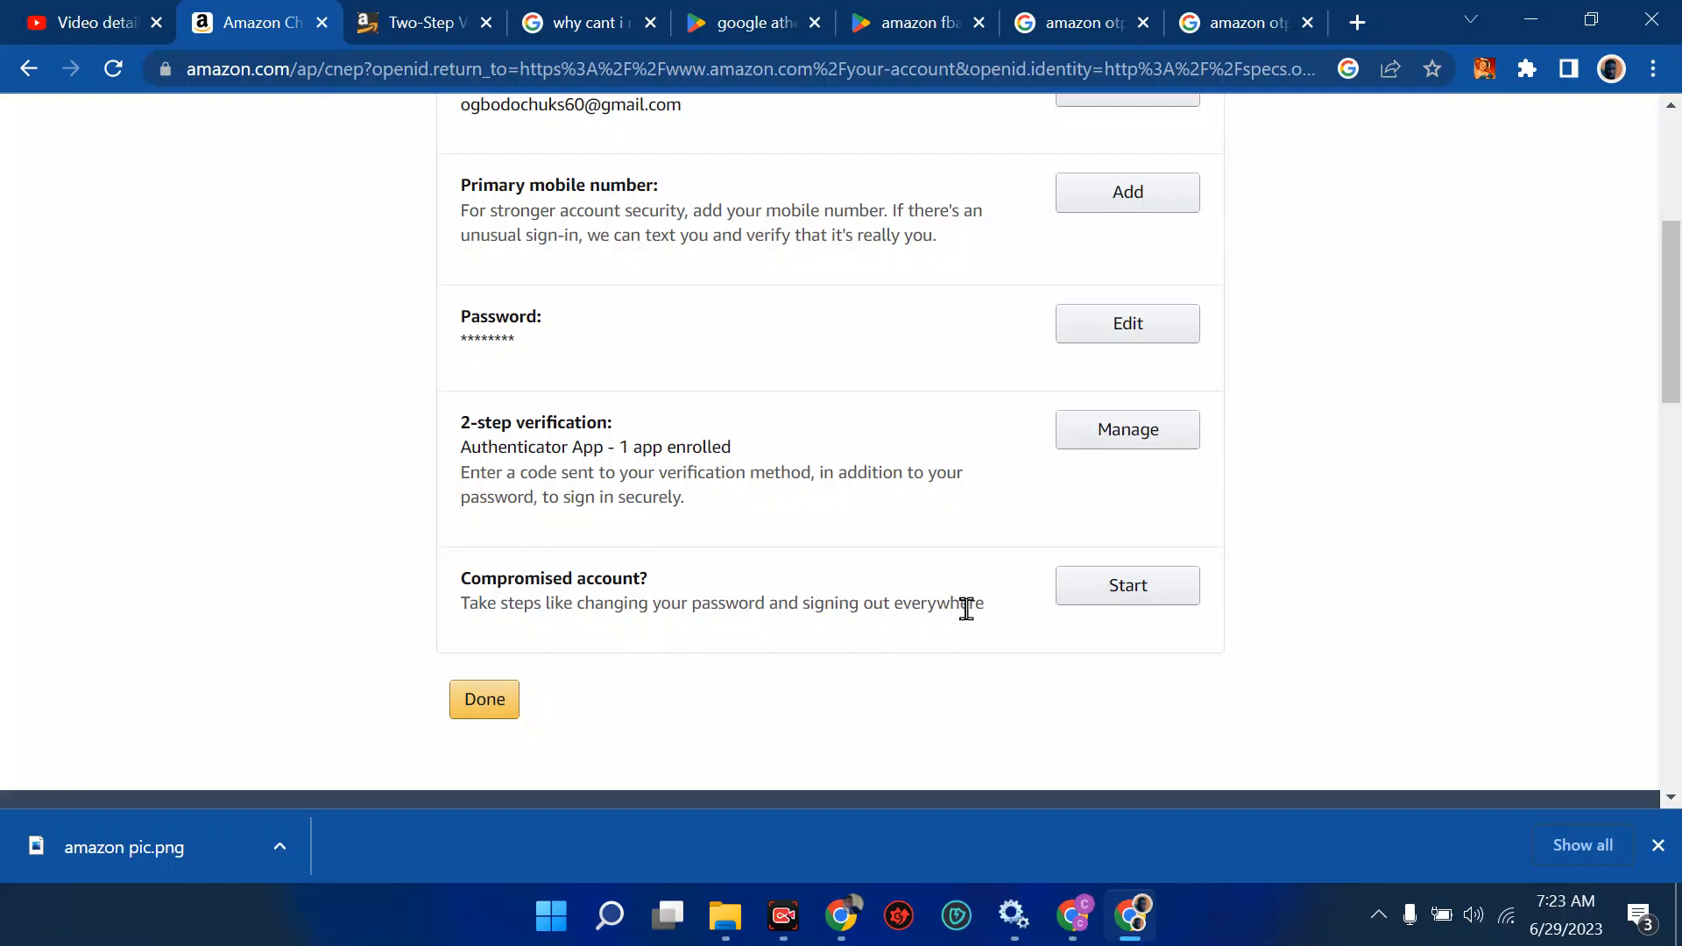
{"action": "mouse_move", "coordinate": [952, 608]}
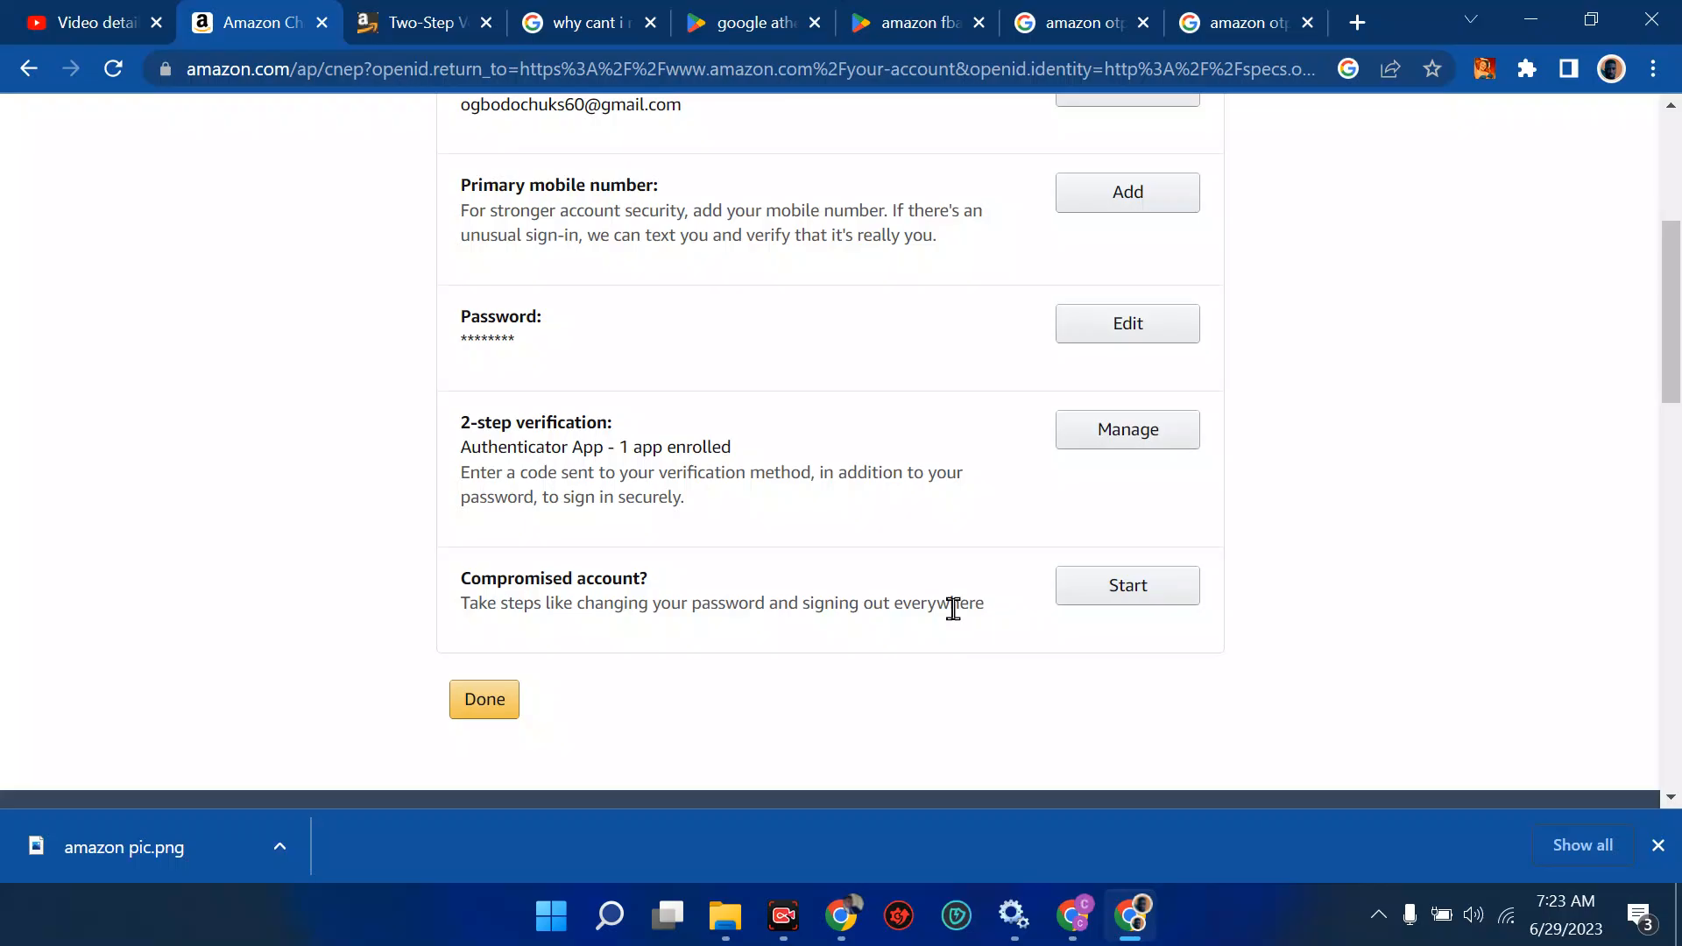
{"action": "mouse_move", "coordinate": [931, 586]}
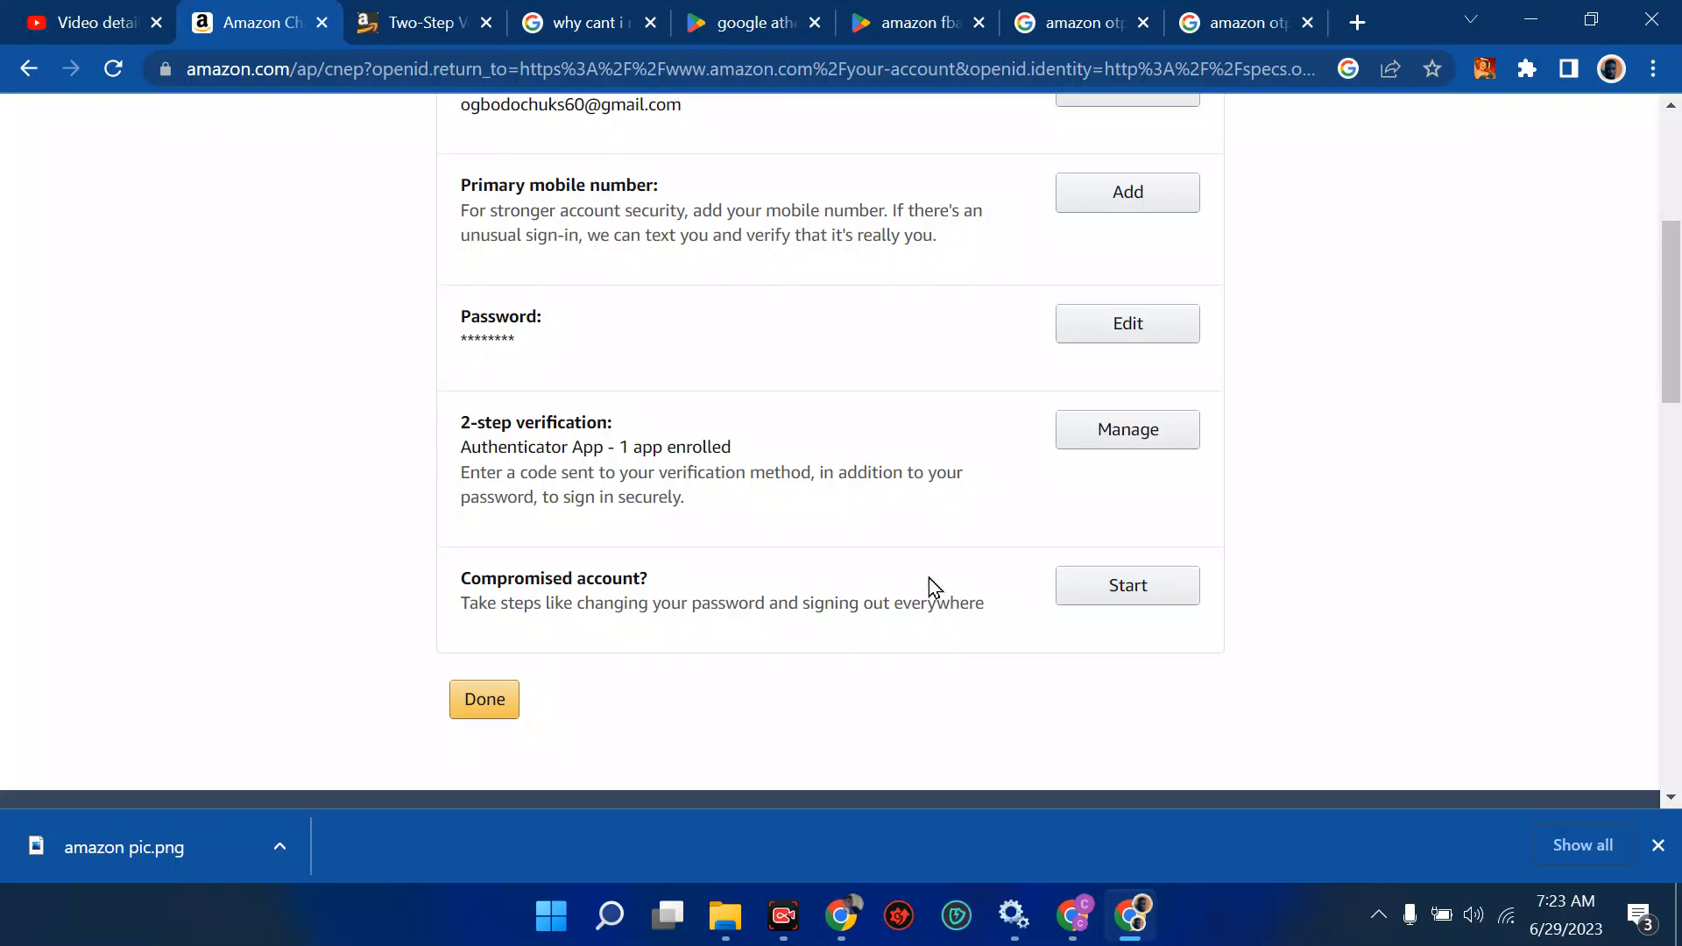
{"action": "mouse_move", "coordinate": [1022, 455]}
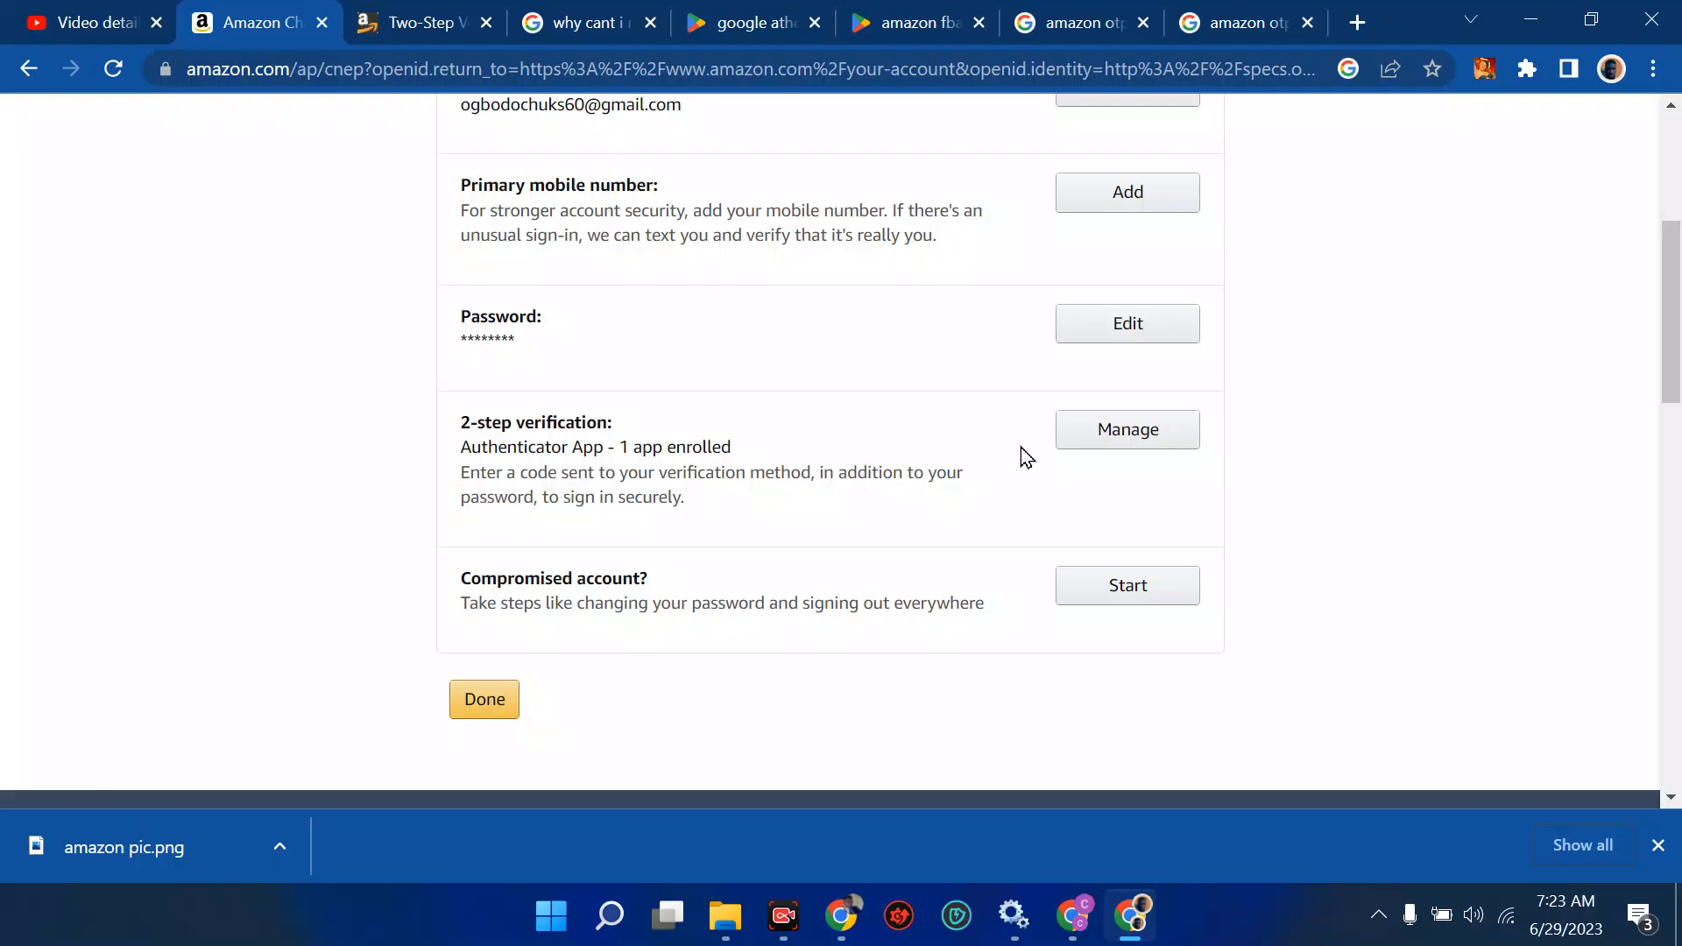
{"action": "mouse_move", "coordinate": [1127, 429]}
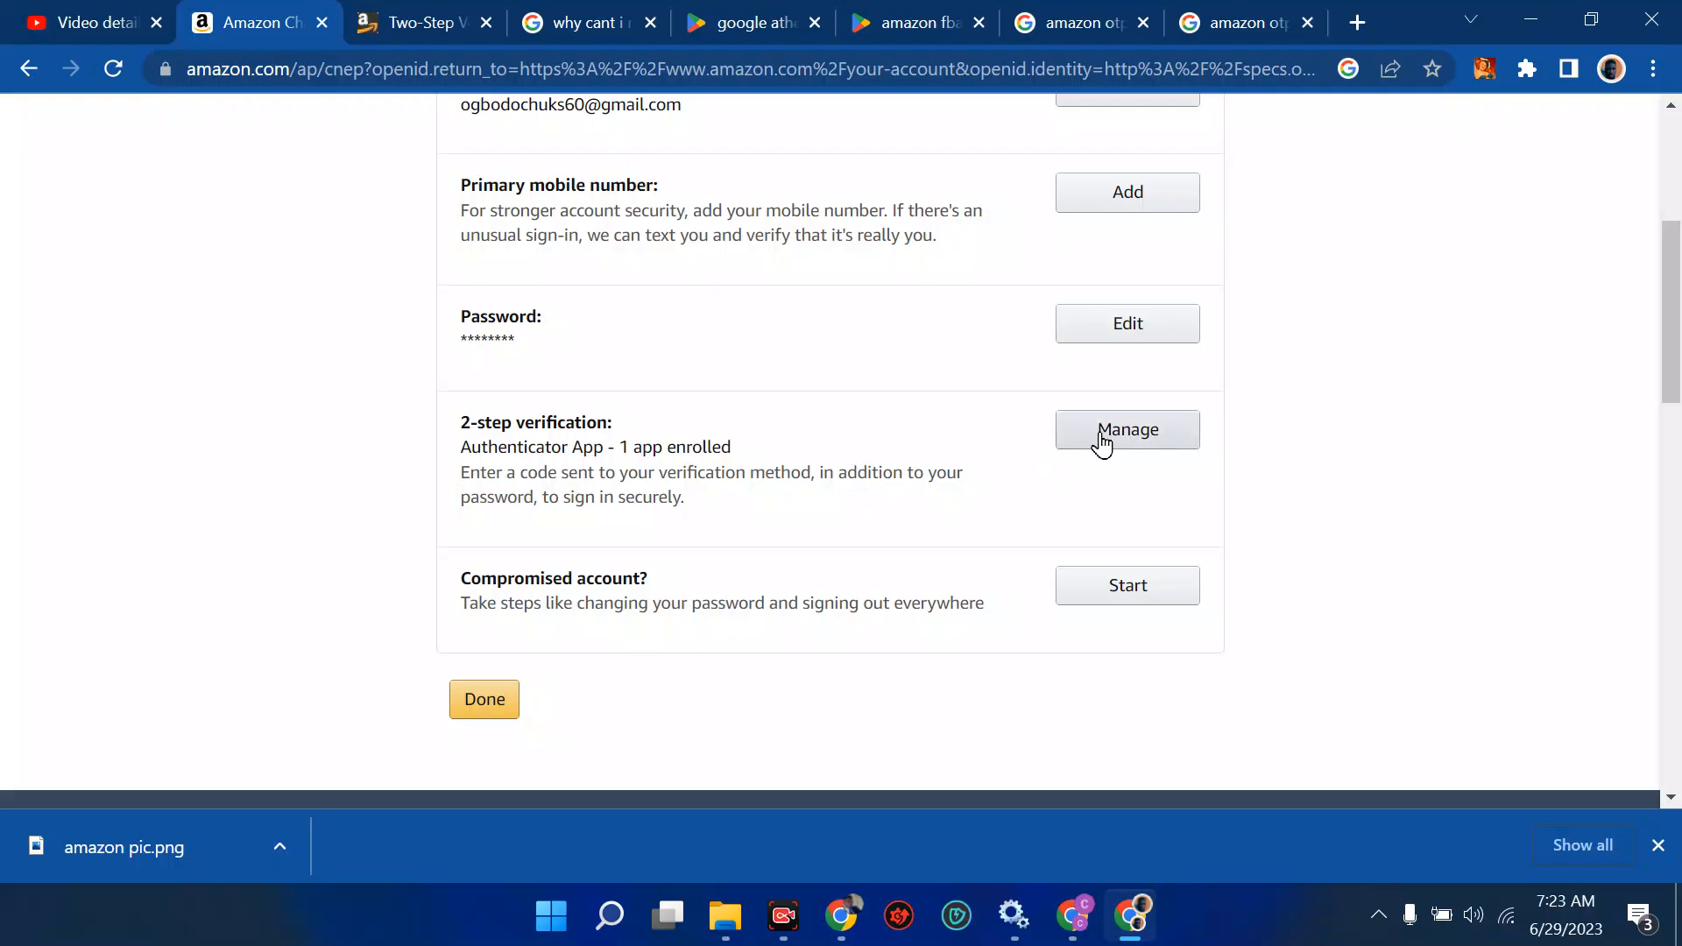
Step: Open Manage for 2-step verification from the Login & Security page
{"action": "left_click", "coordinate": [1127, 429]}
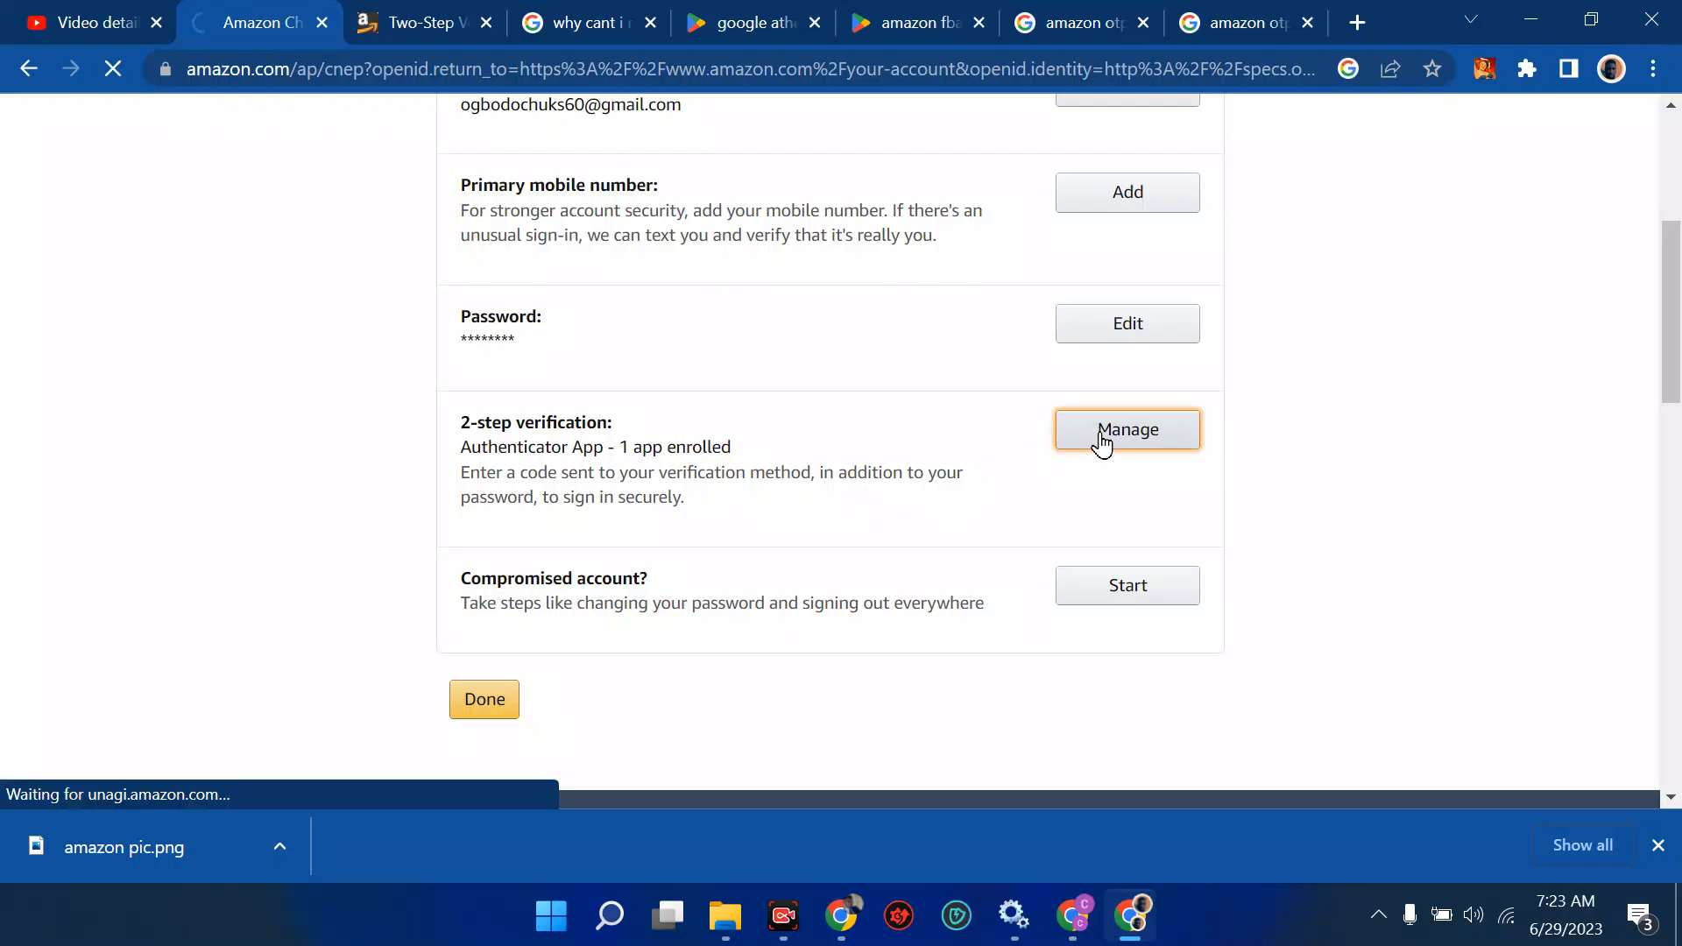
{"action": "left_click", "coordinate": [1126, 429]}
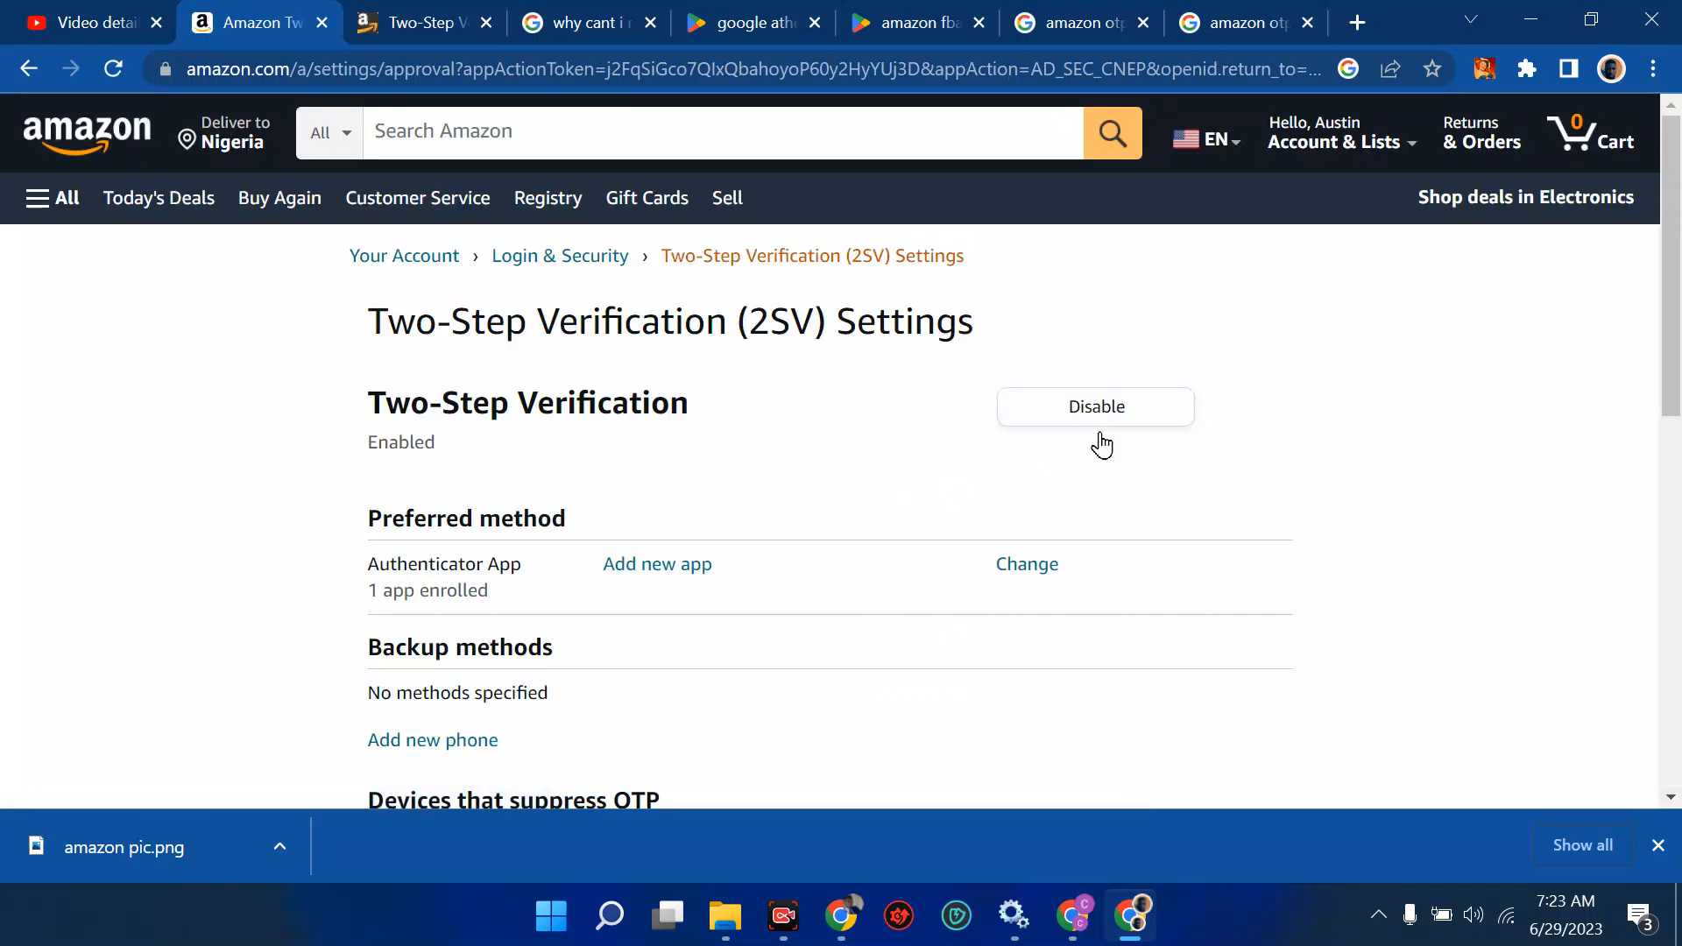
{"action": "mouse_move", "coordinate": [1045, 429]}
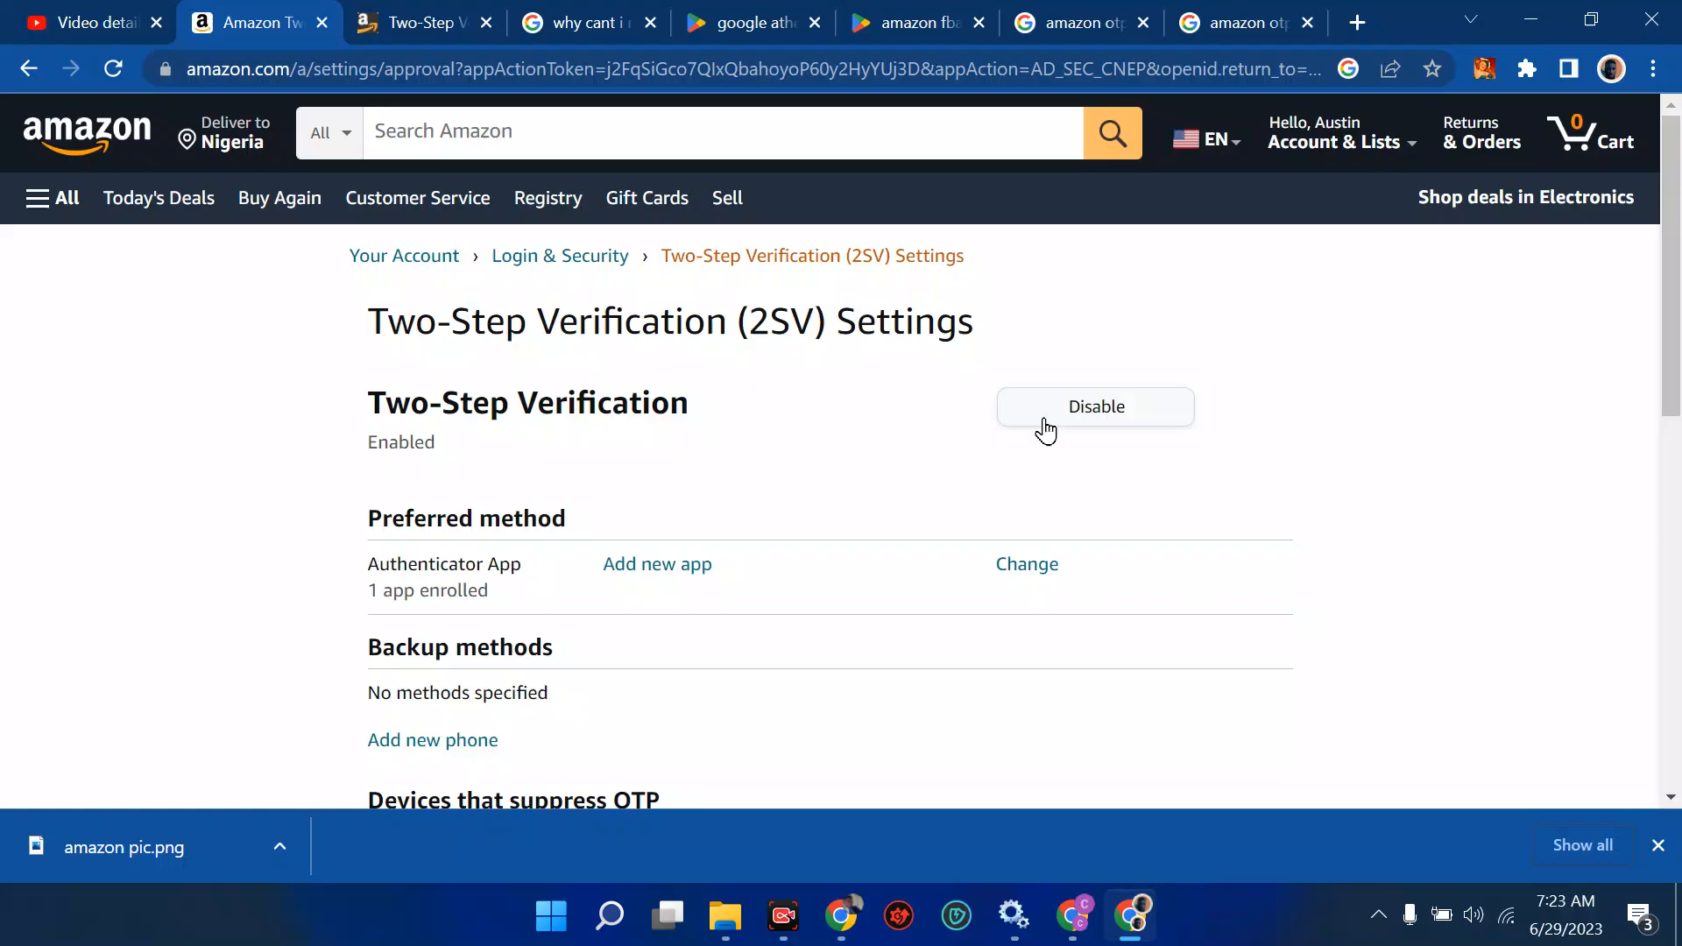
{"action": "mouse_move", "coordinate": [420, 484]}
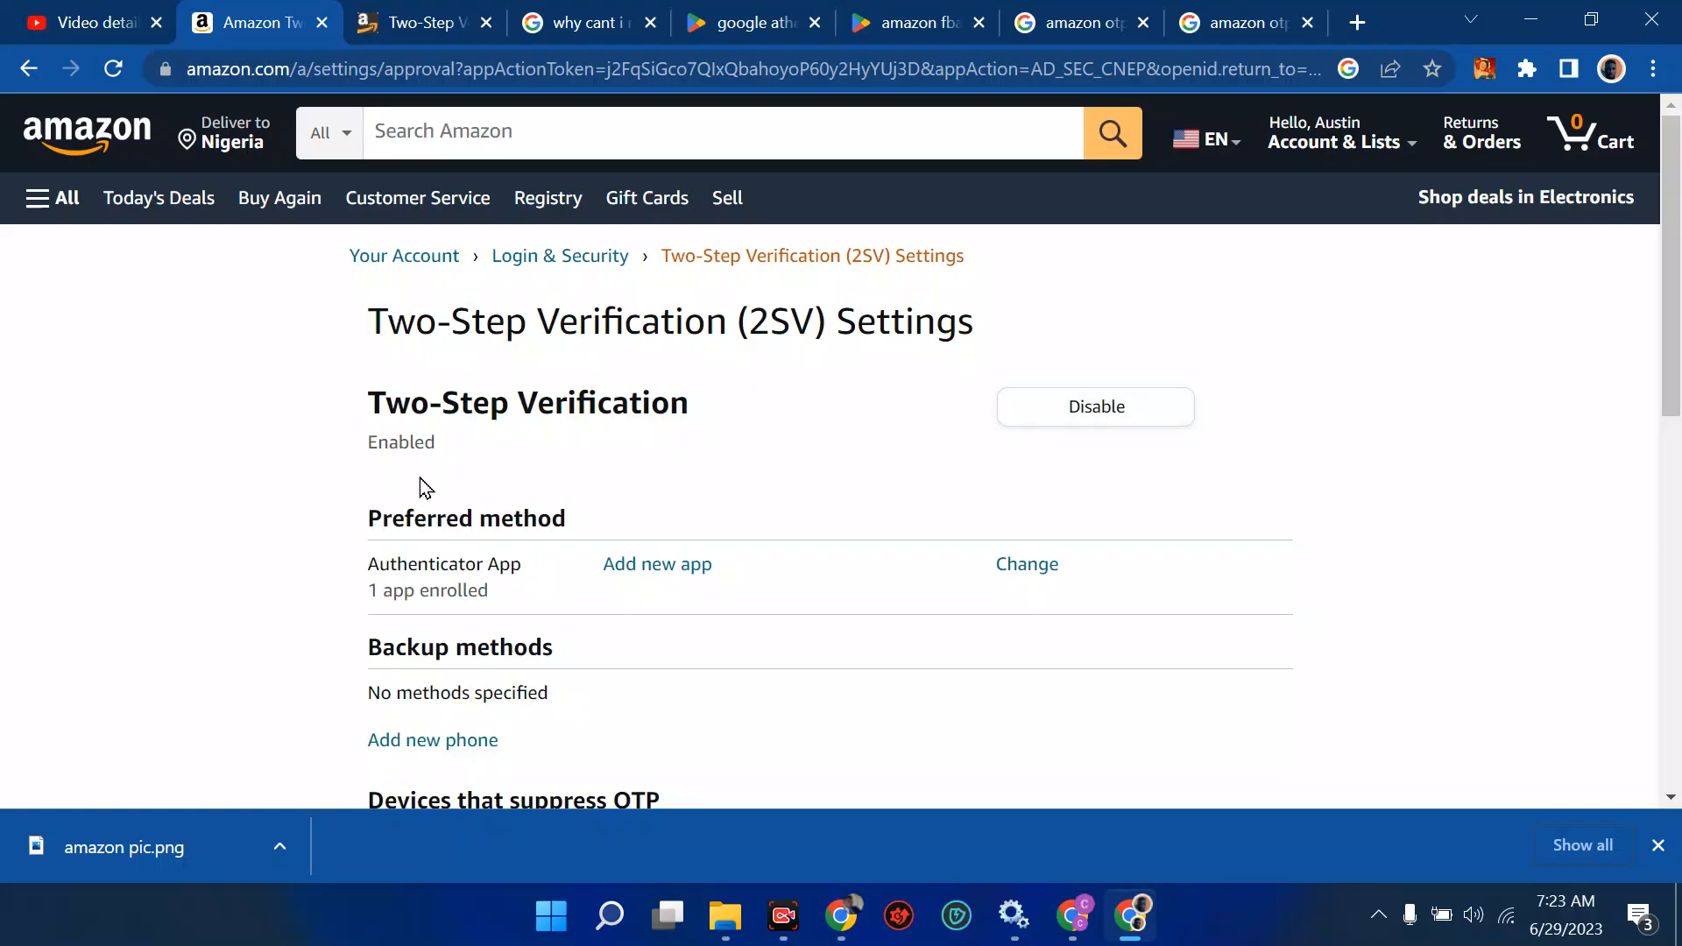
{"action": "mouse_move", "coordinate": [1074, 419]}
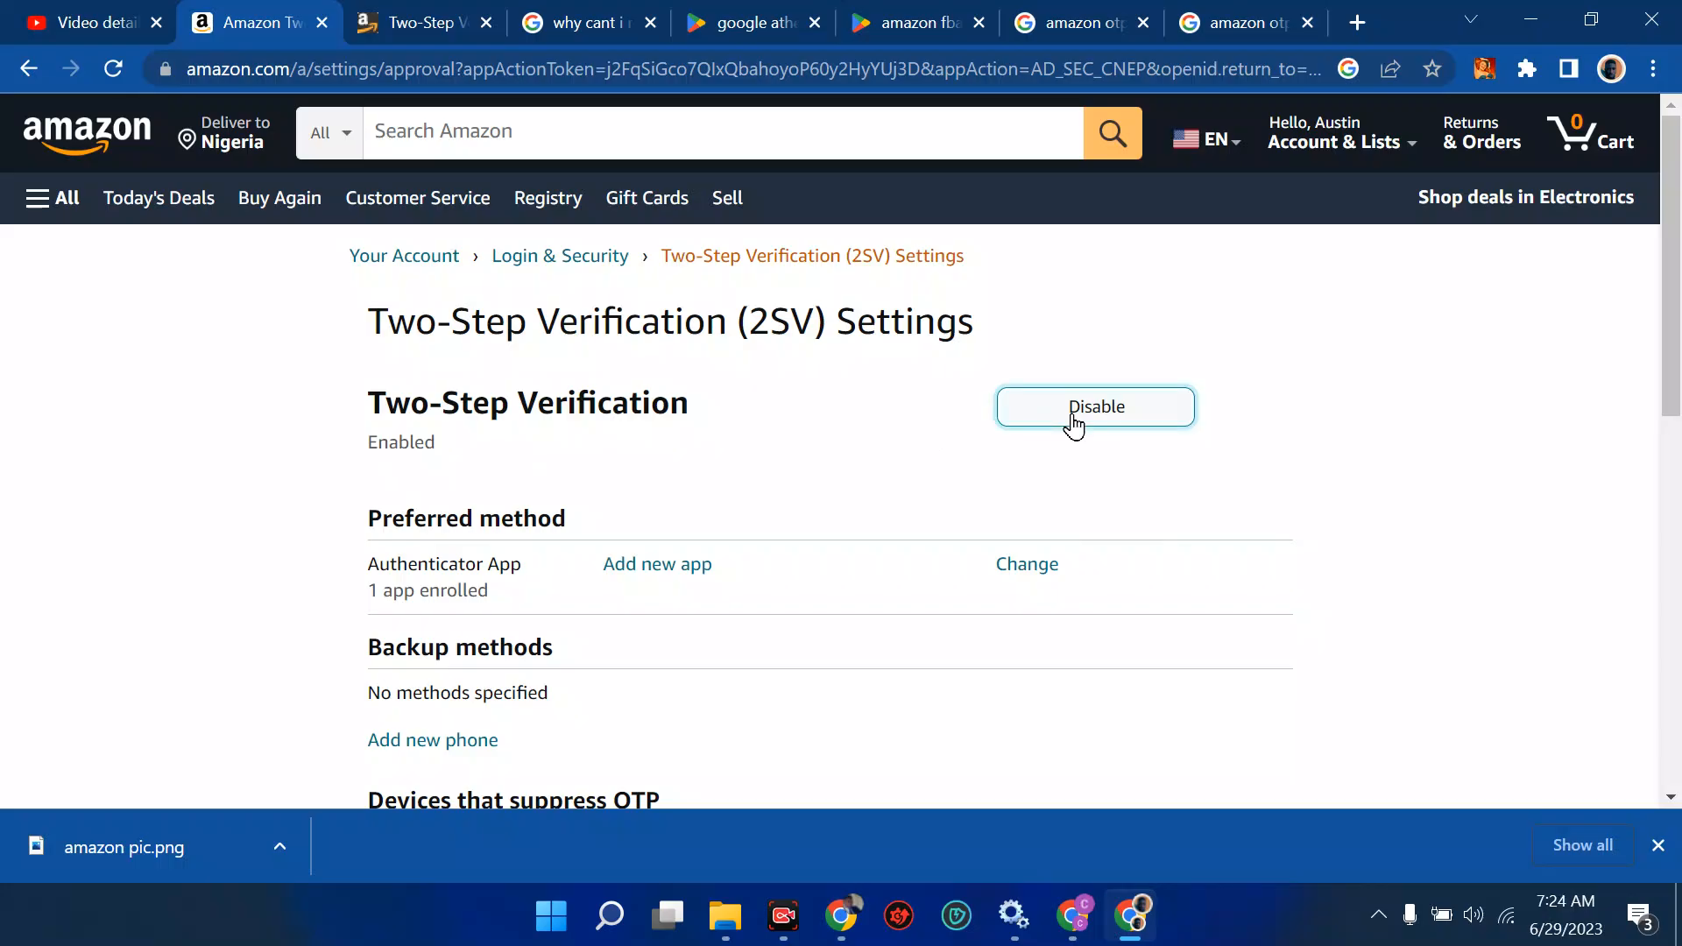
{"action": "left_click", "coordinate": [1094, 406]}
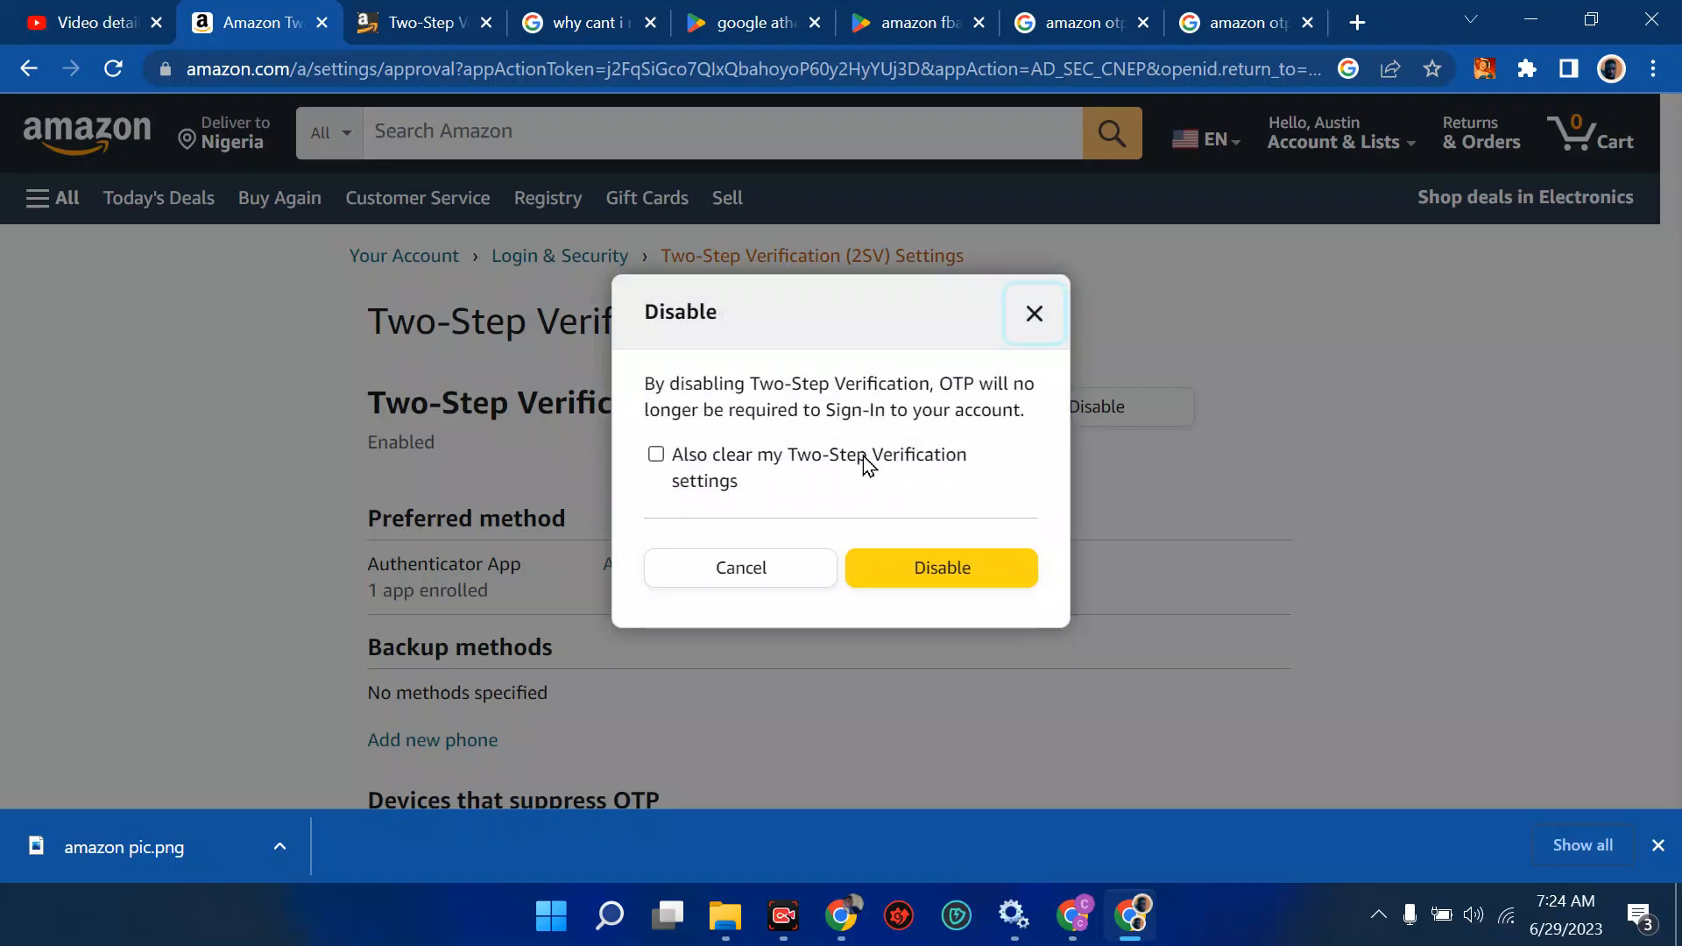
{"action": "mouse_move", "coordinate": [823, 388]}
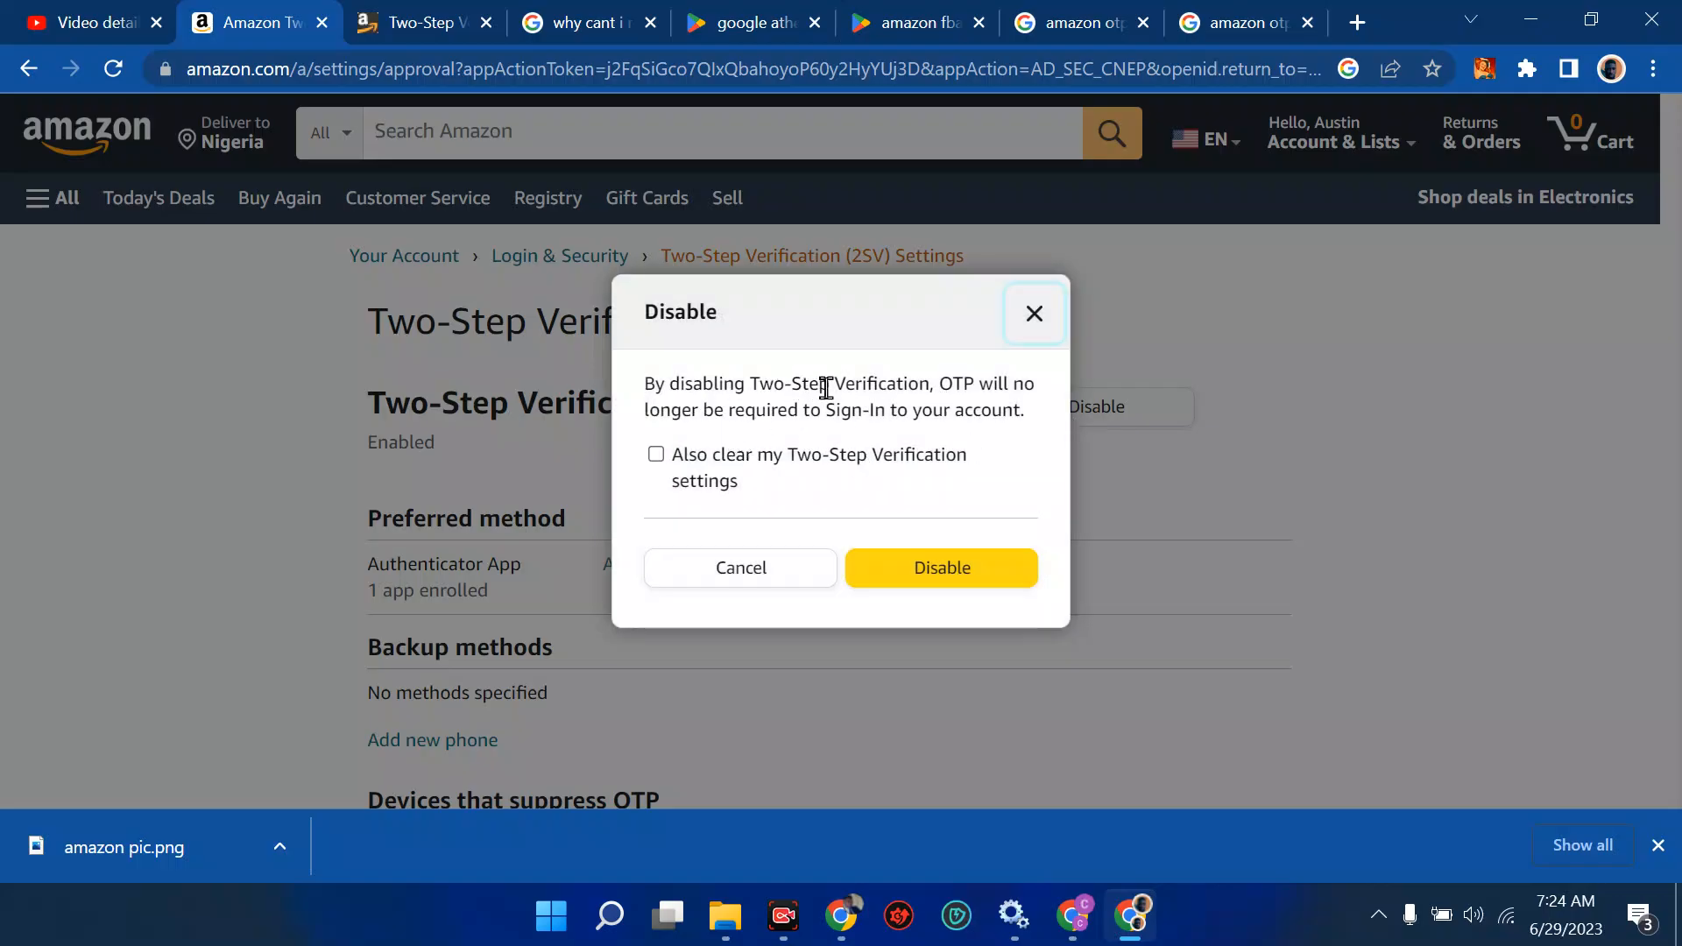
{"action": "mouse_move", "coordinate": [798, 448]}
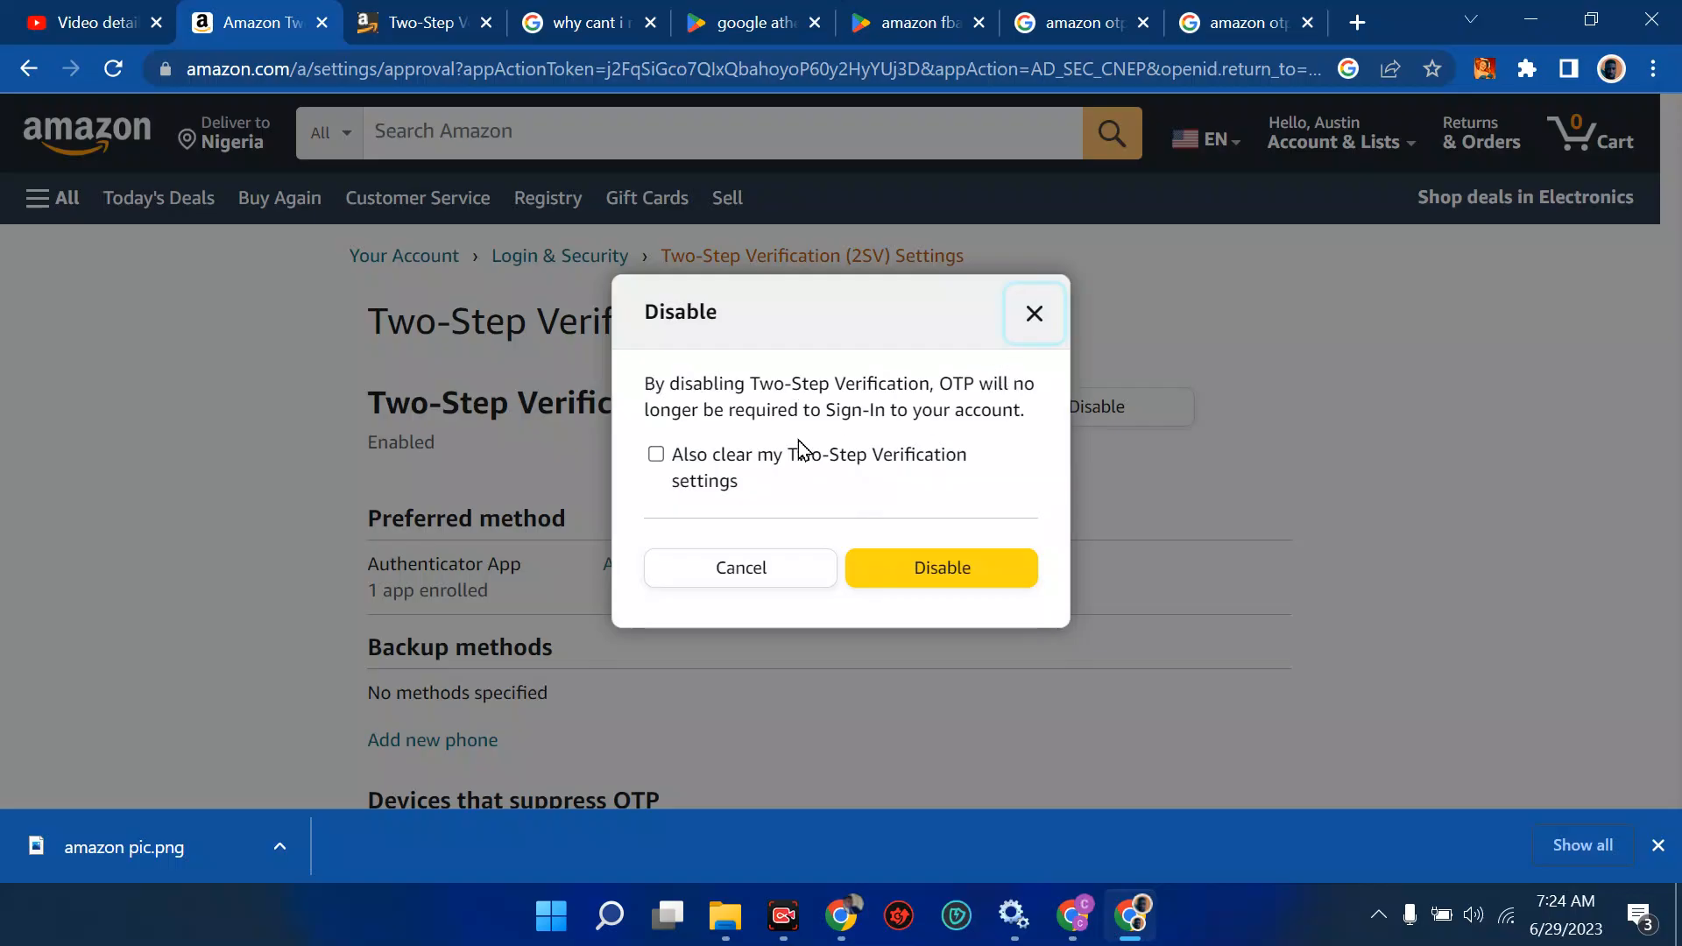
{"action": "mouse_move", "coordinate": [919, 416]}
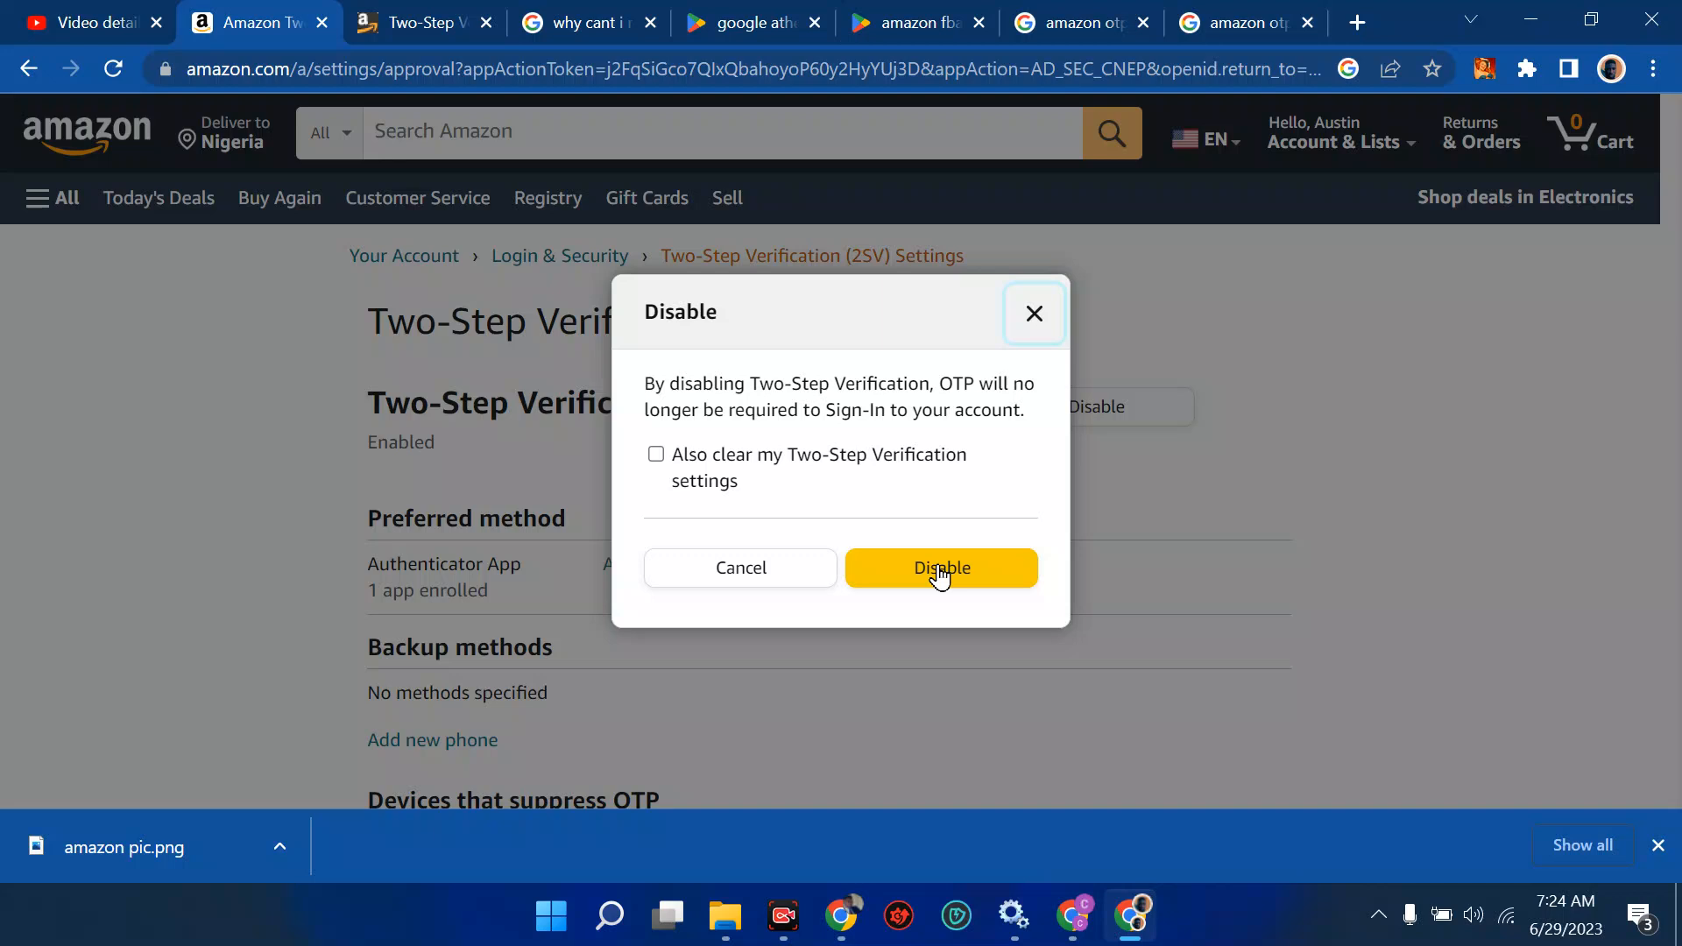
{"action": "mouse_move", "coordinate": [865, 555]}
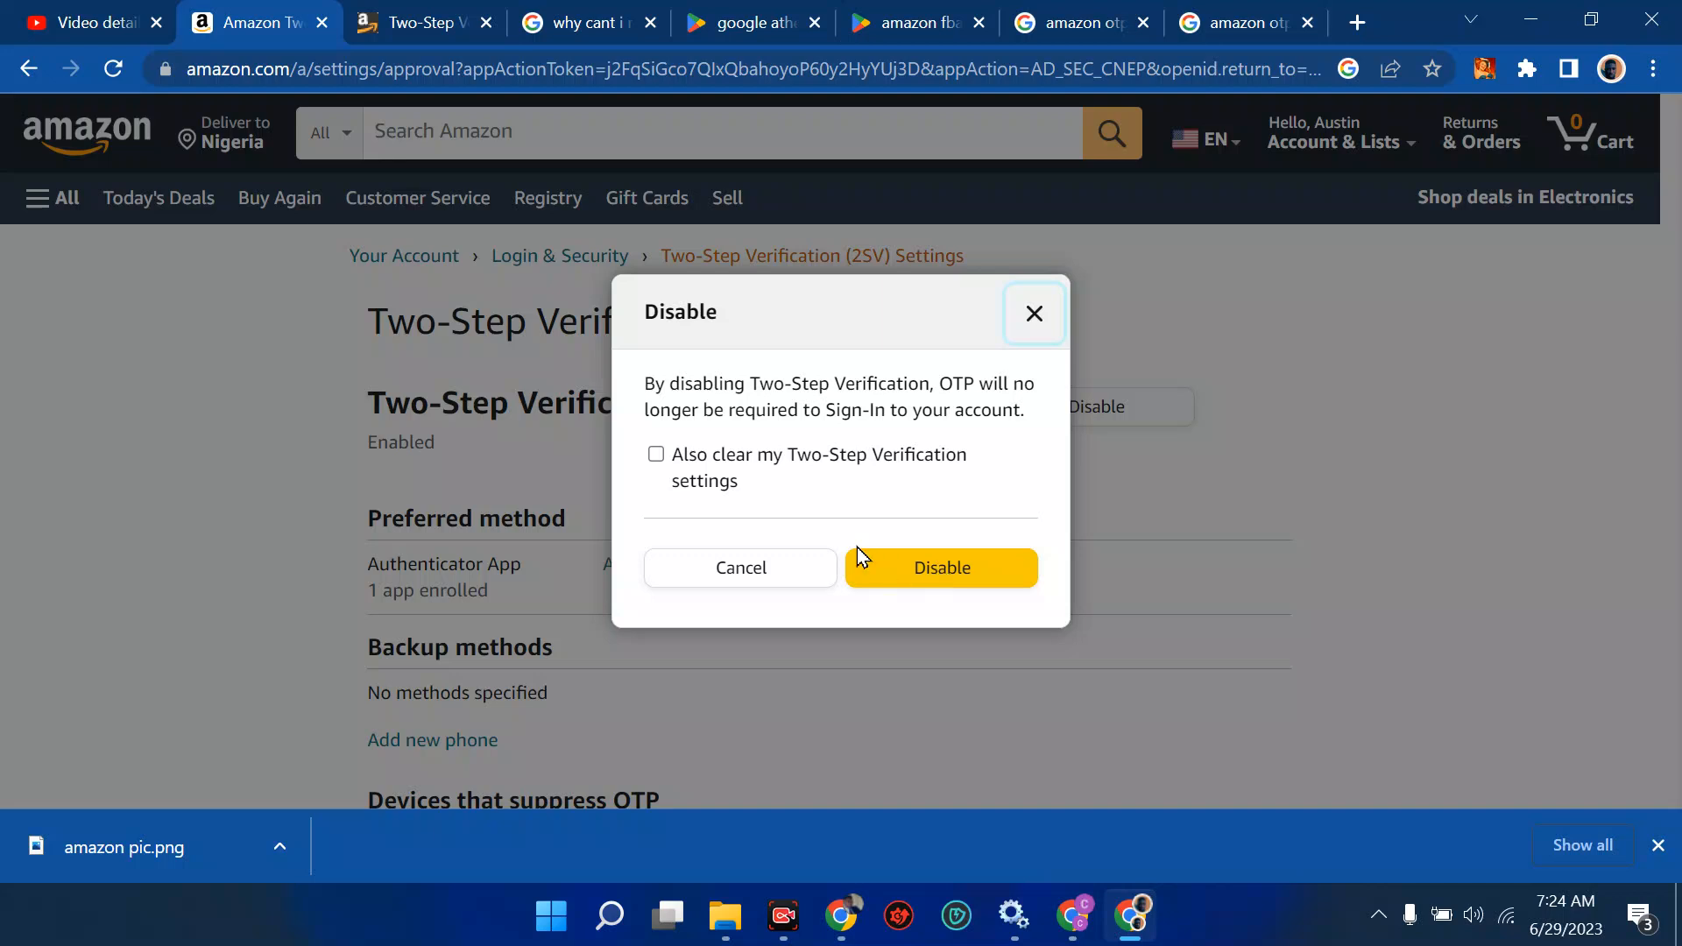
{"action": "left_click", "coordinate": [1032, 314]}
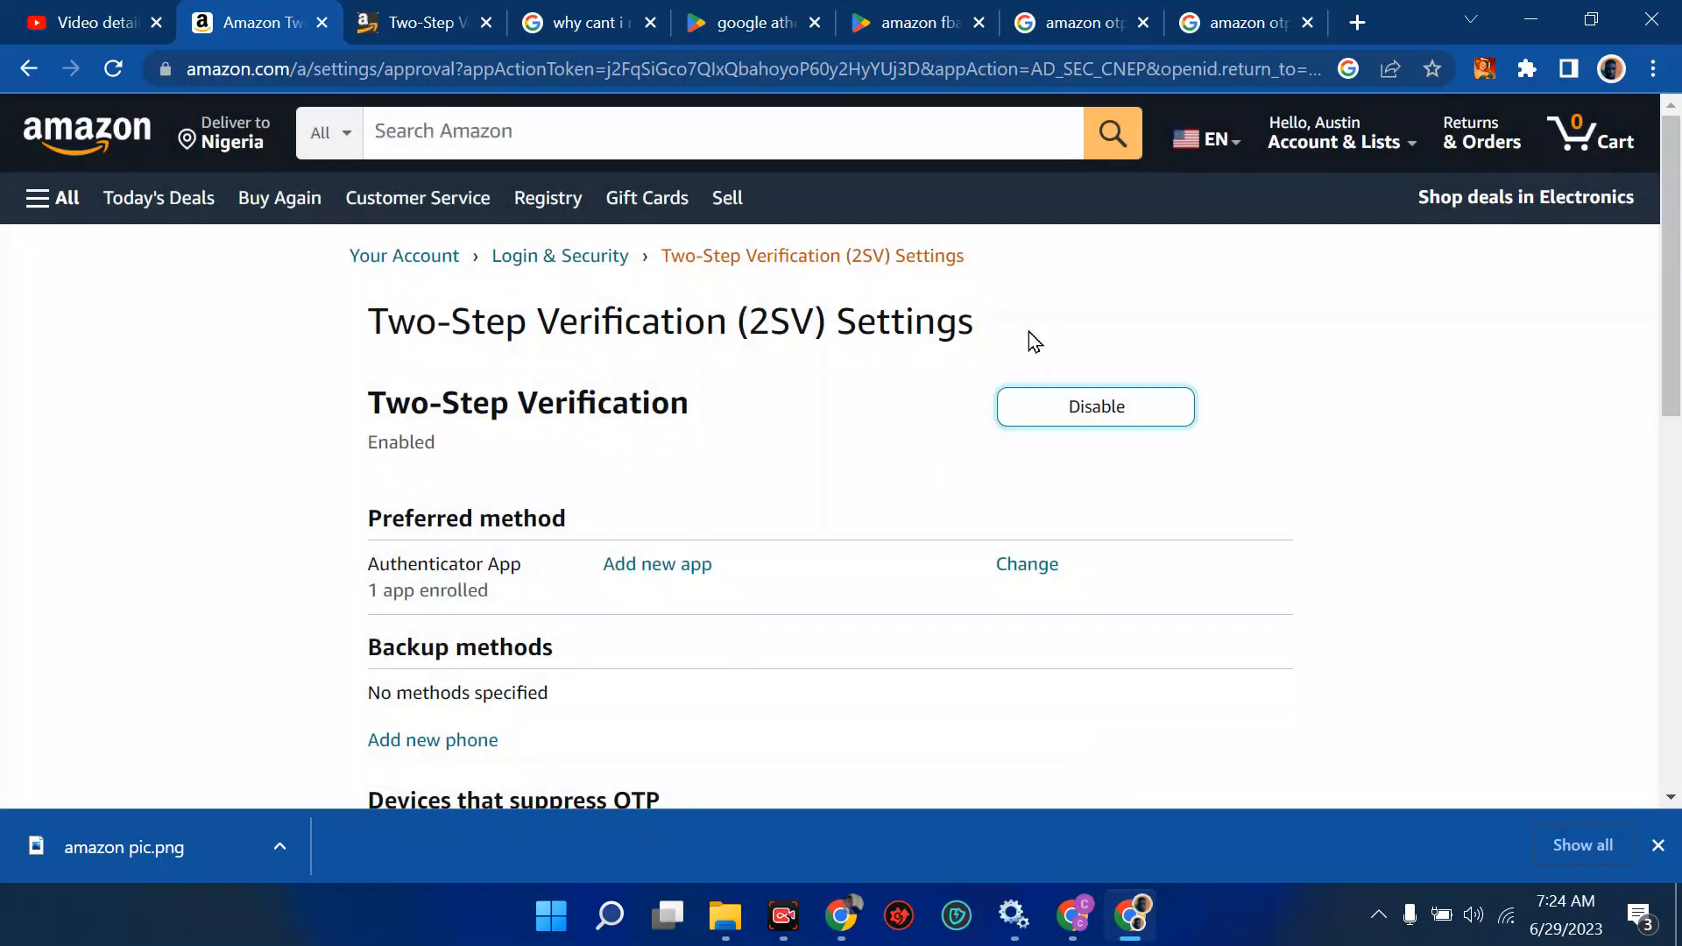
{"action": "left_click", "coordinate": [1338, 130]}
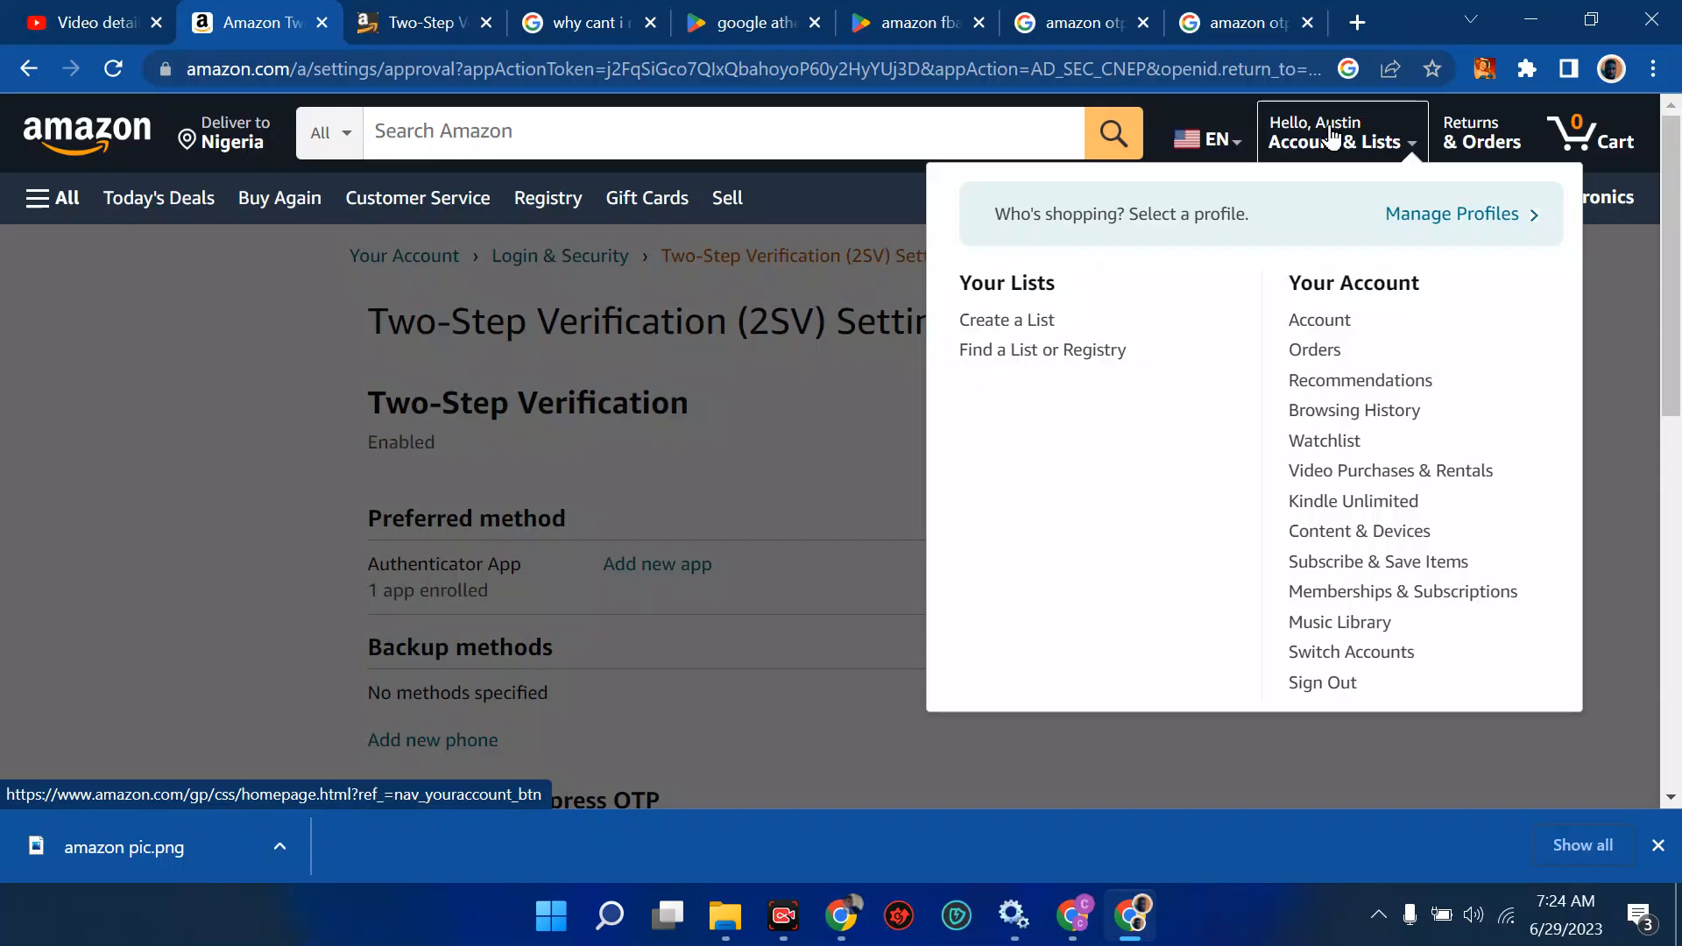
{"action": "mouse_move", "coordinate": [1314, 350]}
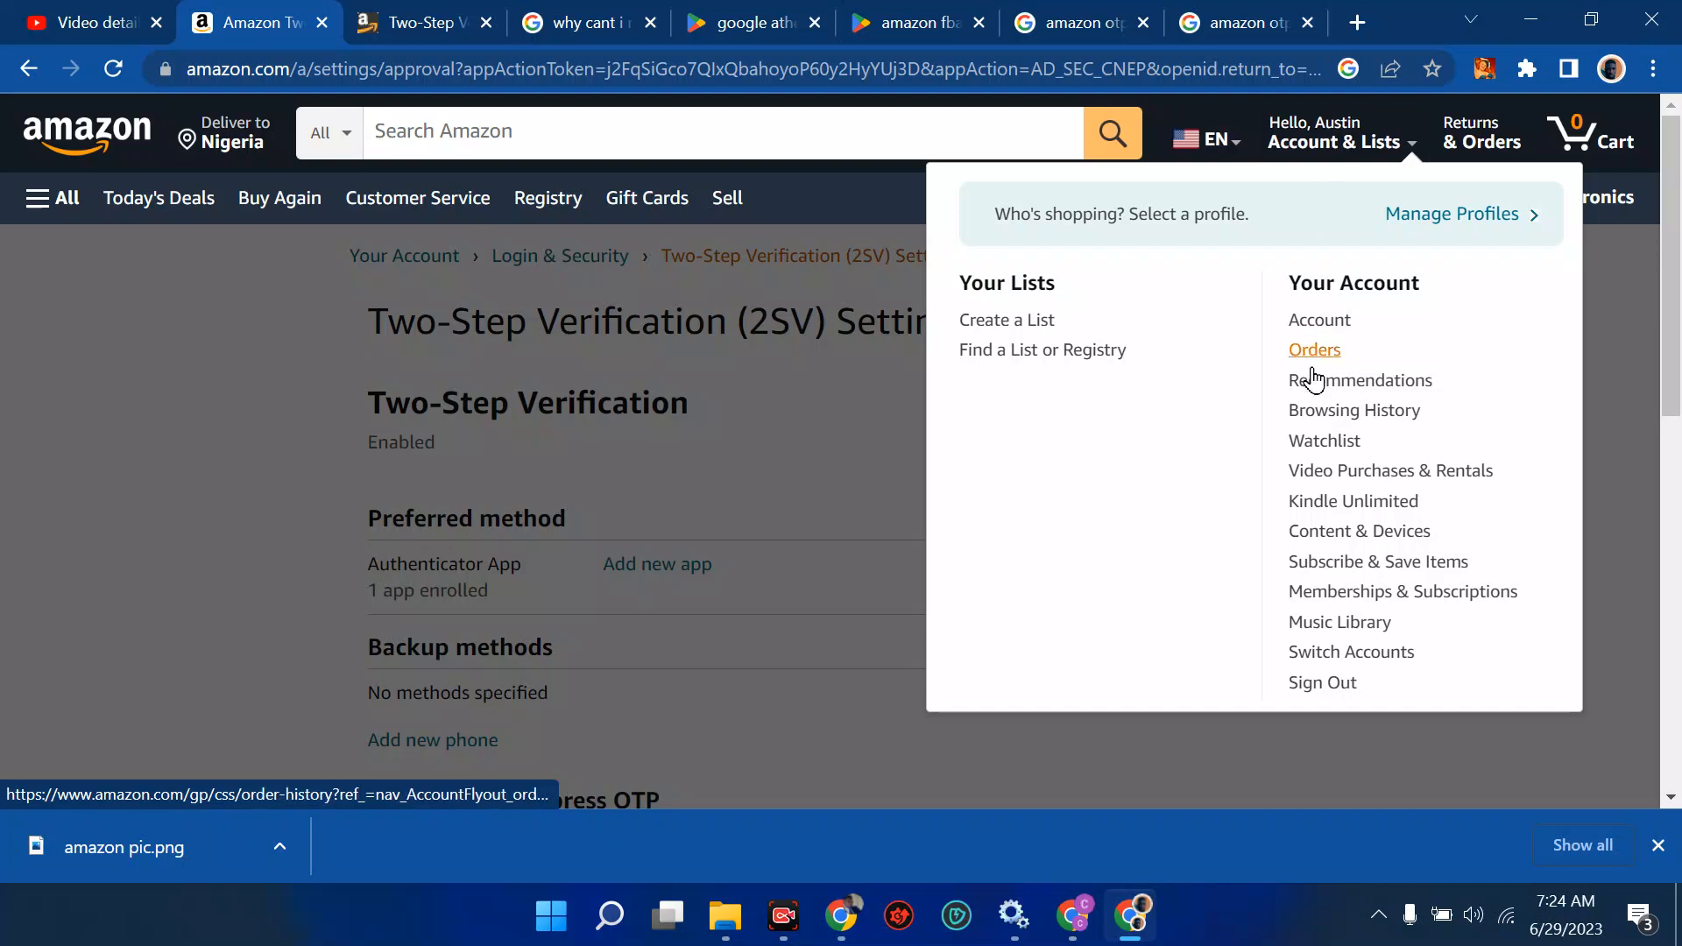